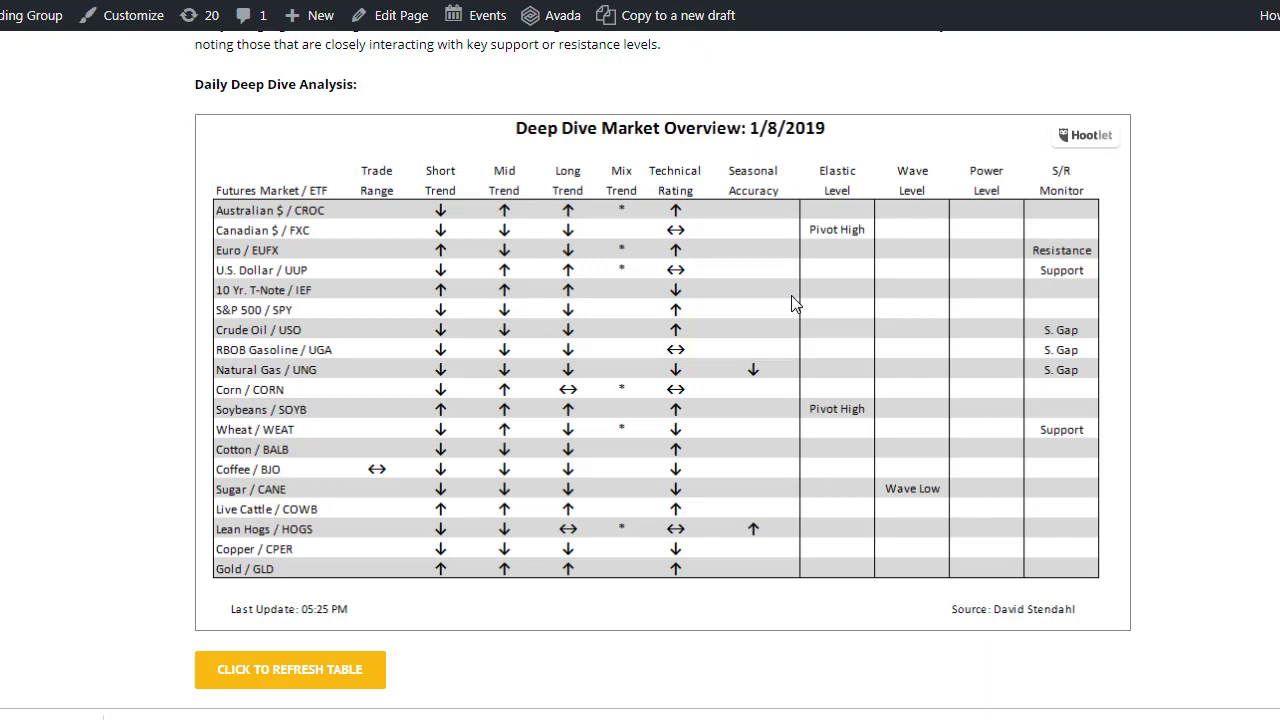
mouse_move(660, 285)
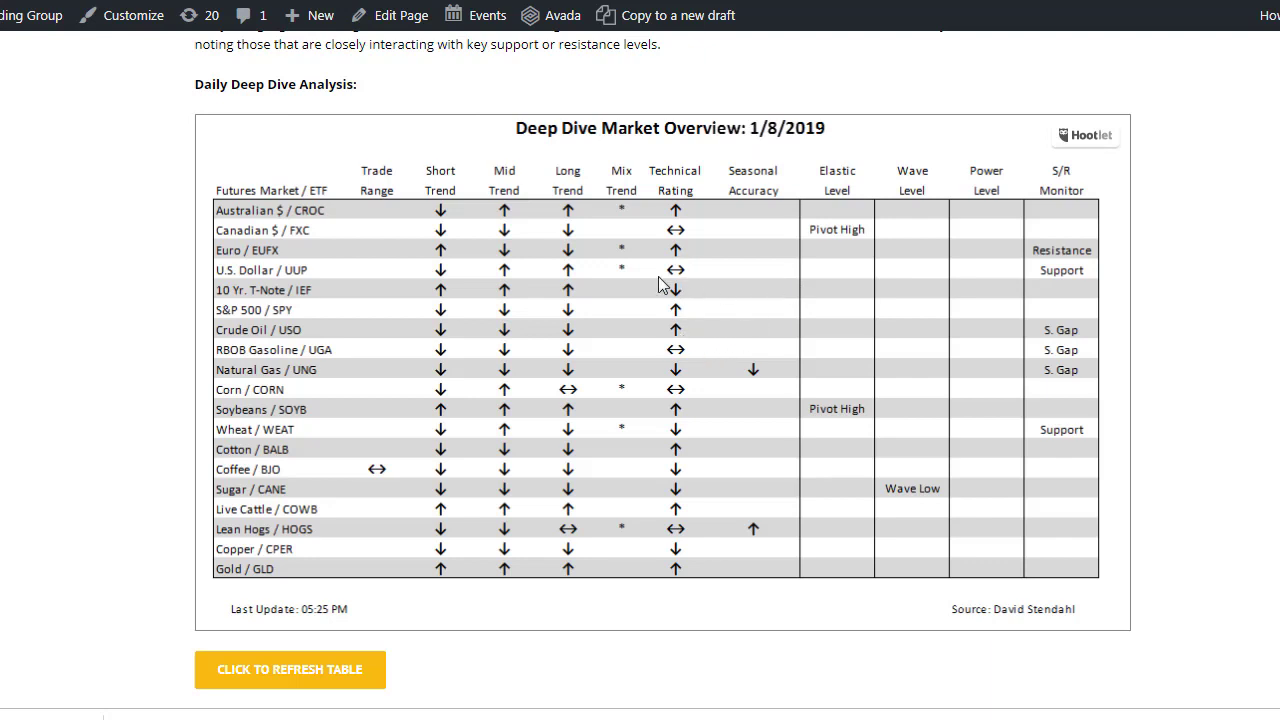
mouse_move(295, 293)
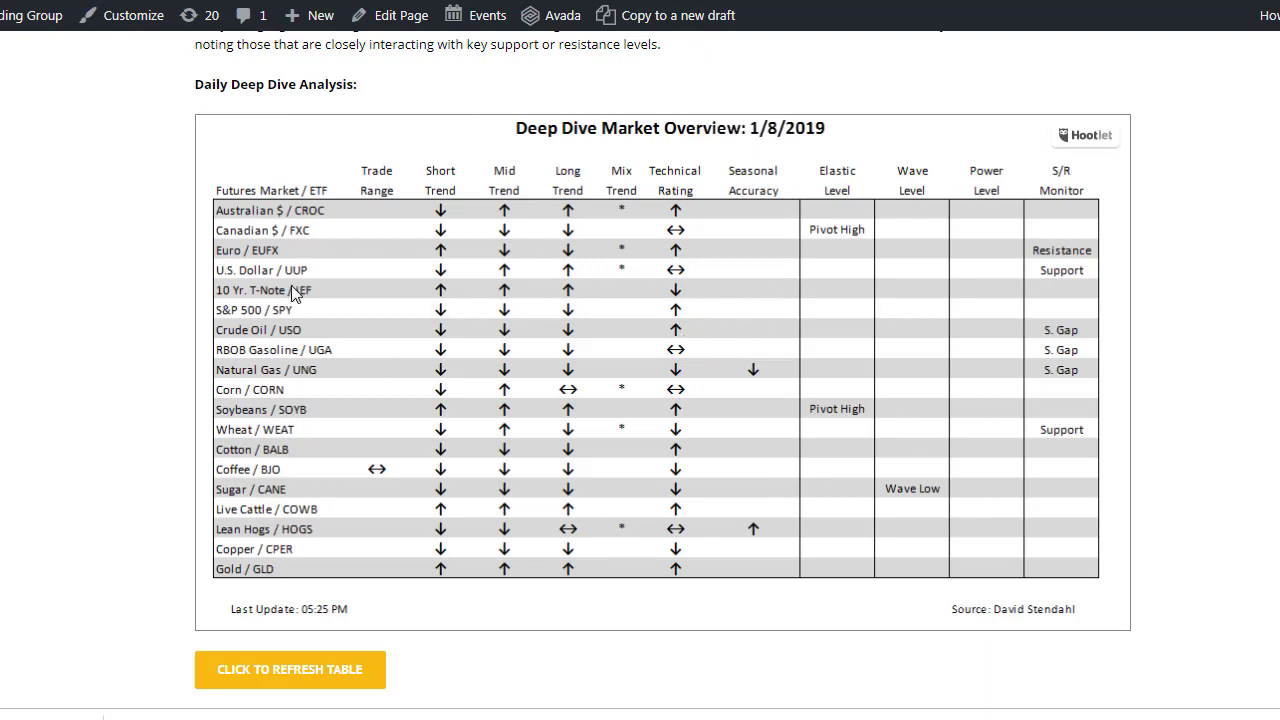
mouse_move(885, 278)
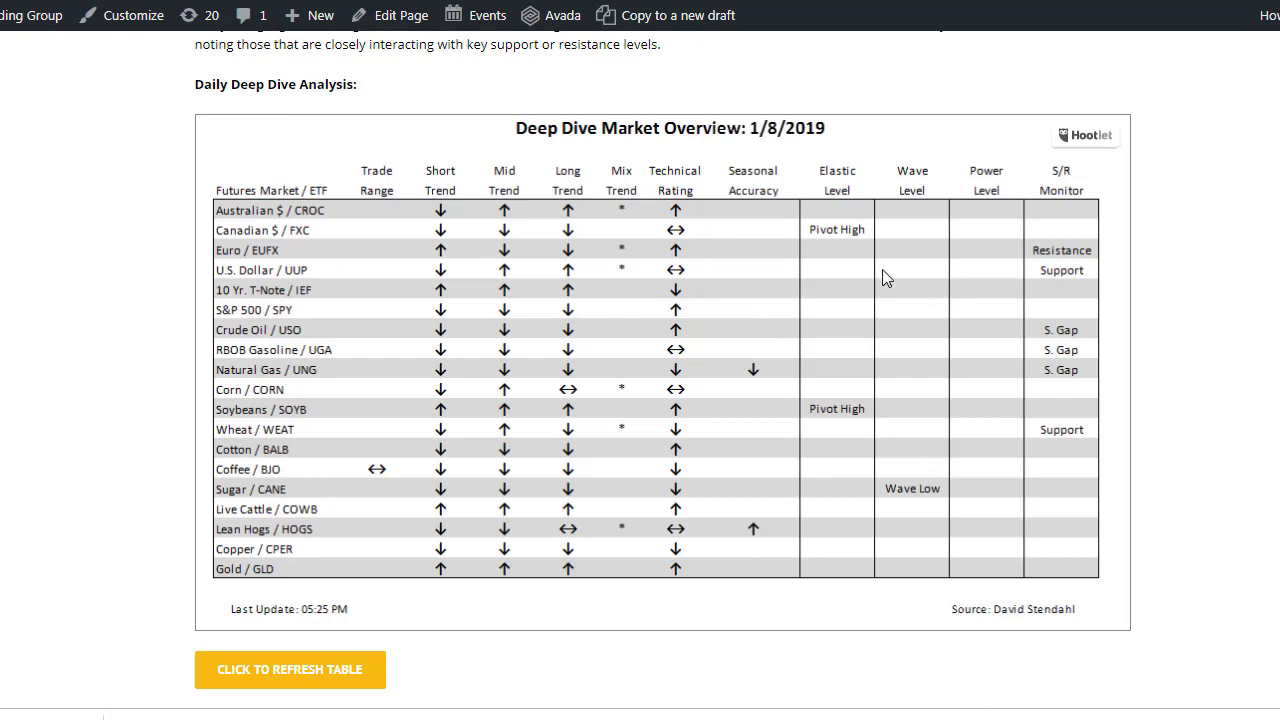
mouse_move(573, 438)
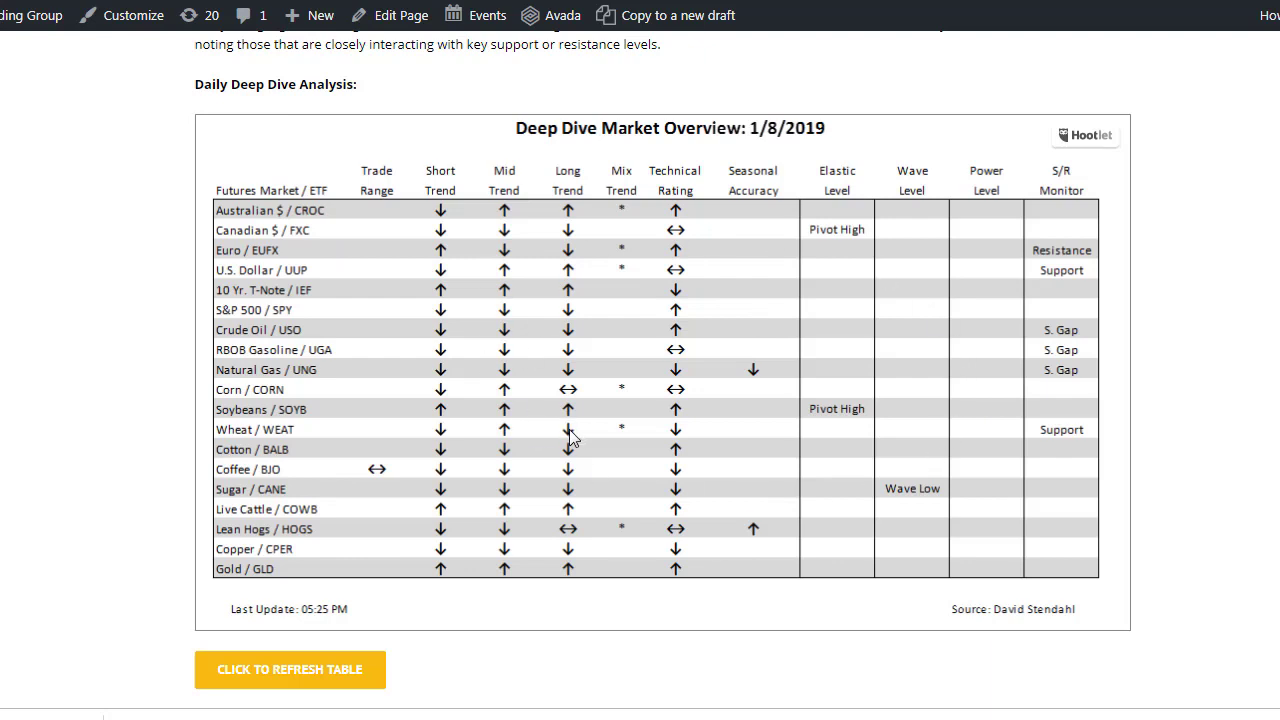
mouse_move(500, 303)
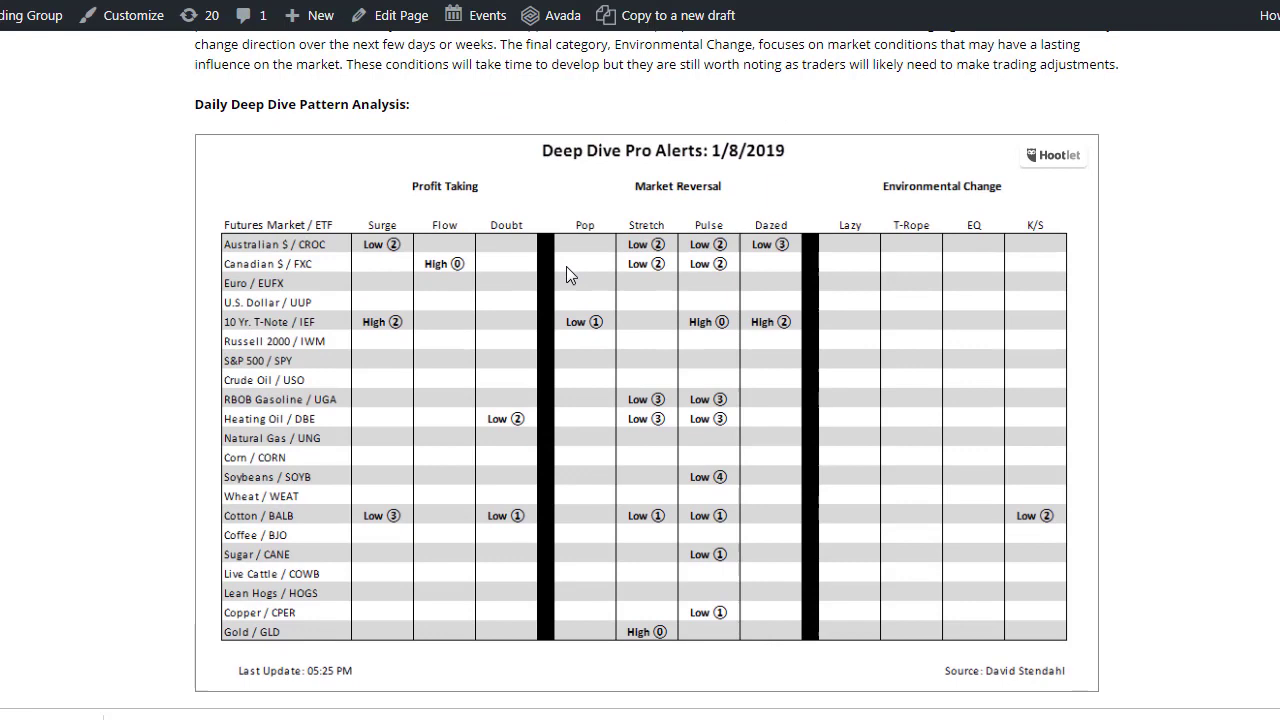
mouse_move(665, 172)
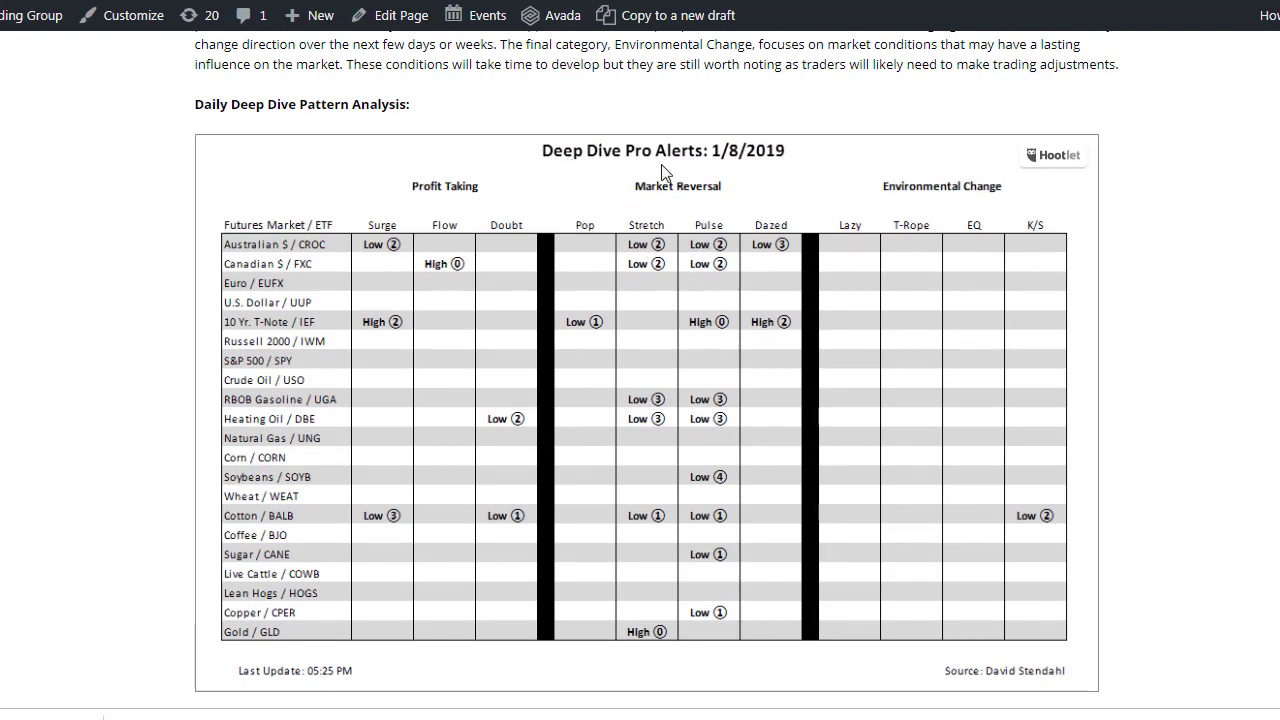
mouse_move(695, 253)
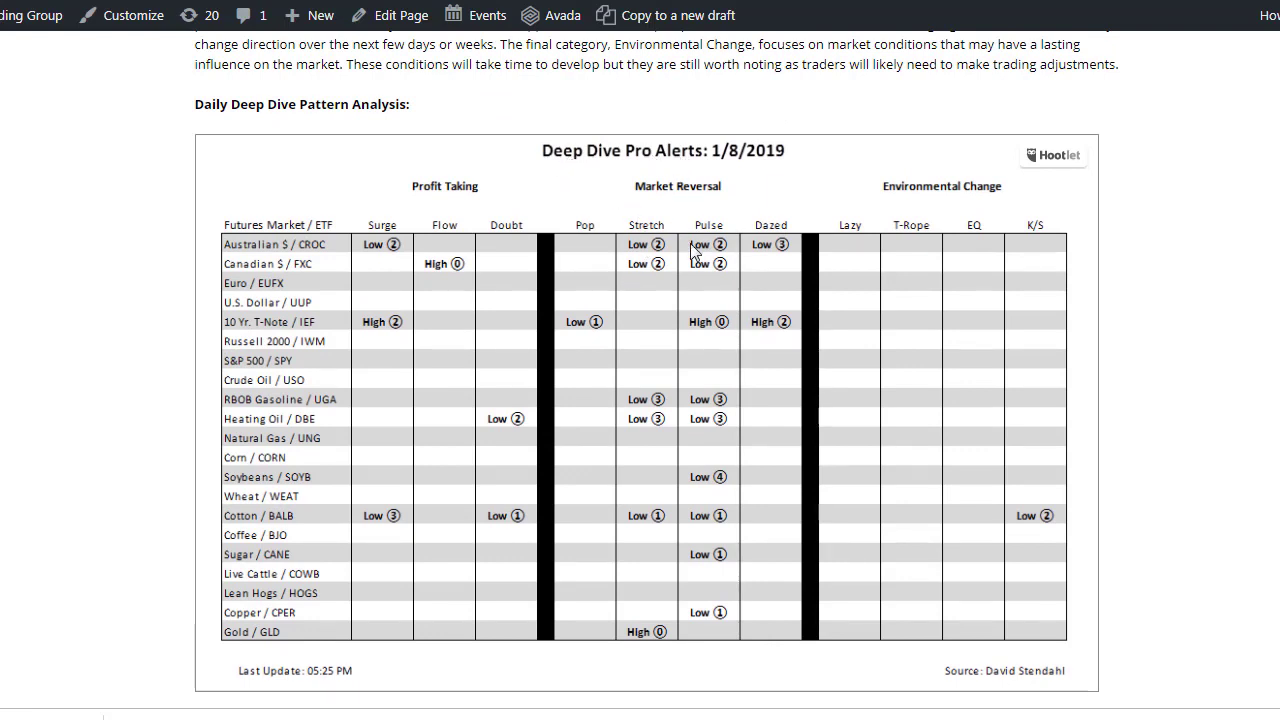
mouse_move(883, 247)
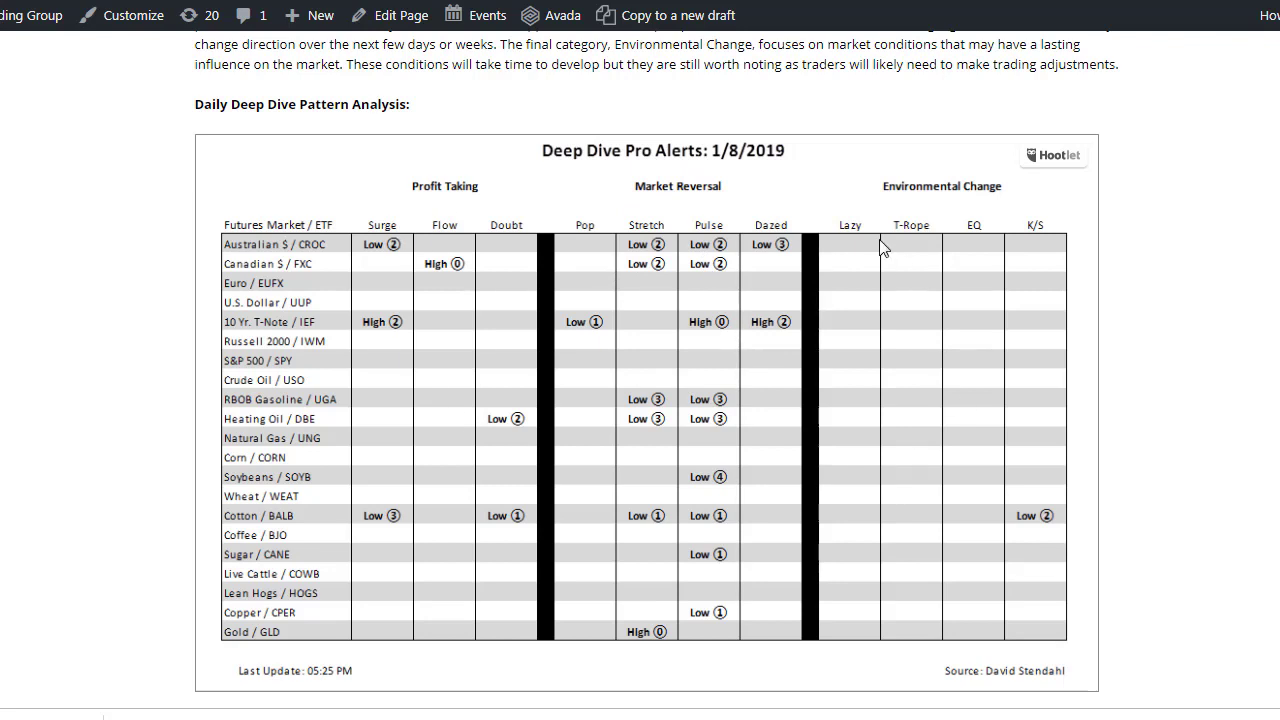
mouse_move(679, 512)
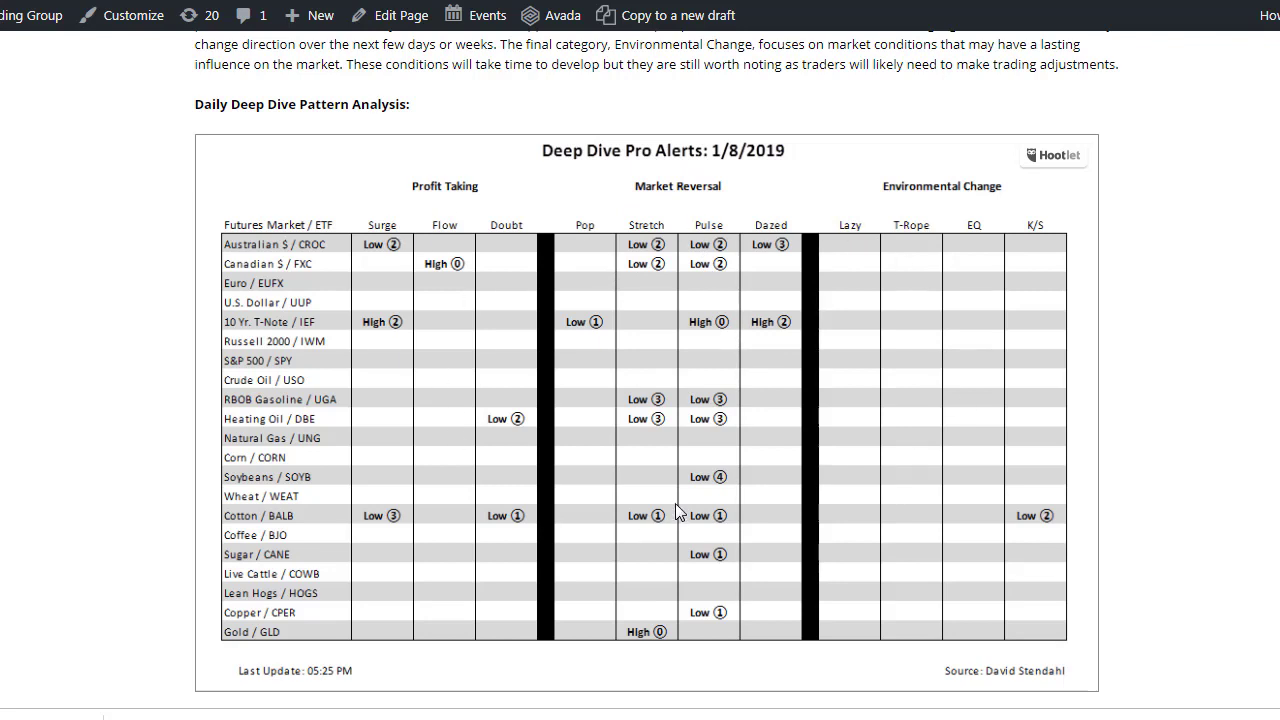
mouse_move(680, 503)
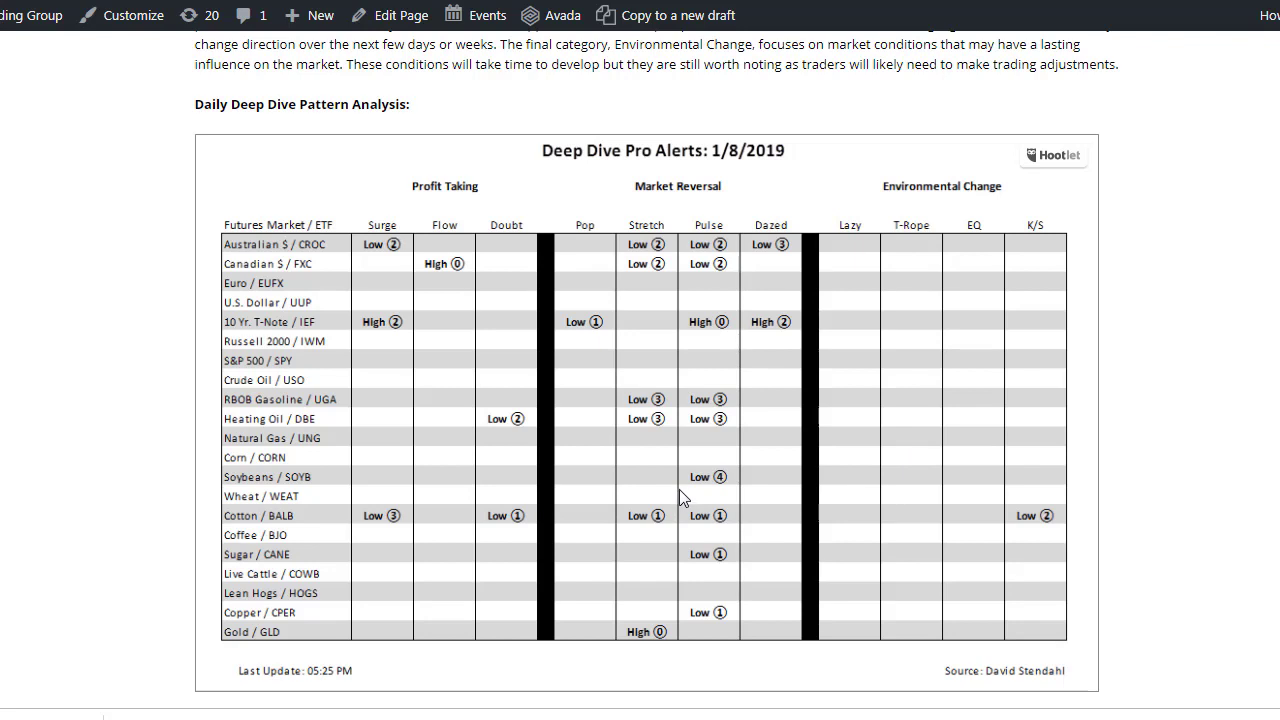
mouse_move(735, 567)
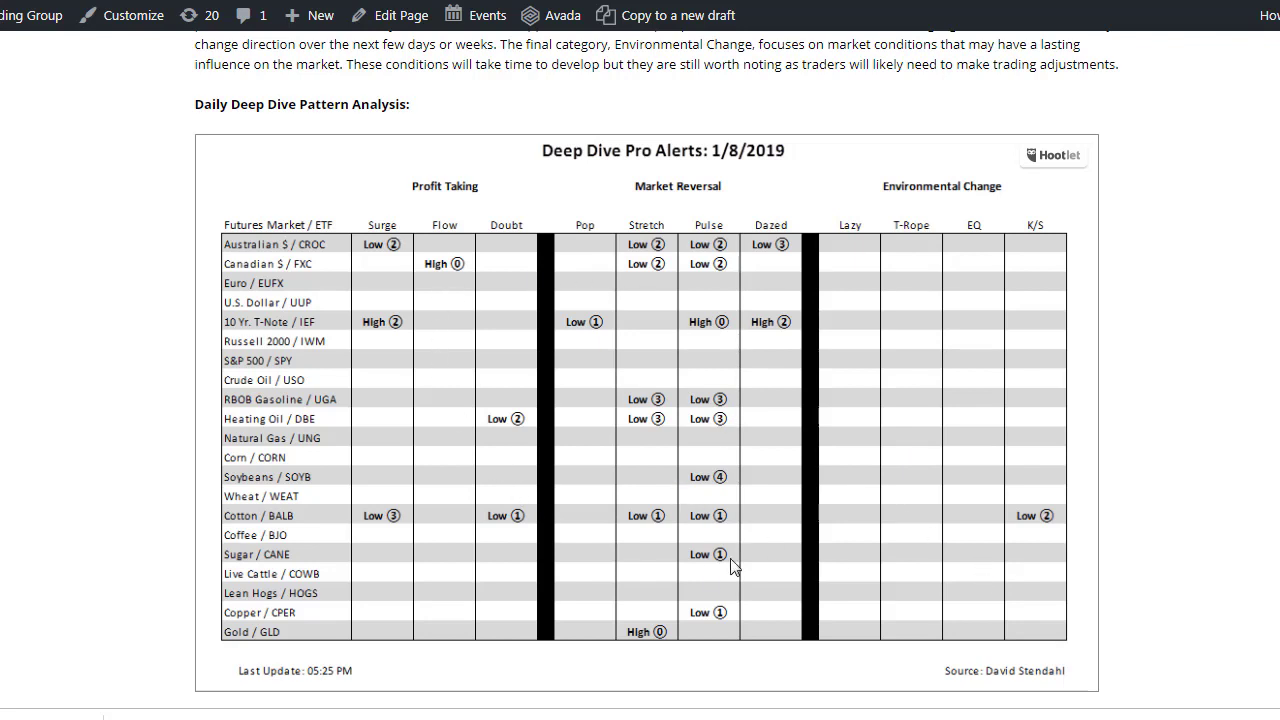
mouse_move(765, 545)
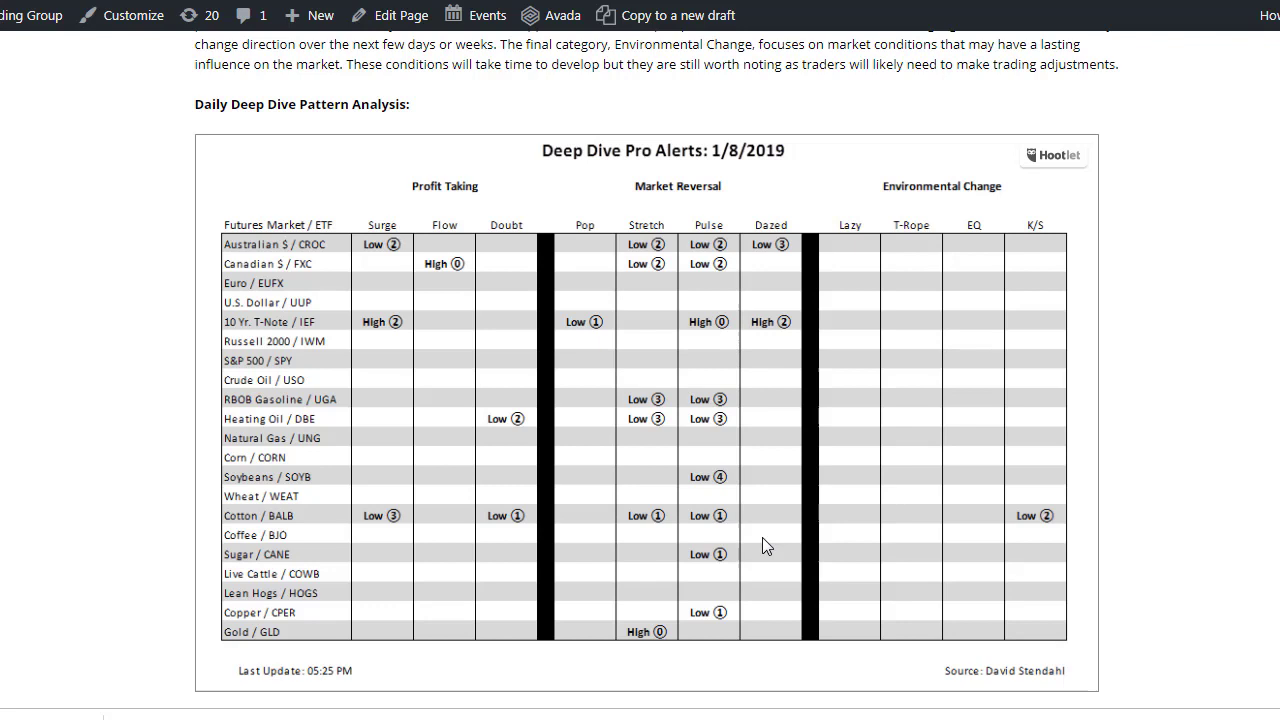
mouse_move(617, 268)
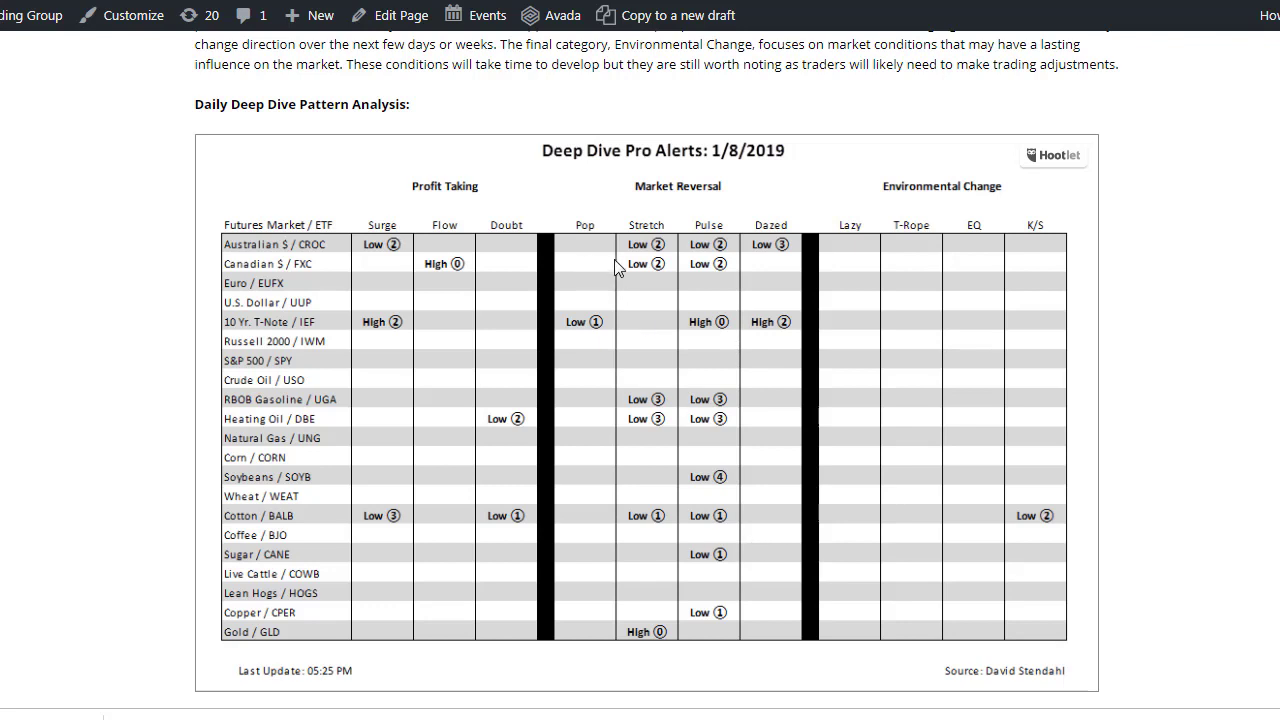
mouse_move(638, 188)
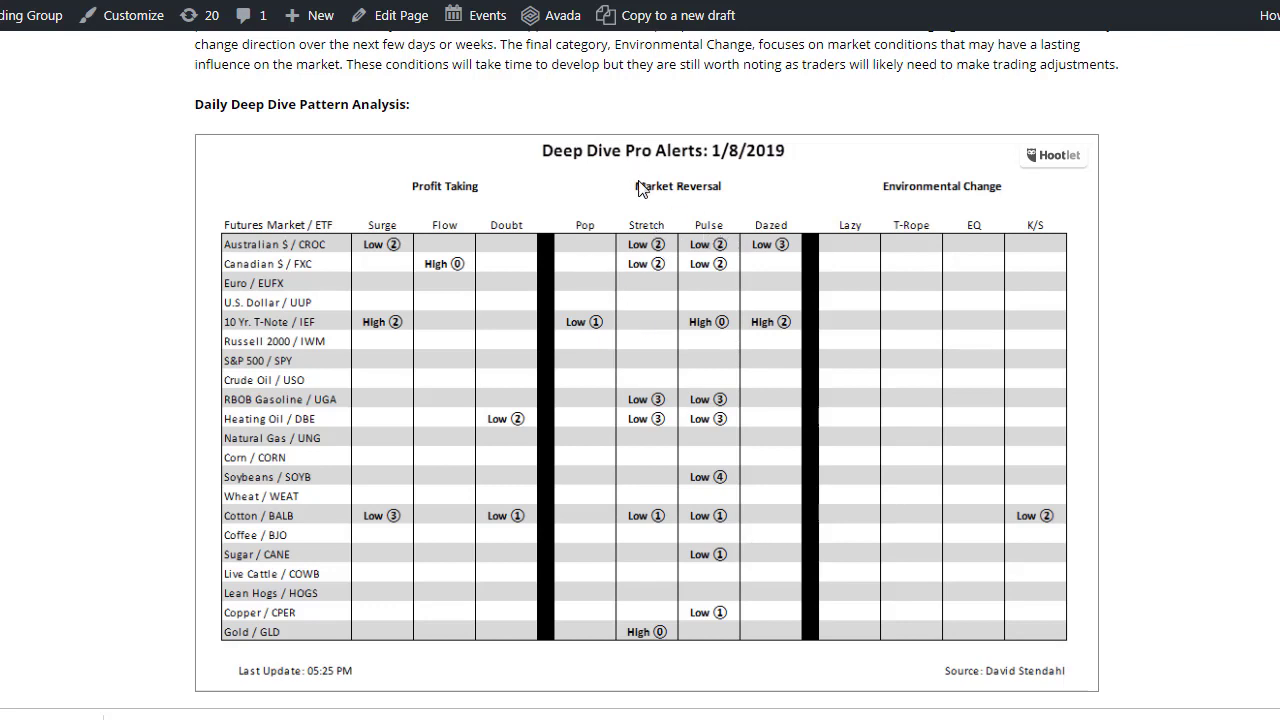
mouse_move(448, 188)
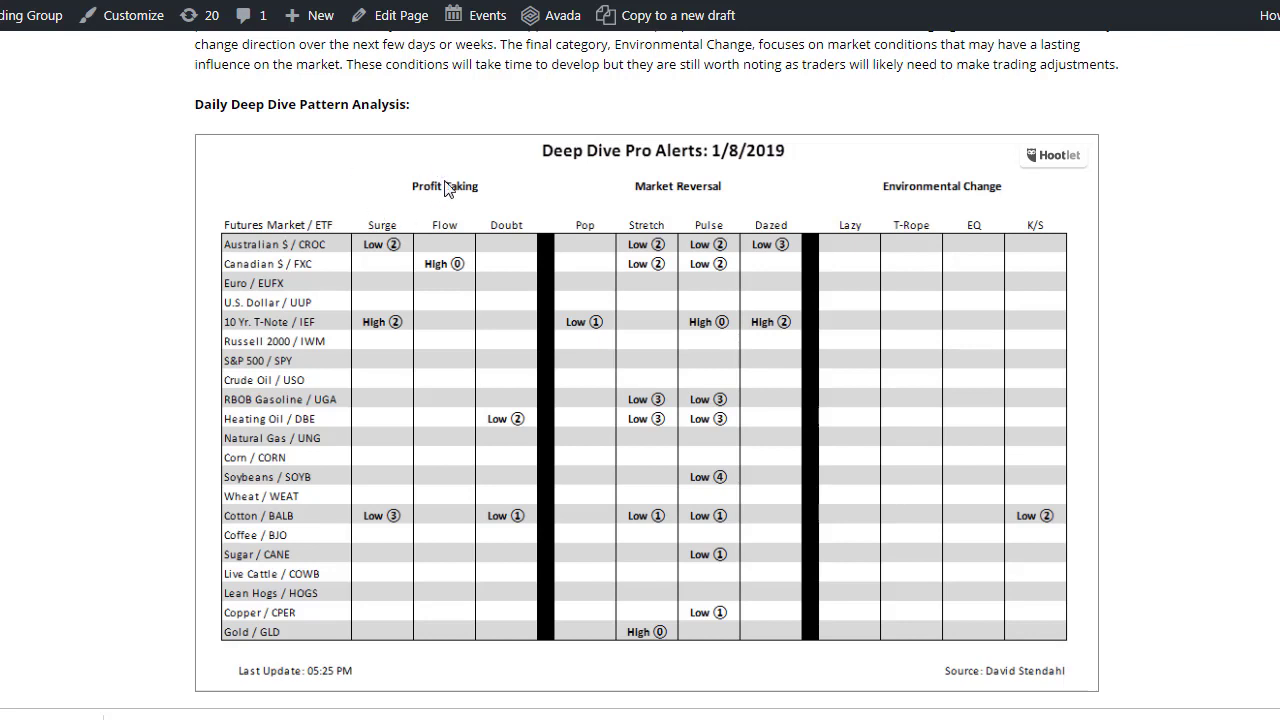
mouse_move(490, 218)
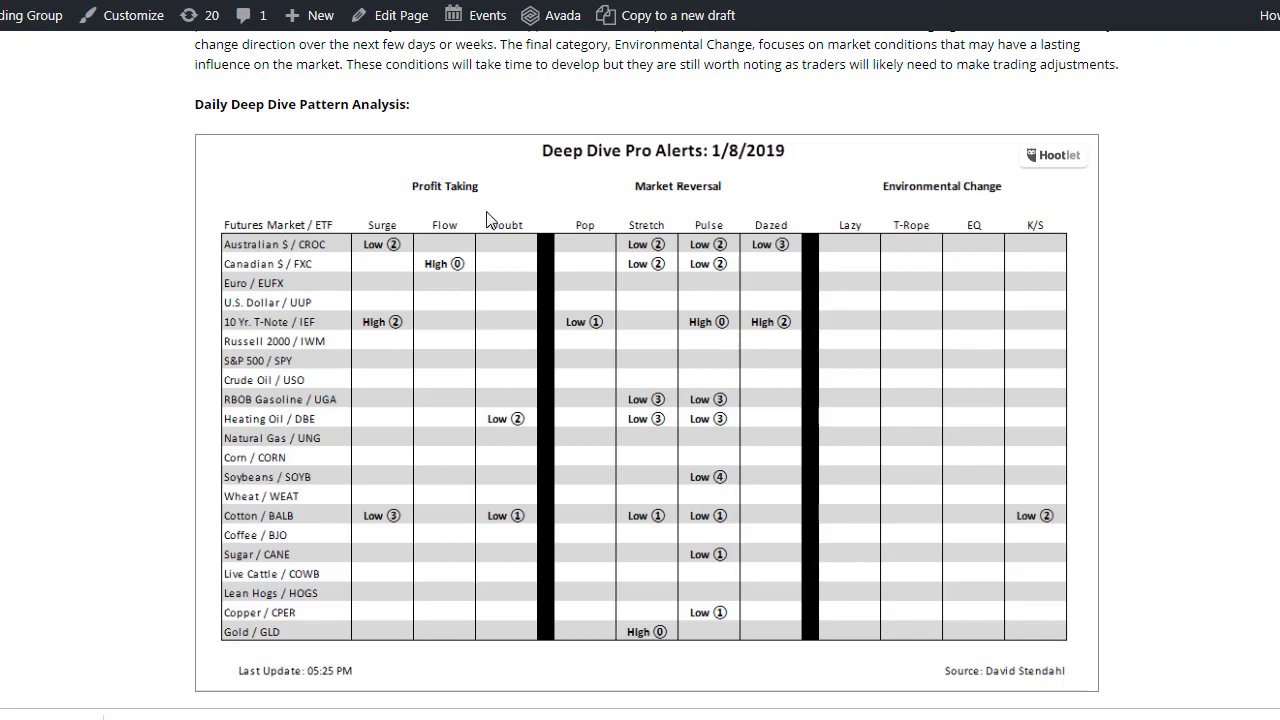
mouse_move(710, 165)
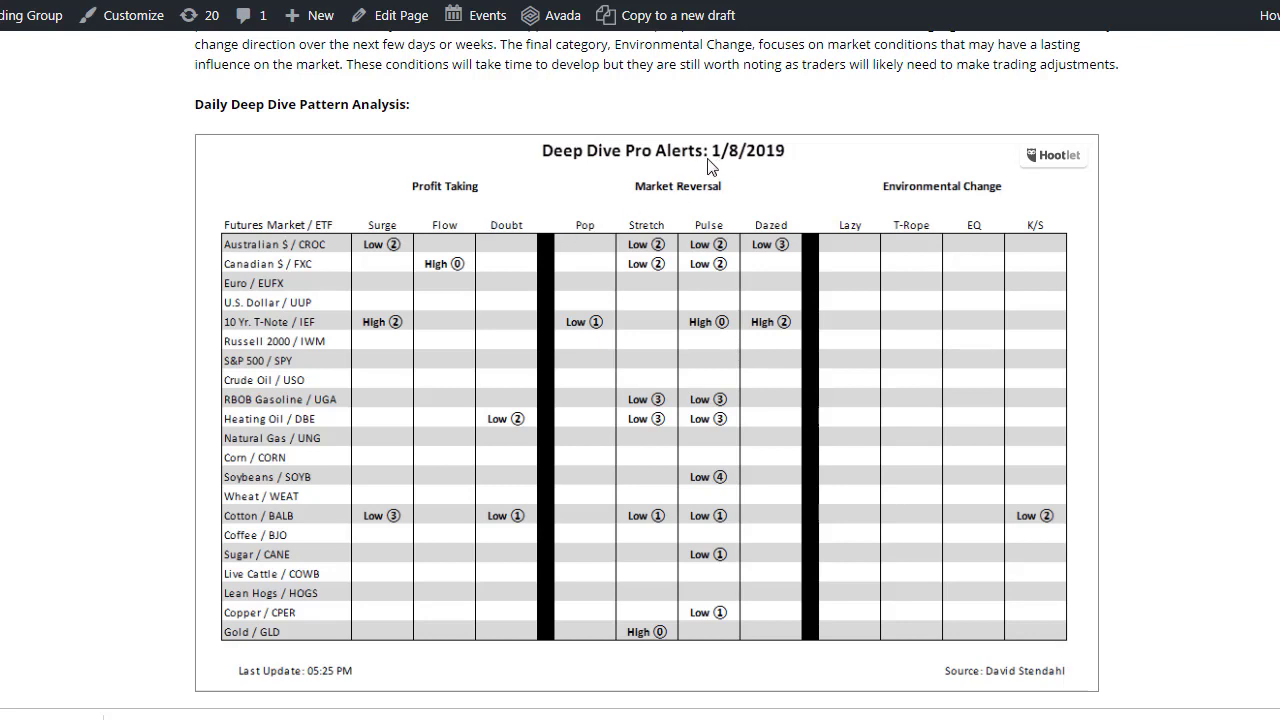
mouse_move(716, 215)
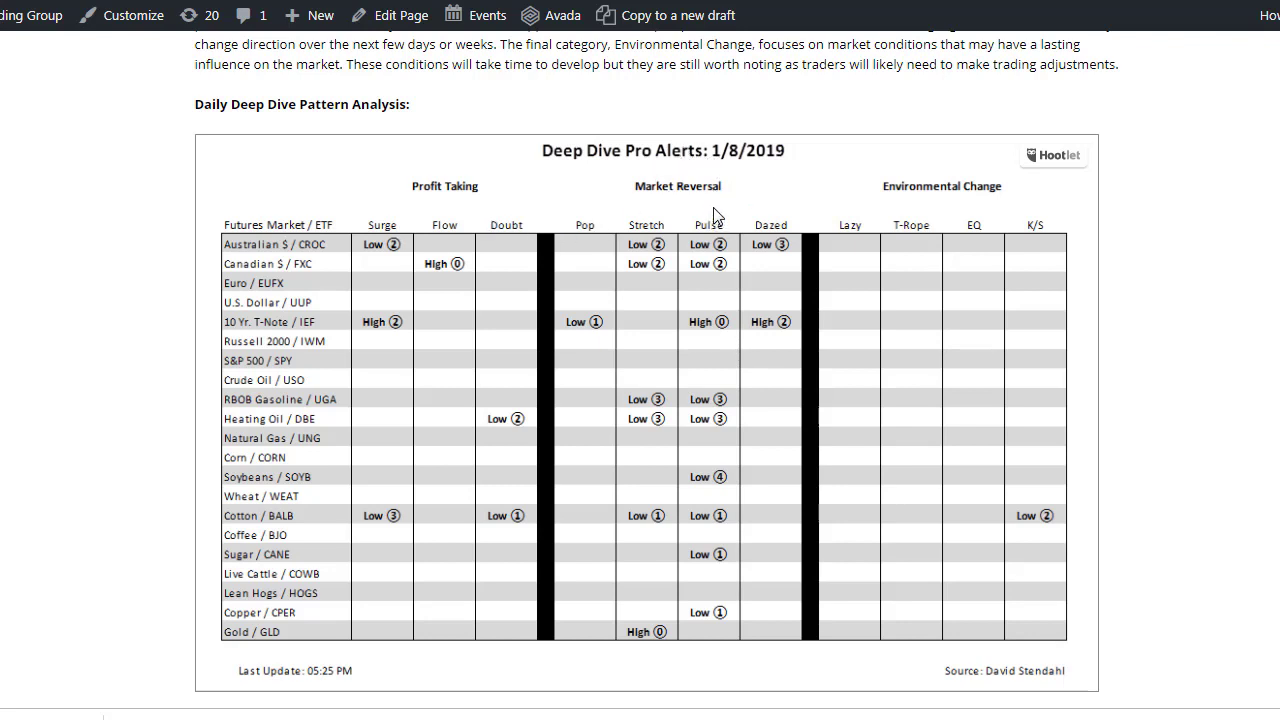
mouse_move(723, 210)
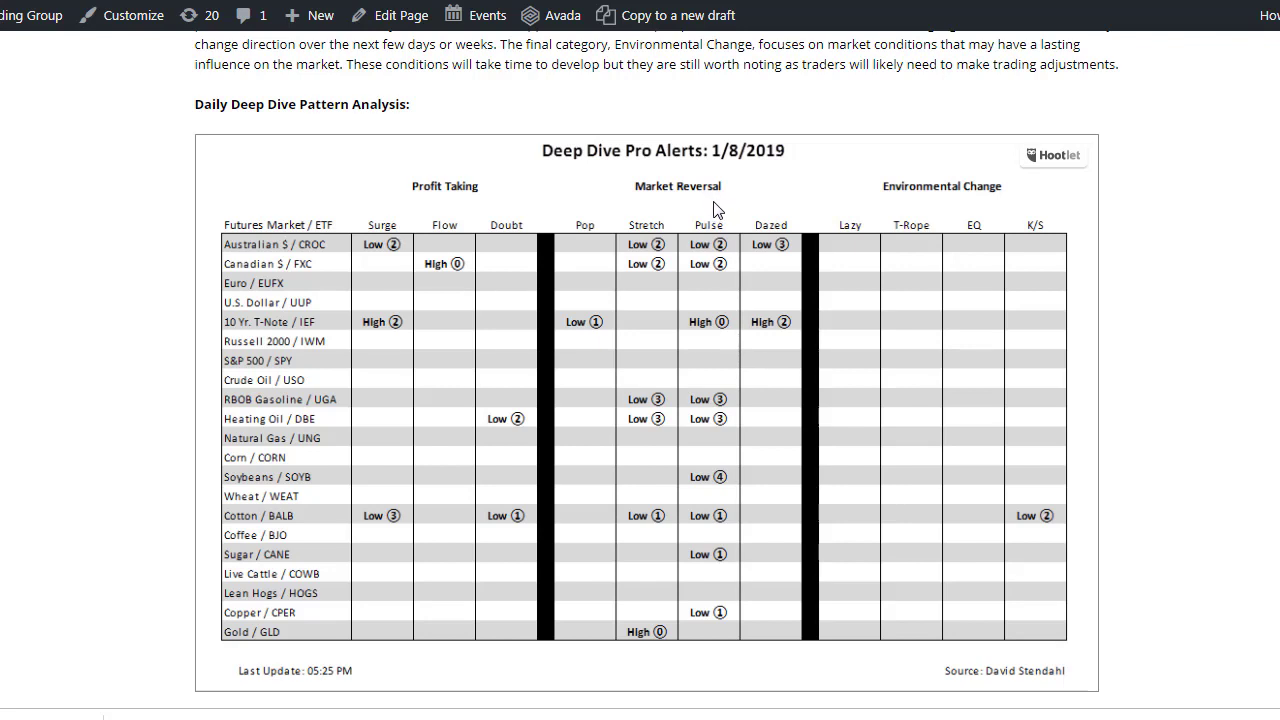
mouse_move(710, 237)
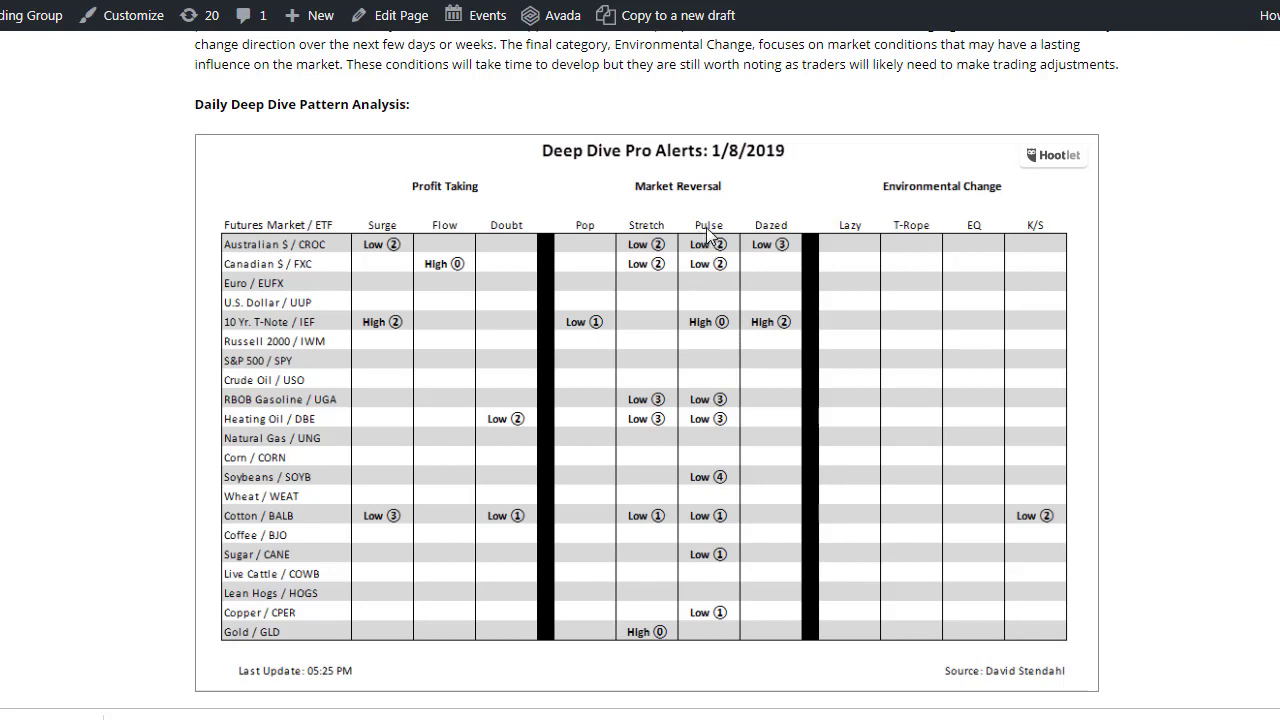
mouse_move(611, 243)
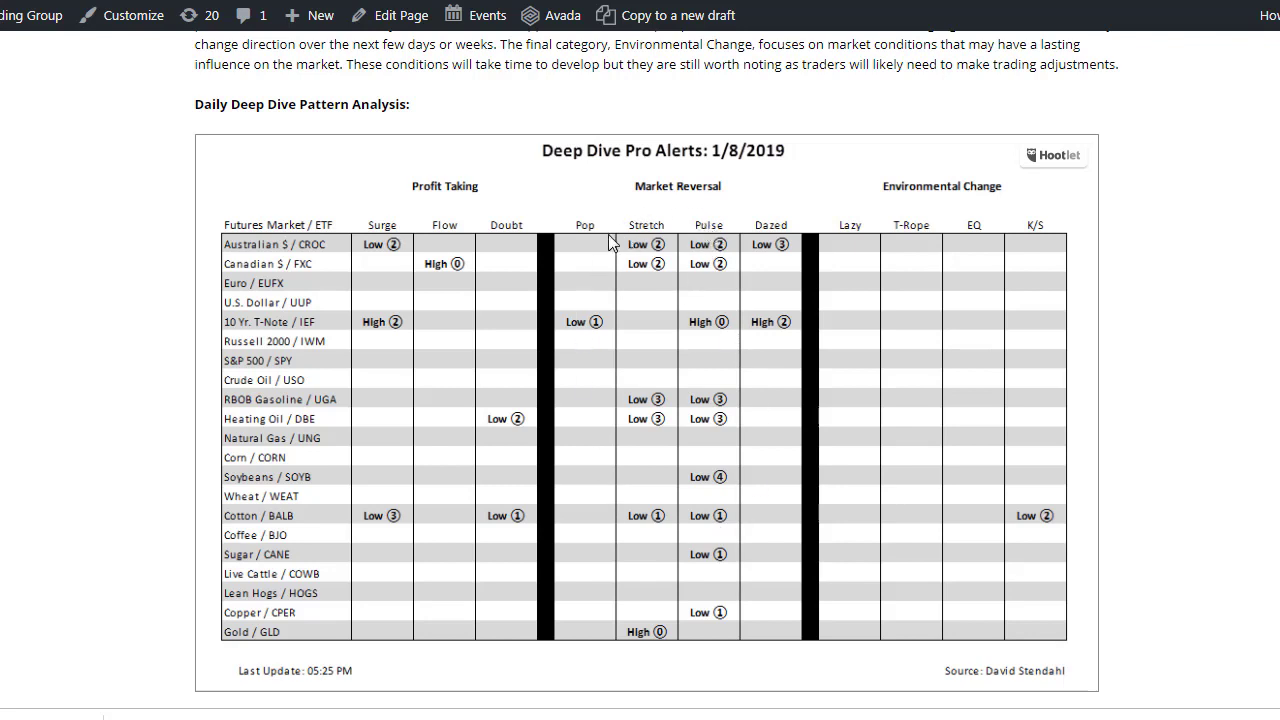
mouse_move(772, 238)
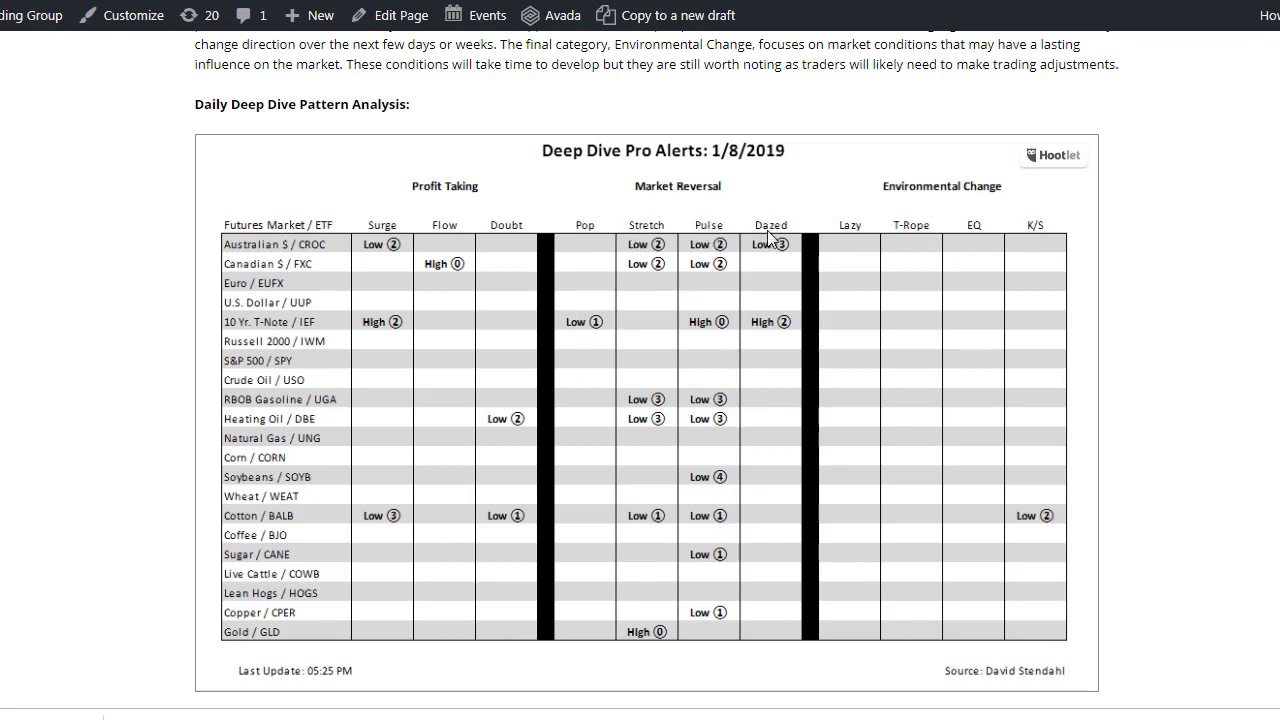
mouse_move(710, 235)
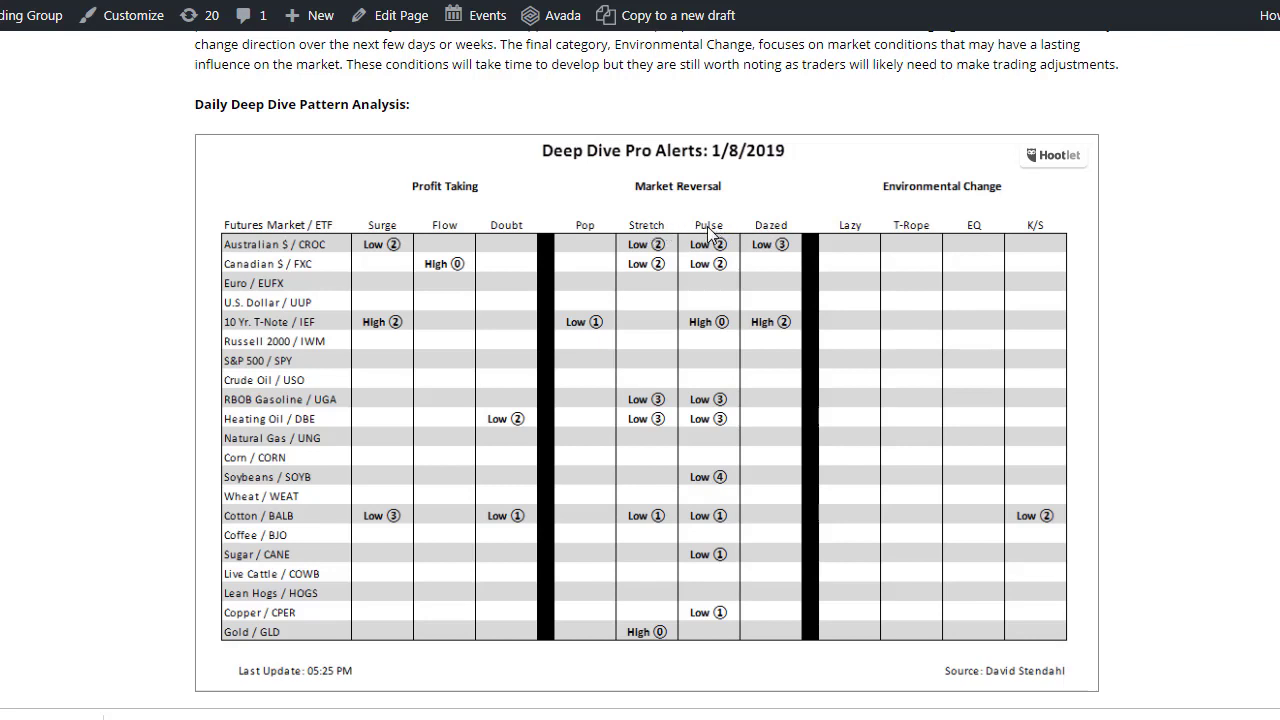
mouse_move(710, 303)
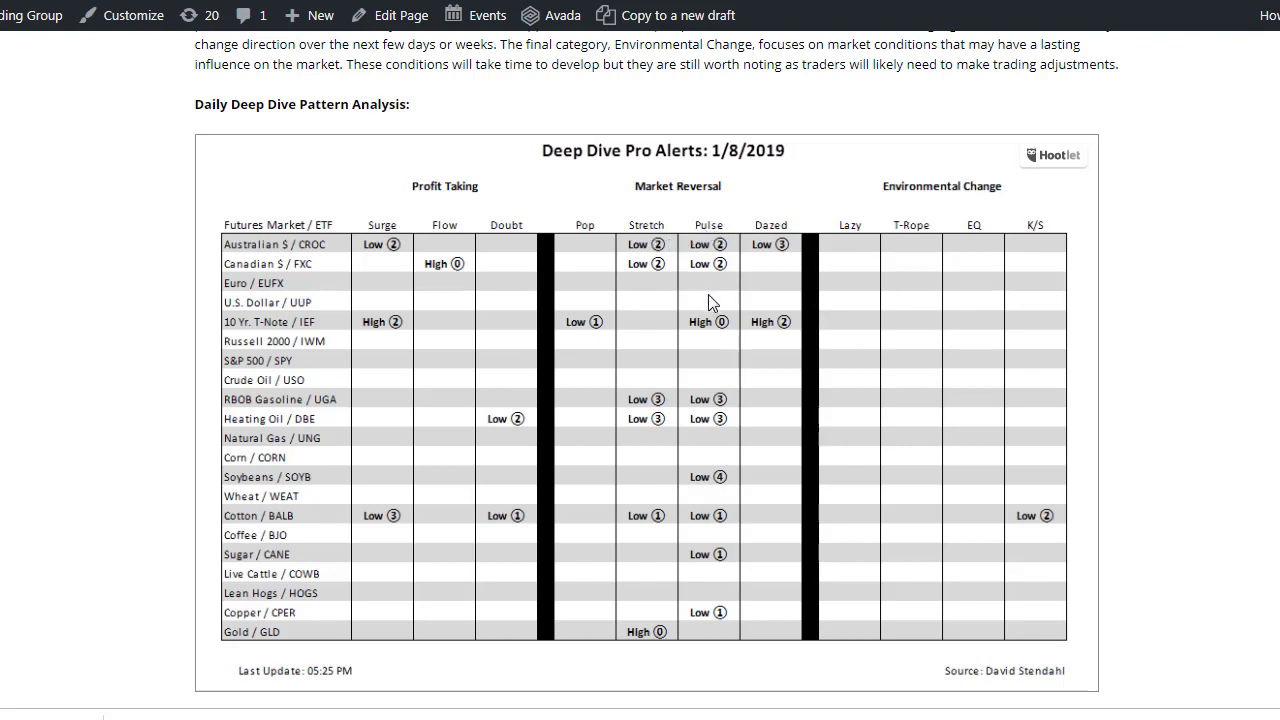
mouse_move(725, 373)
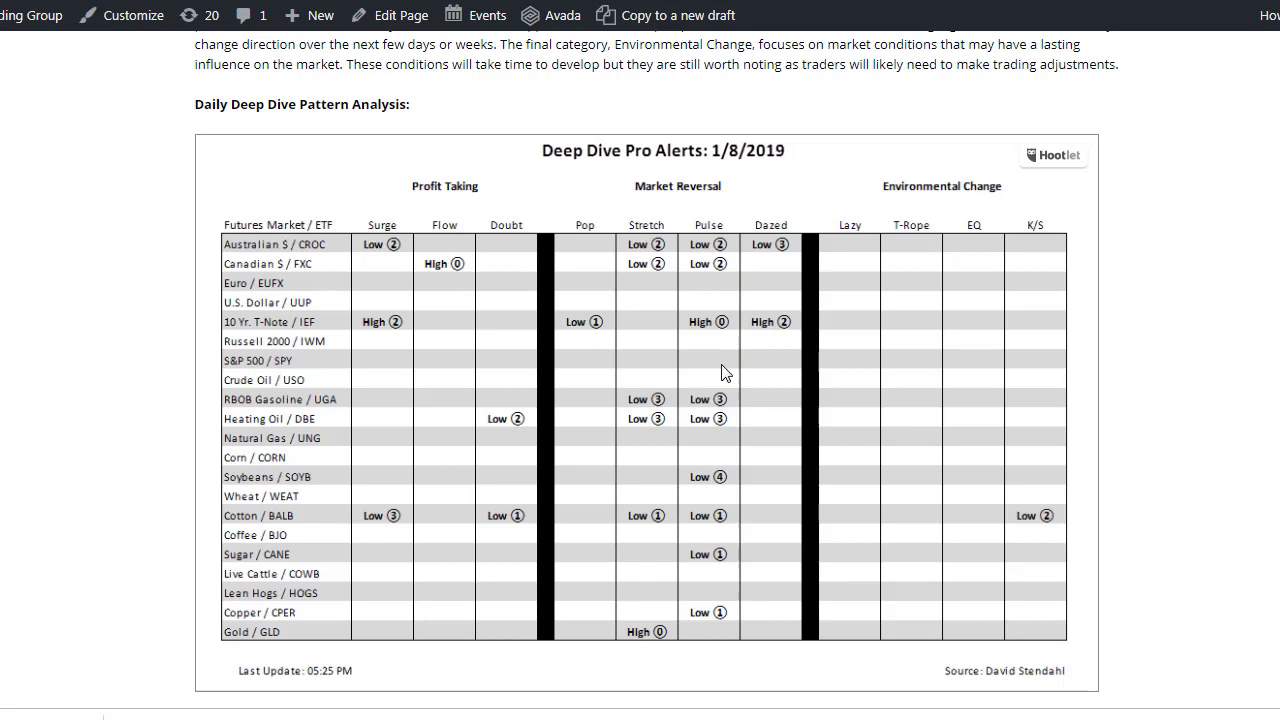
mouse_move(714, 283)
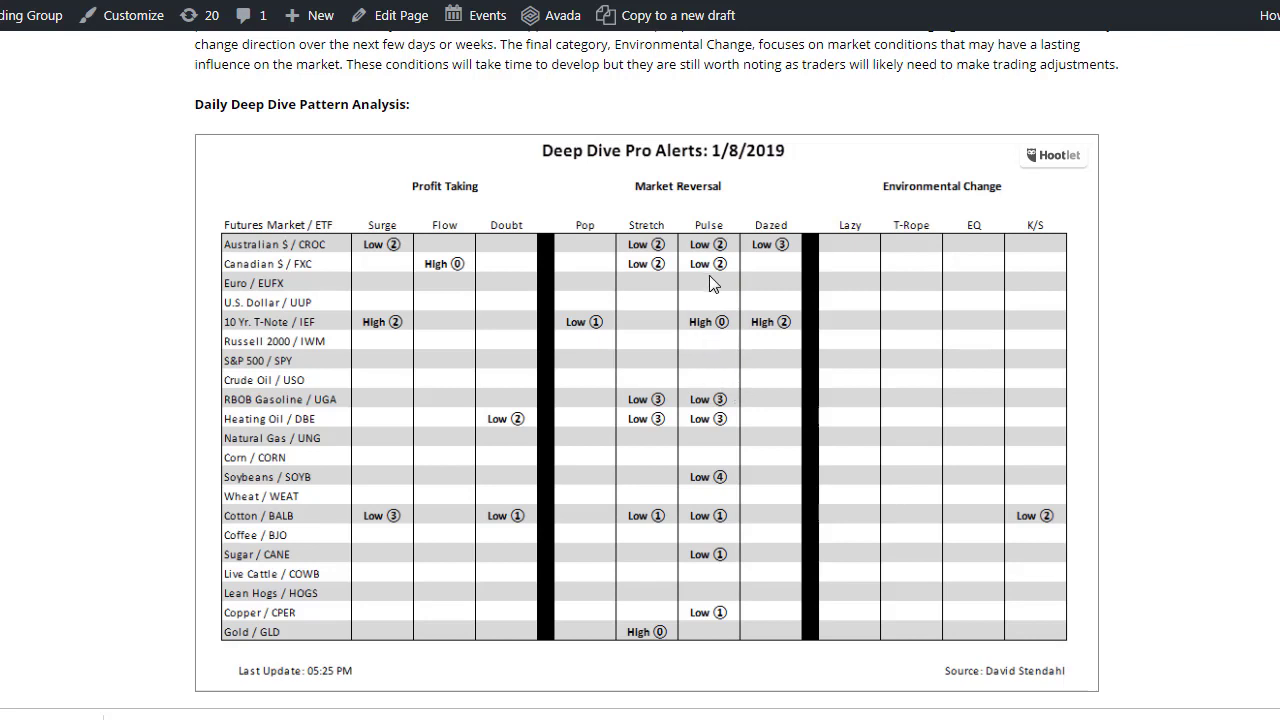
mouse_move(717, 634)
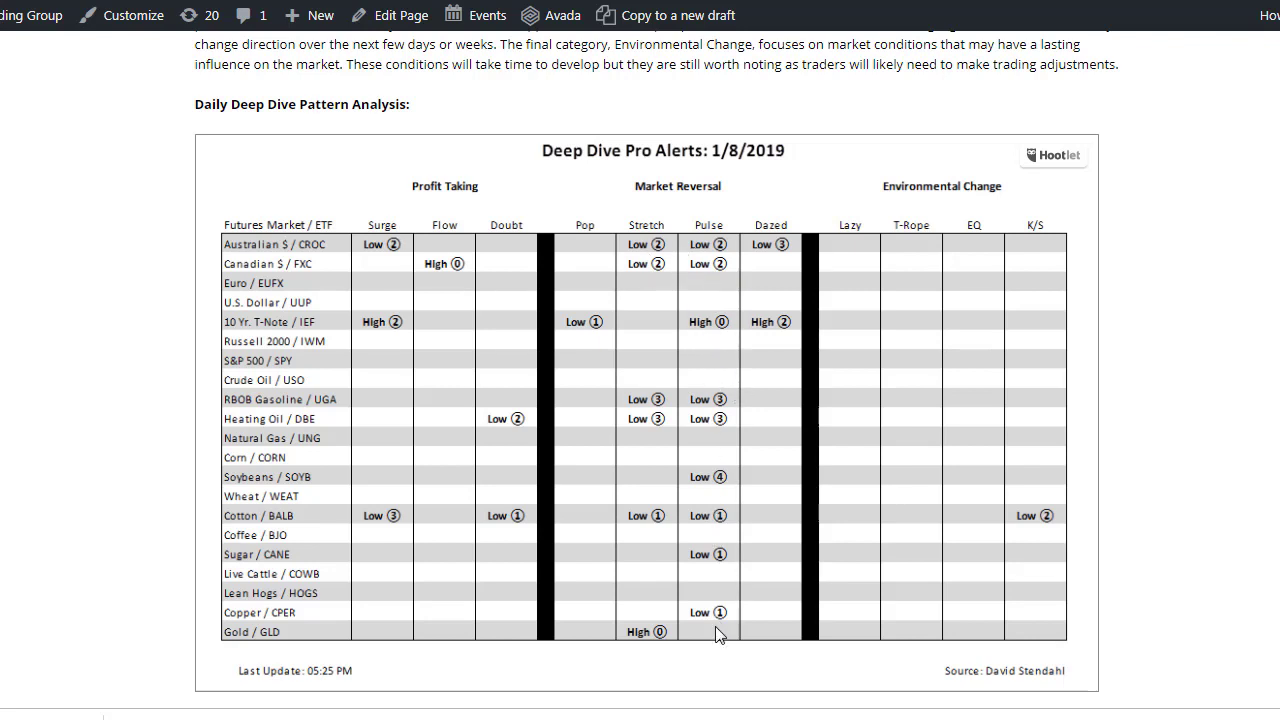
mouse_move(735, 555)
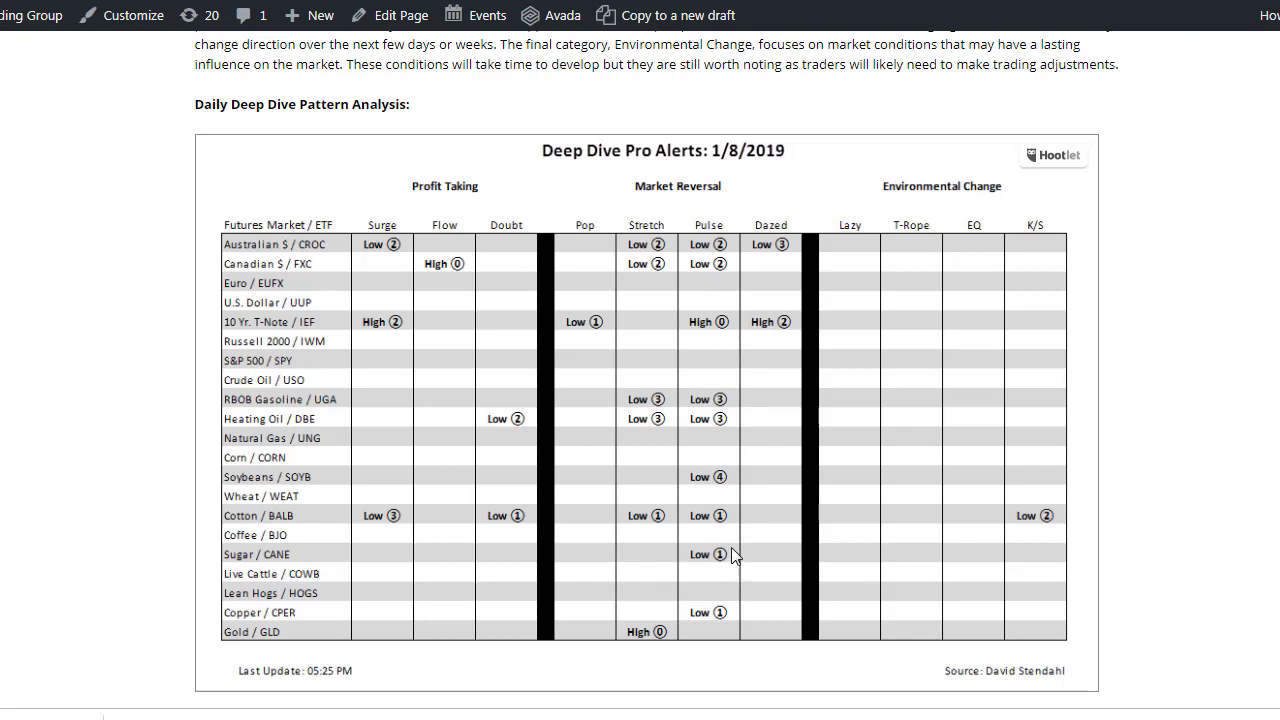
mouse_move(745, 506)
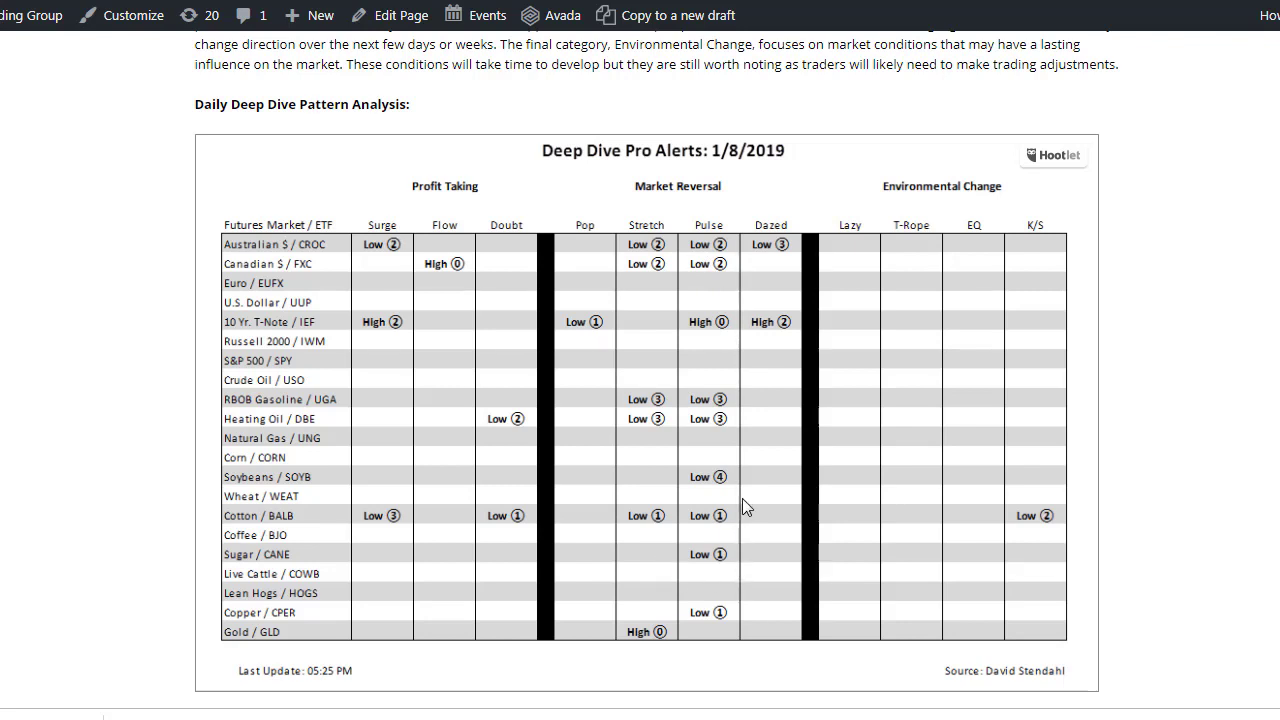
mouse_move(785, 534)
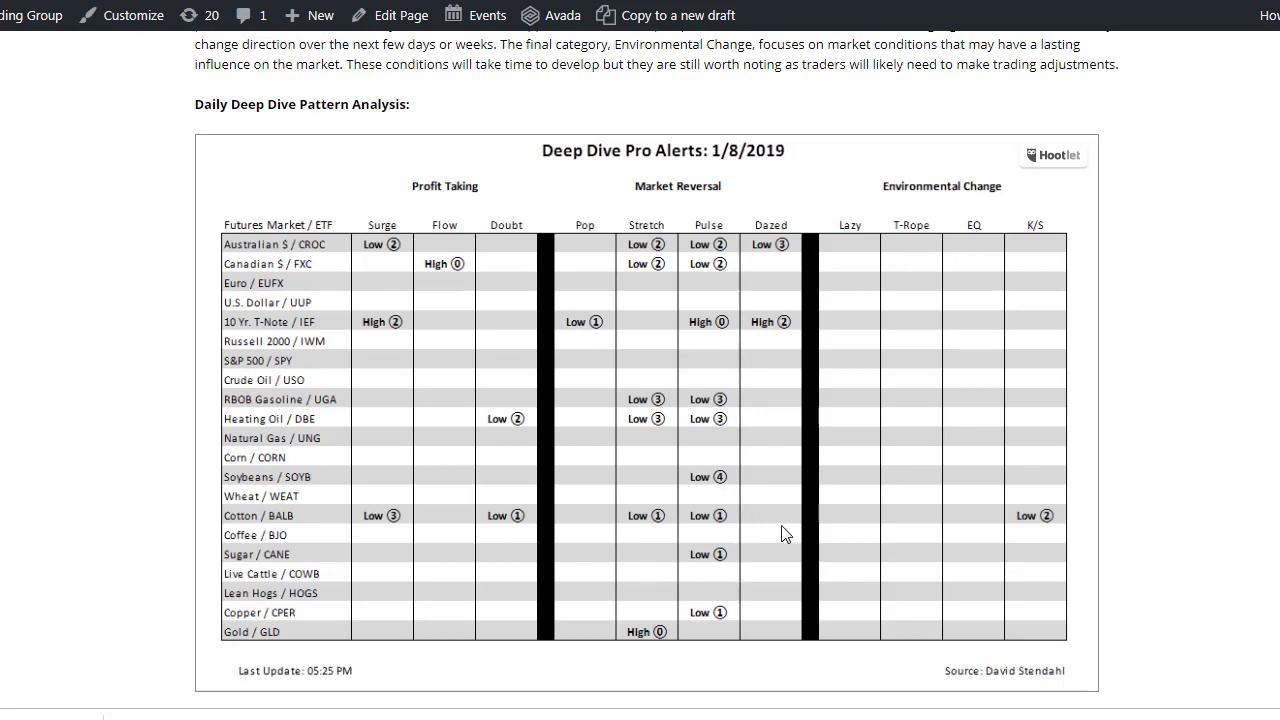
mouse_move(781, 527)
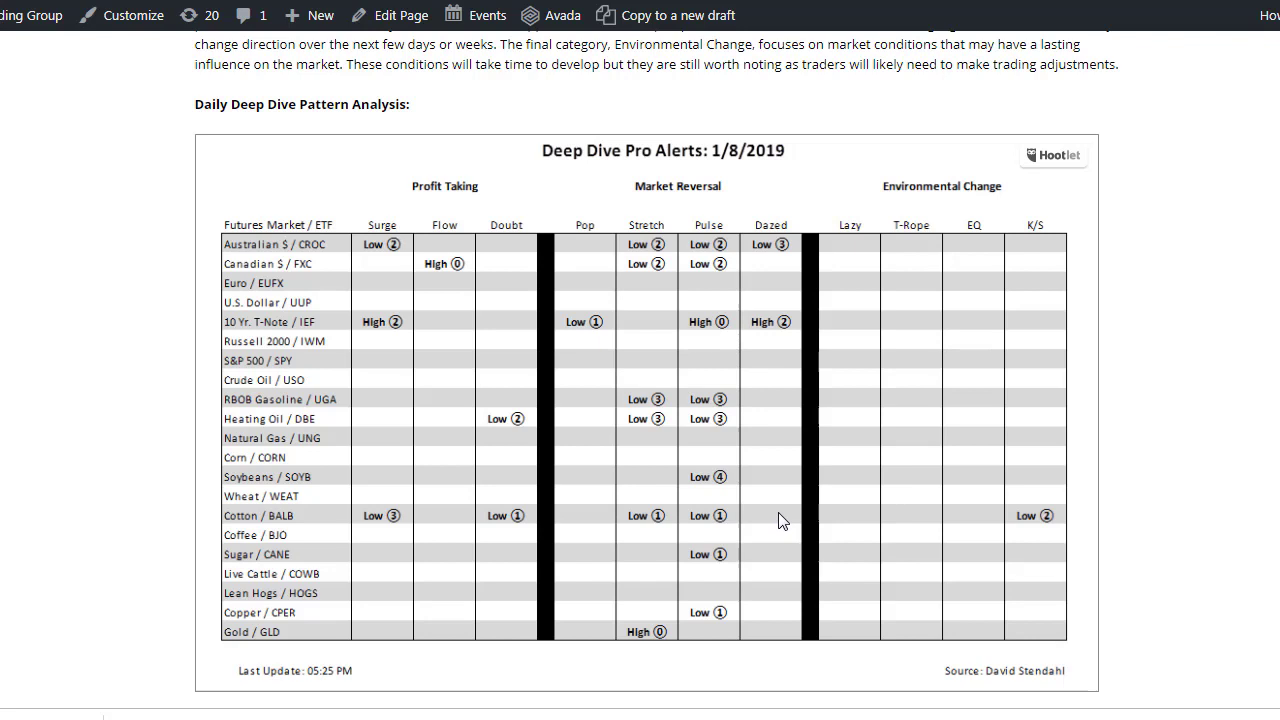
mouse_move(637, 261)
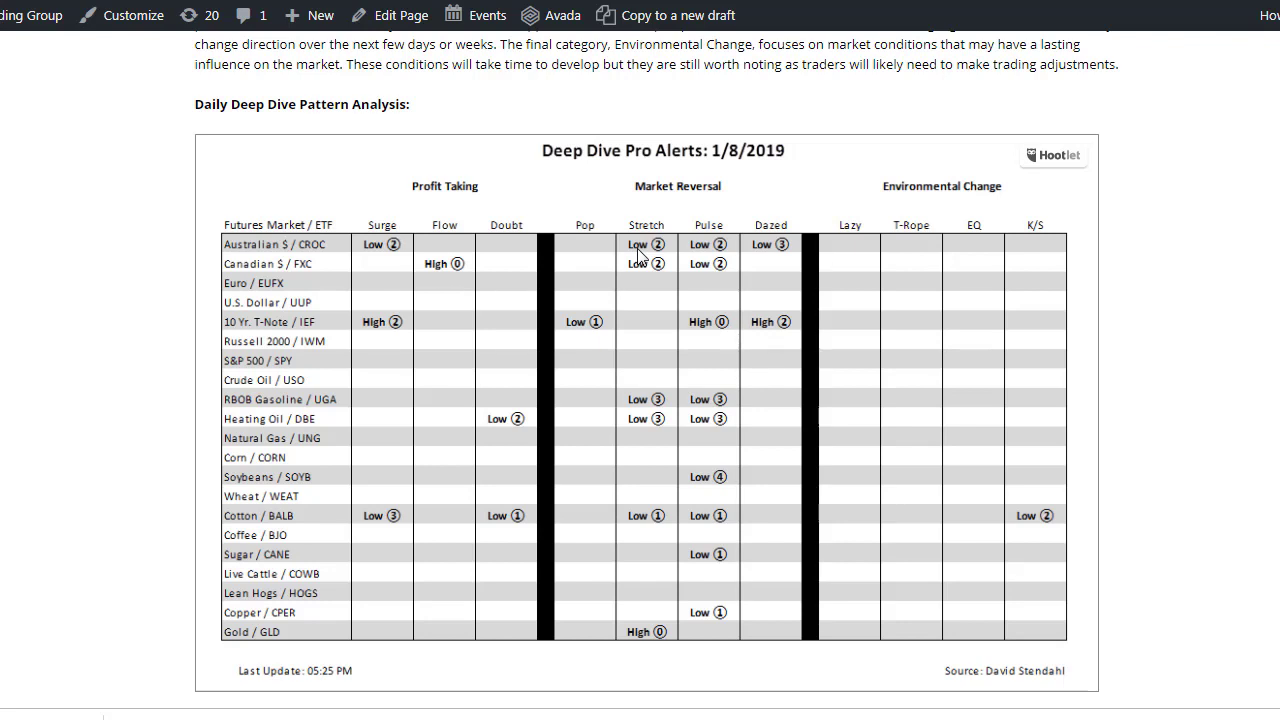
mouse_move(670, 265)
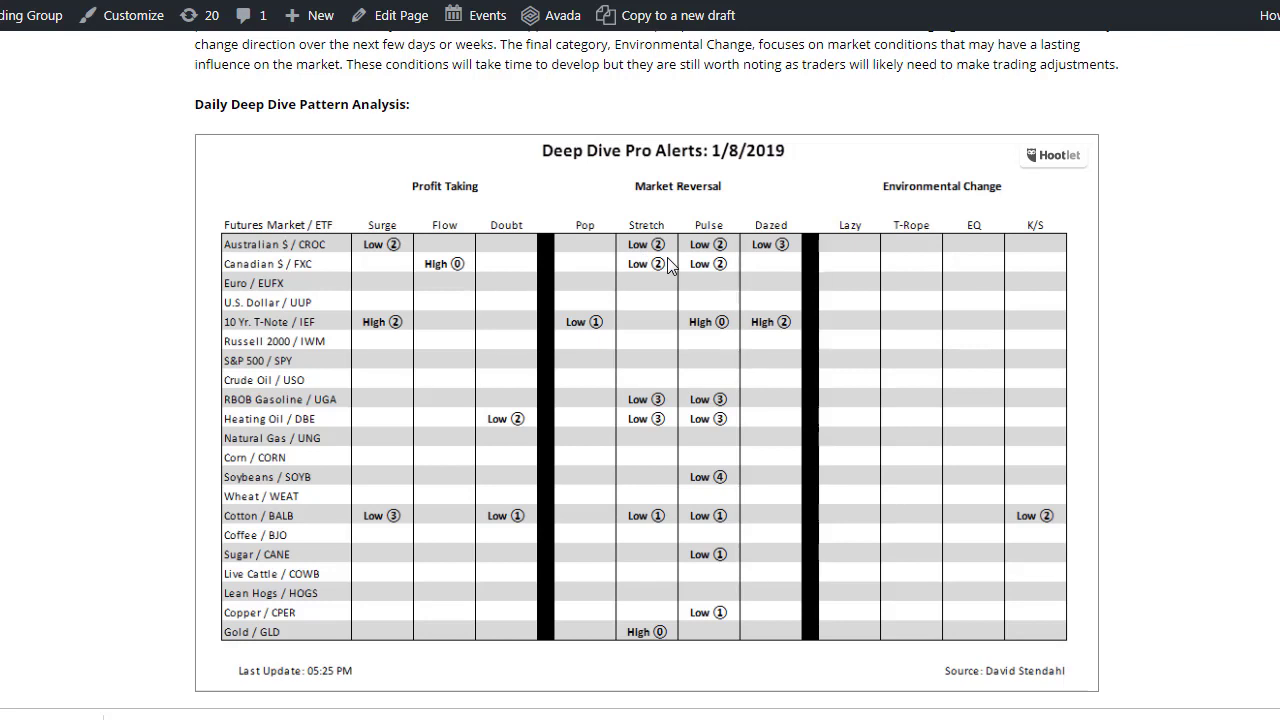
mouse_move(798, 303)
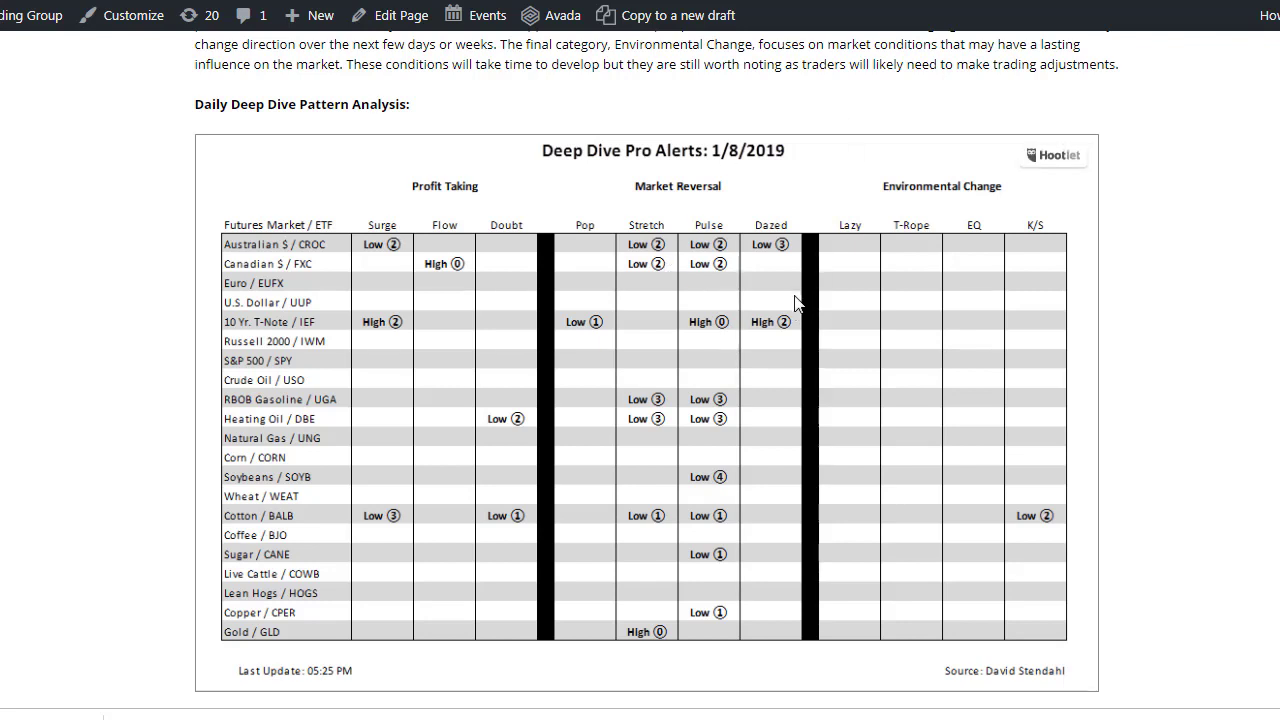
mouse_move(295, 680)
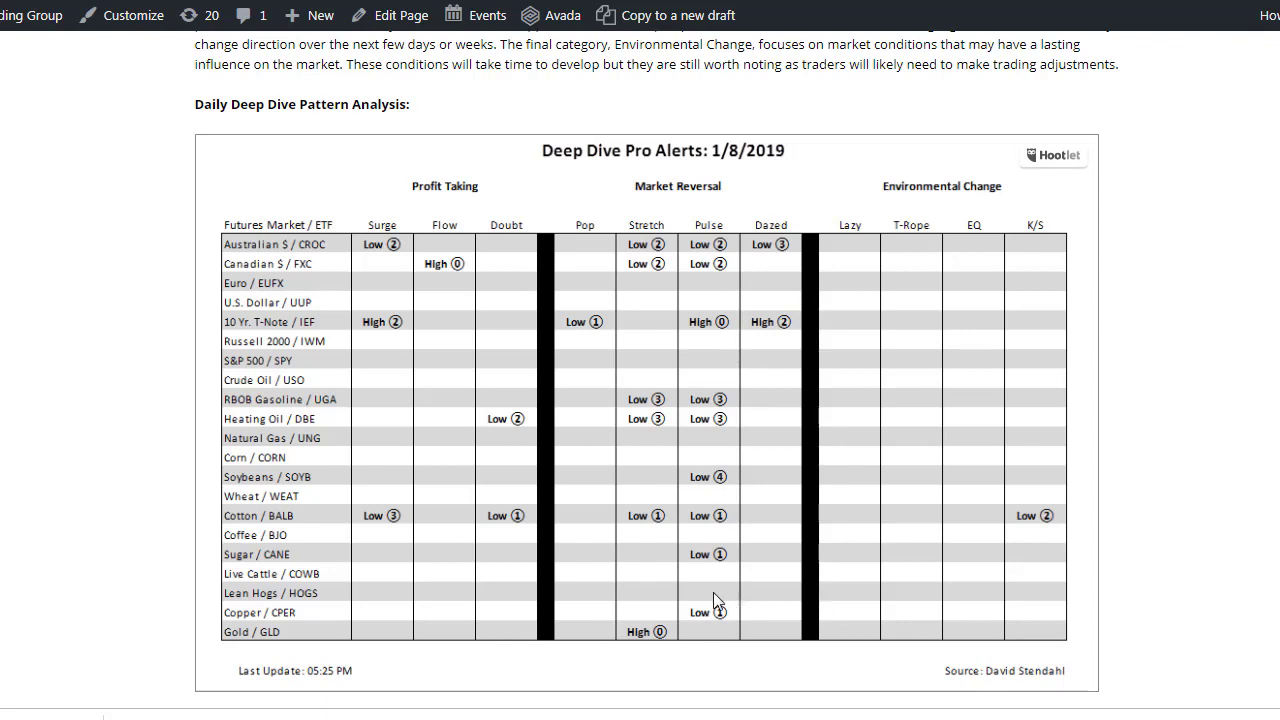
mouse_move(770, 451)
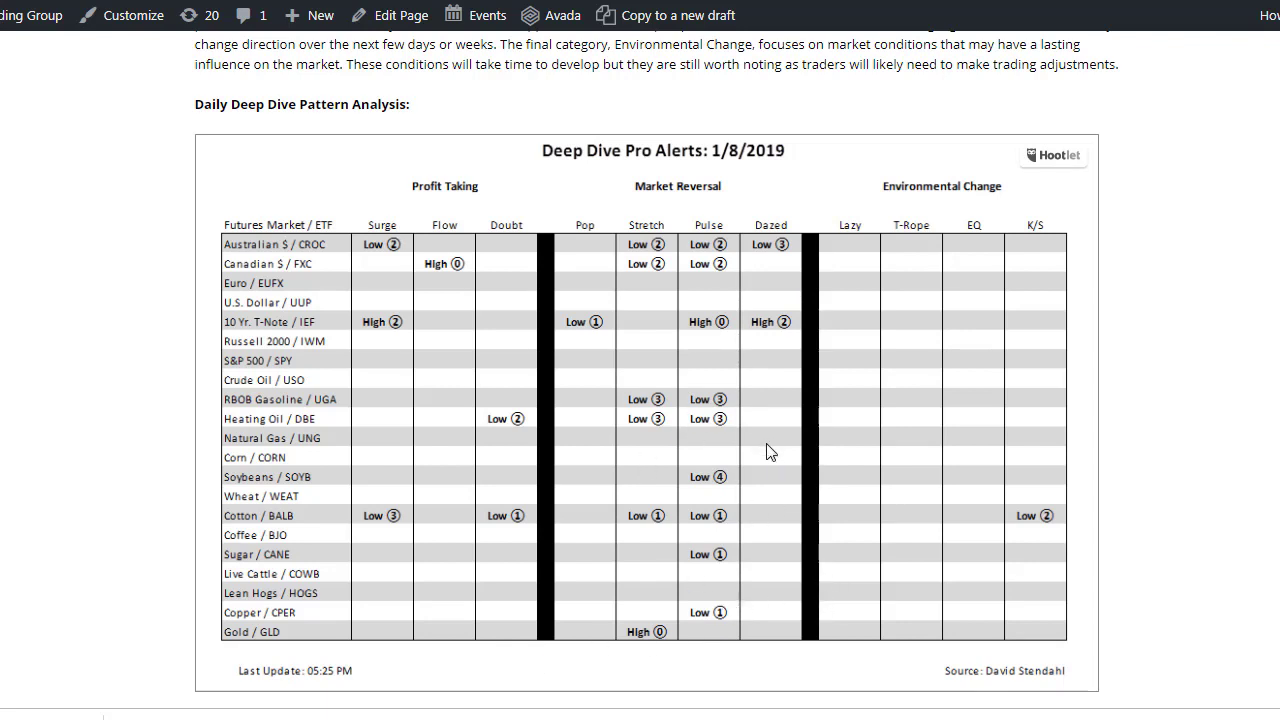
mouse_move(760, 451)
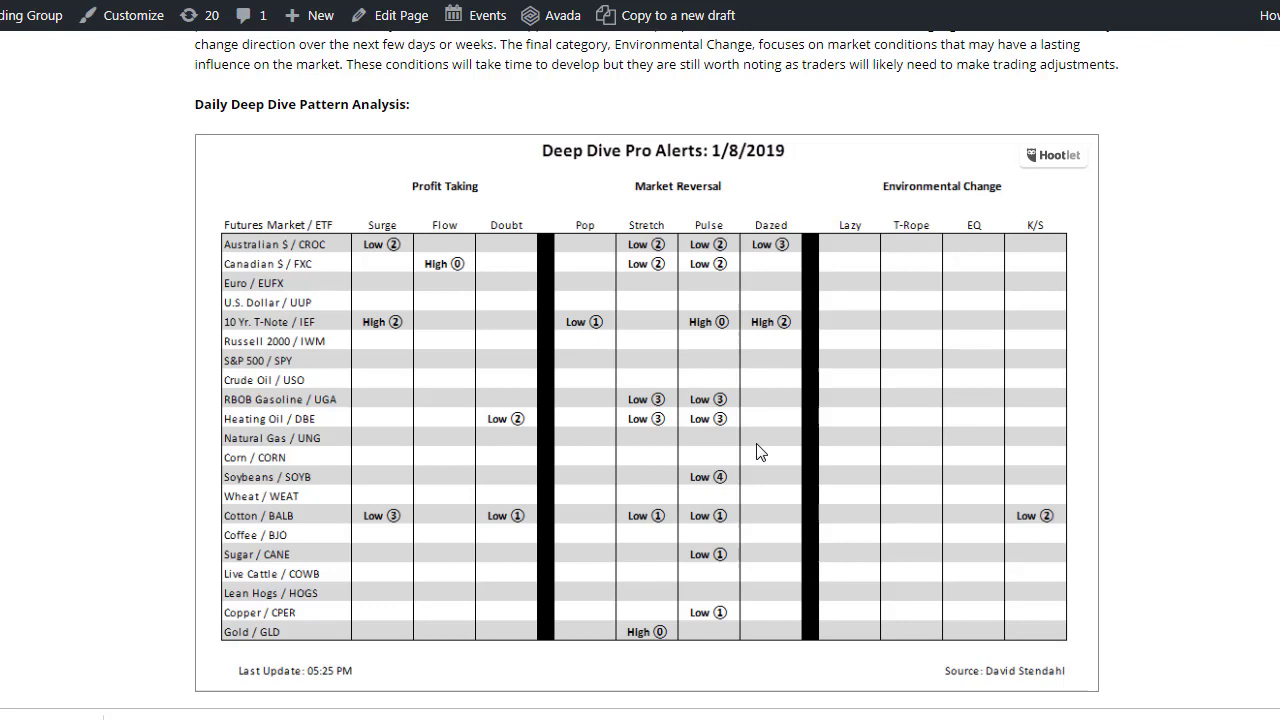
mouse_move(768, 445)
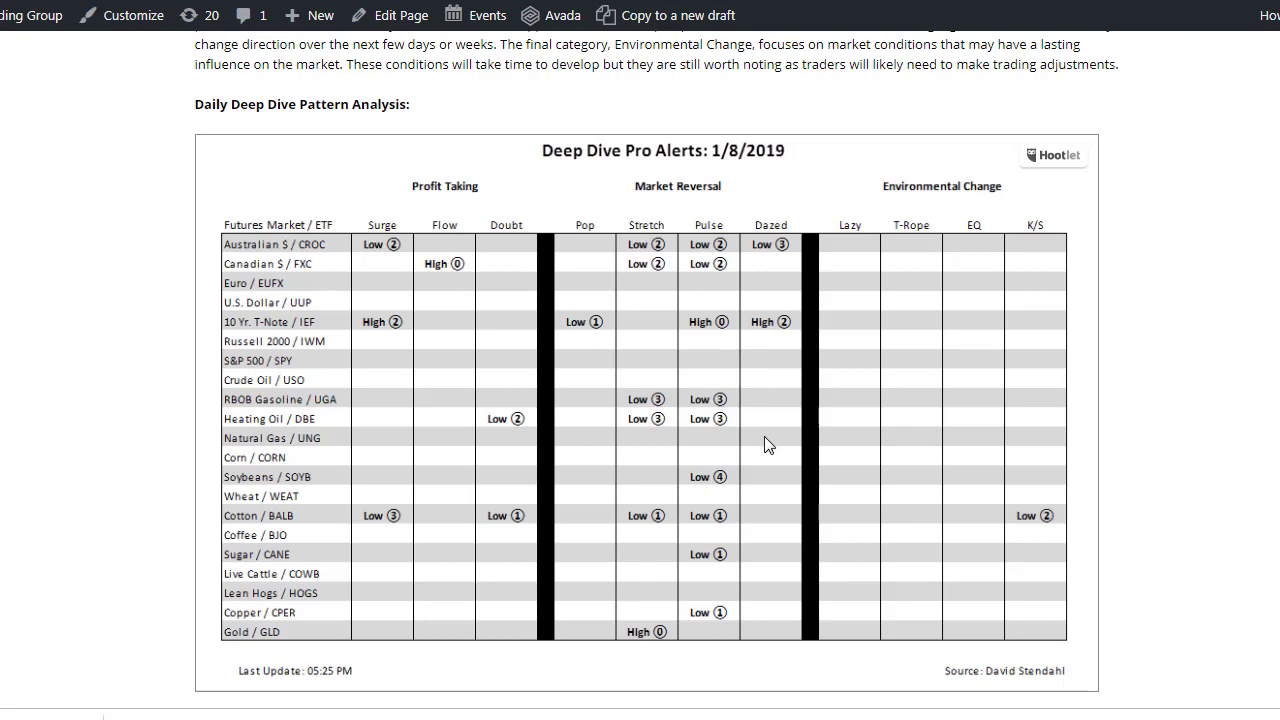
mouse_move(645, 490)
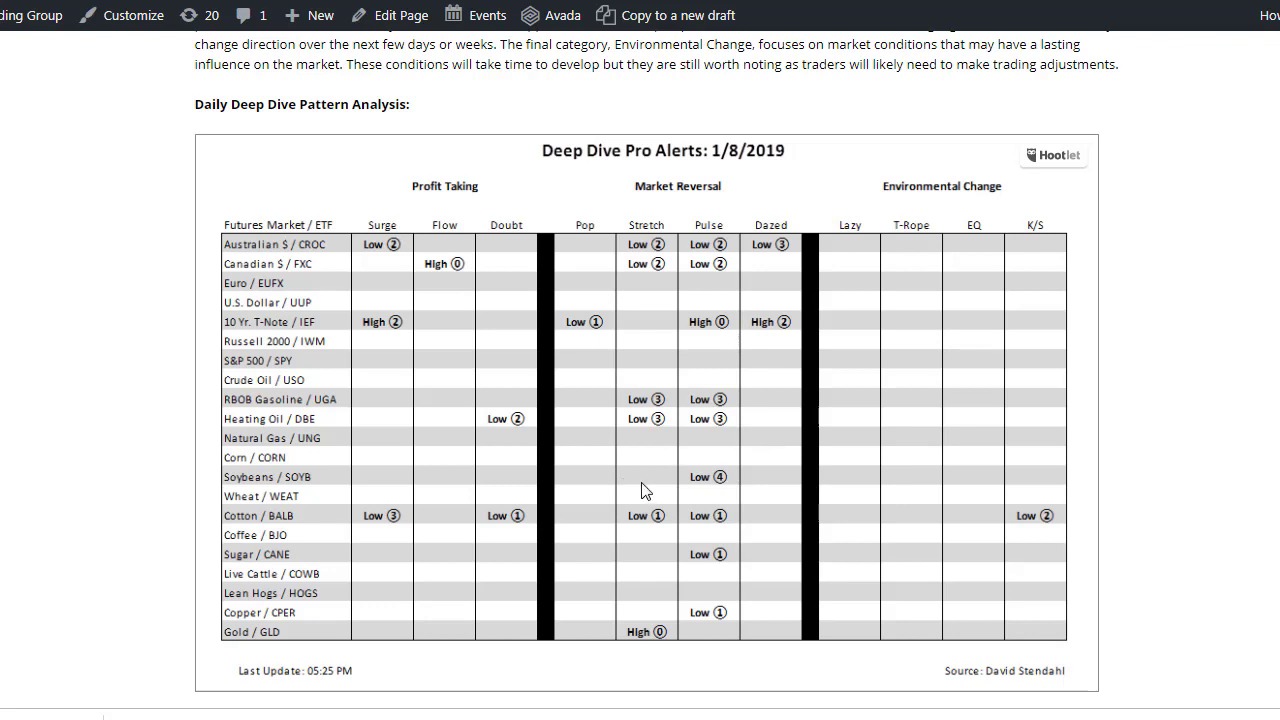
mouse_move(334, 680)
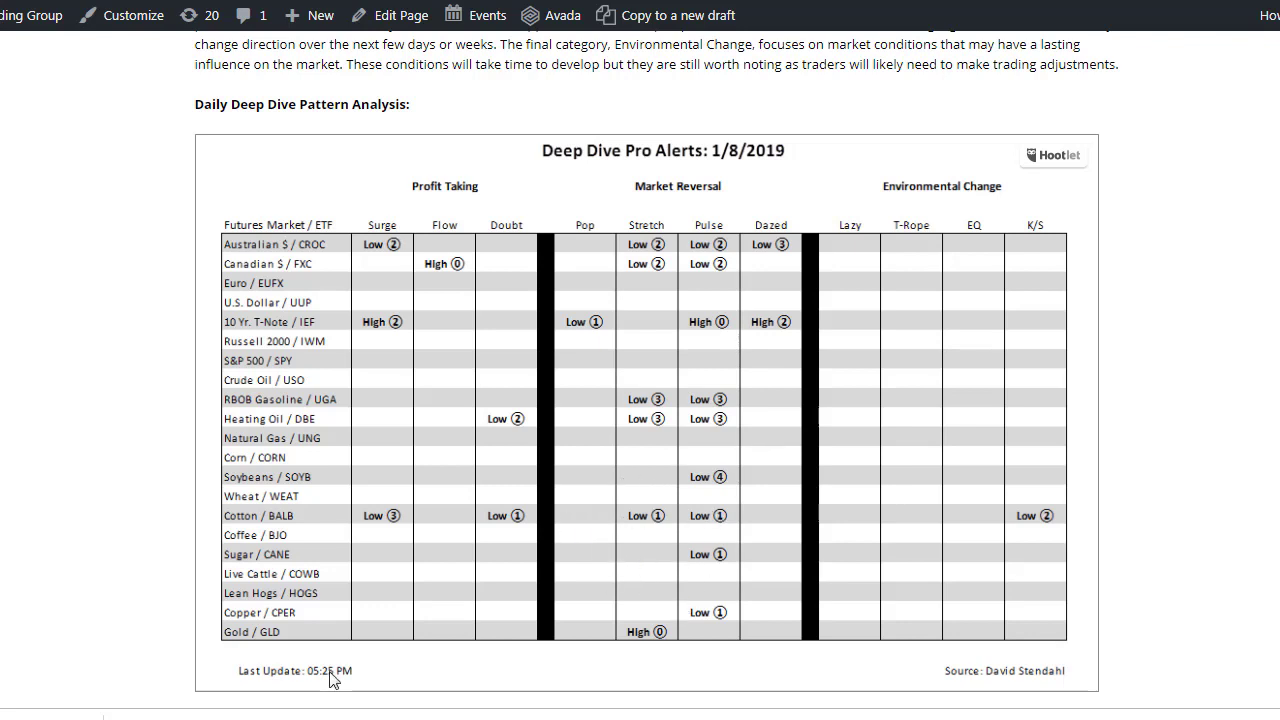
mouse_move(565, 639)
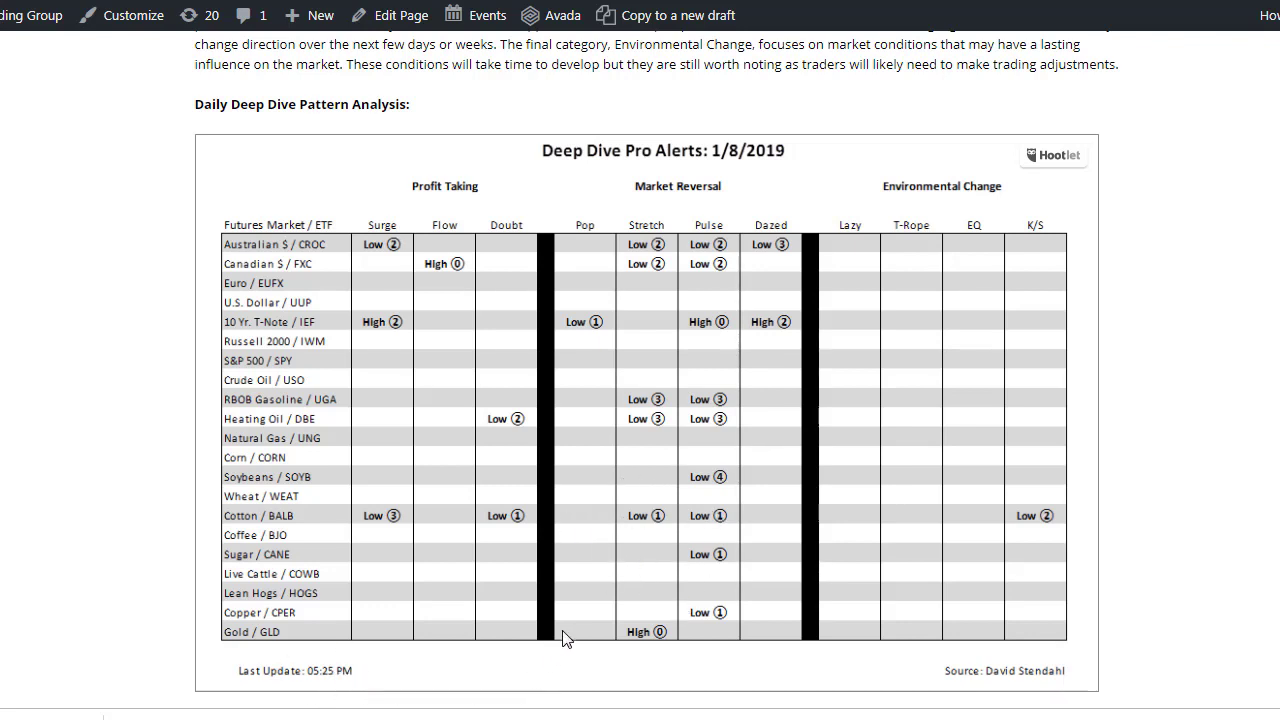
mouse_move(588, 620)
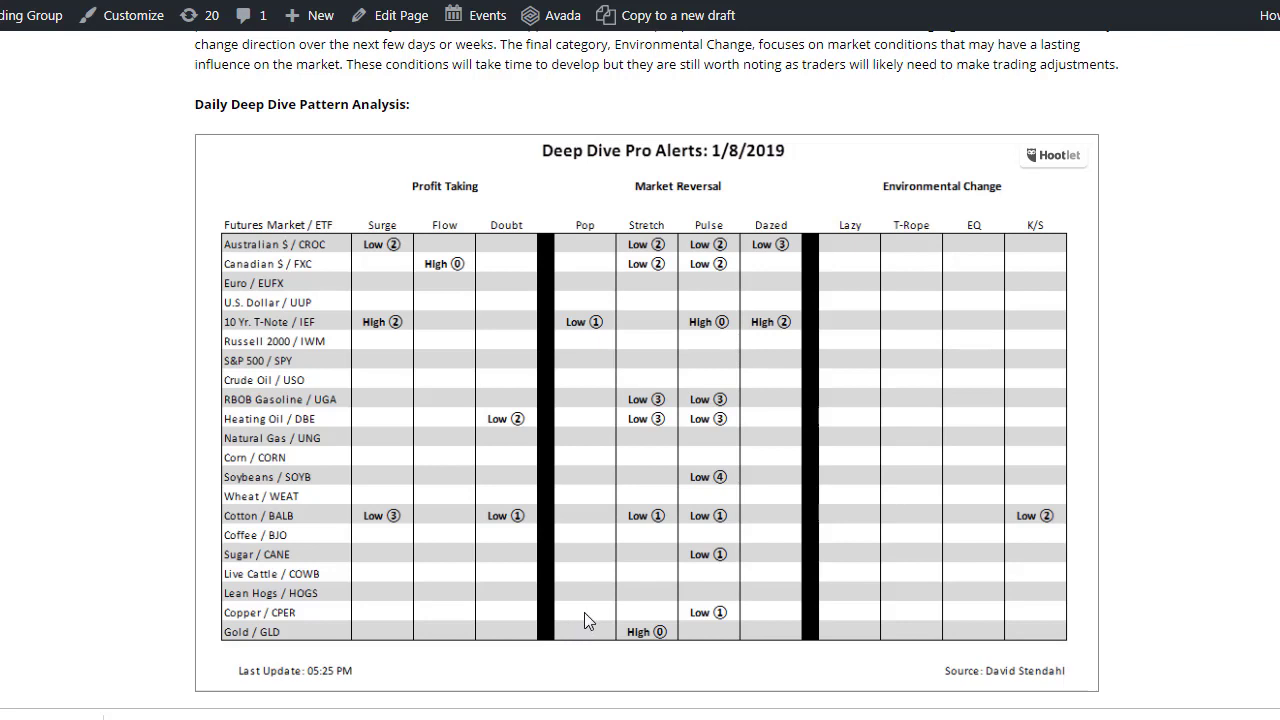
mouse_move(594, 624)
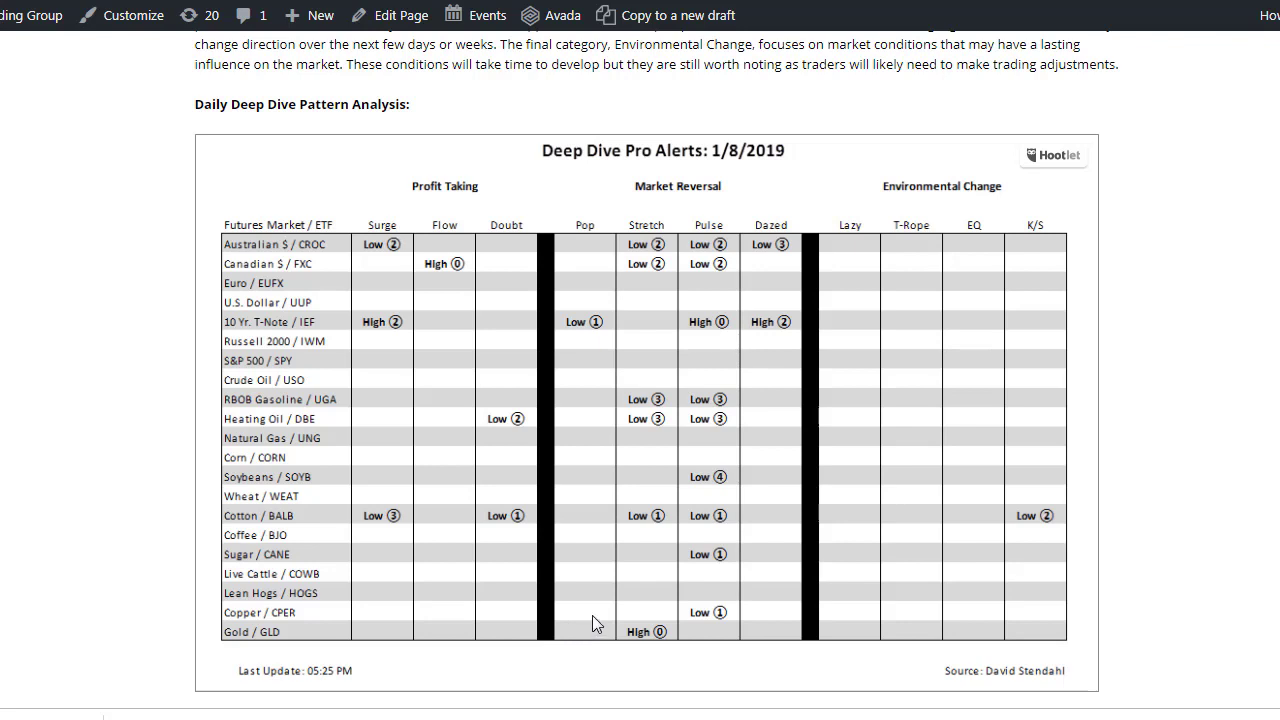
mouse_move(677, 351)
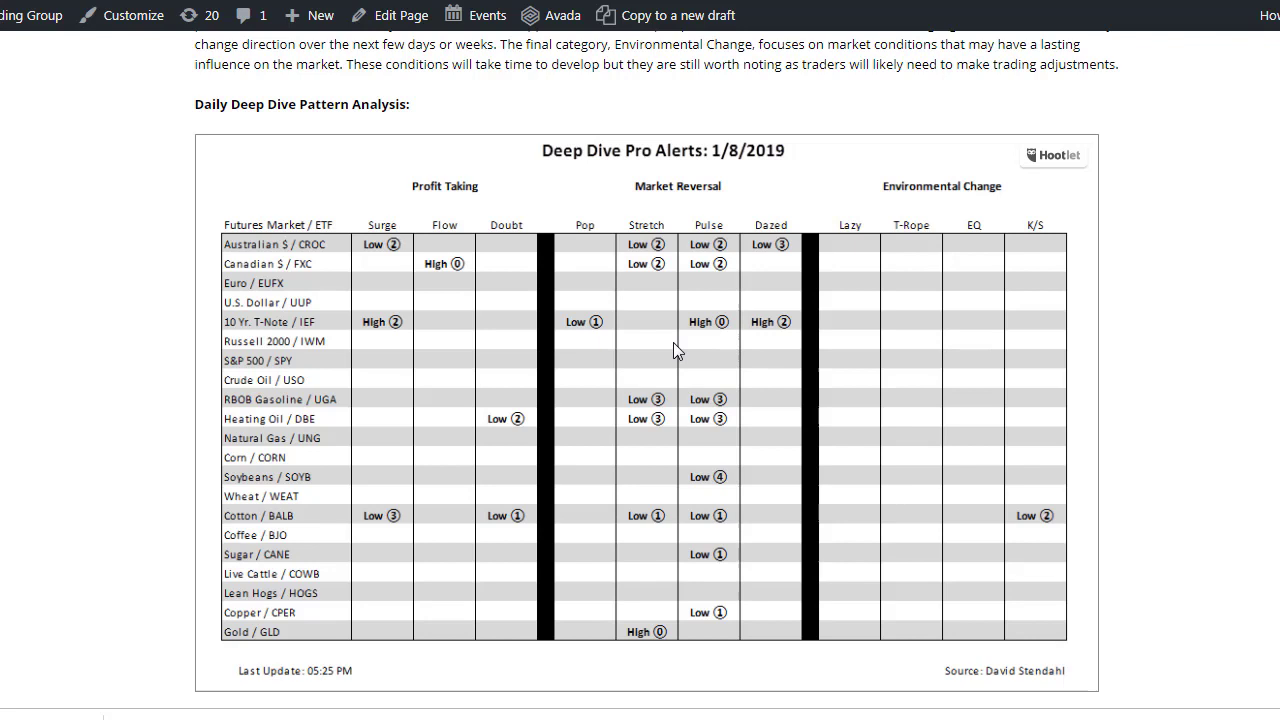
mouse_move(689, 258)
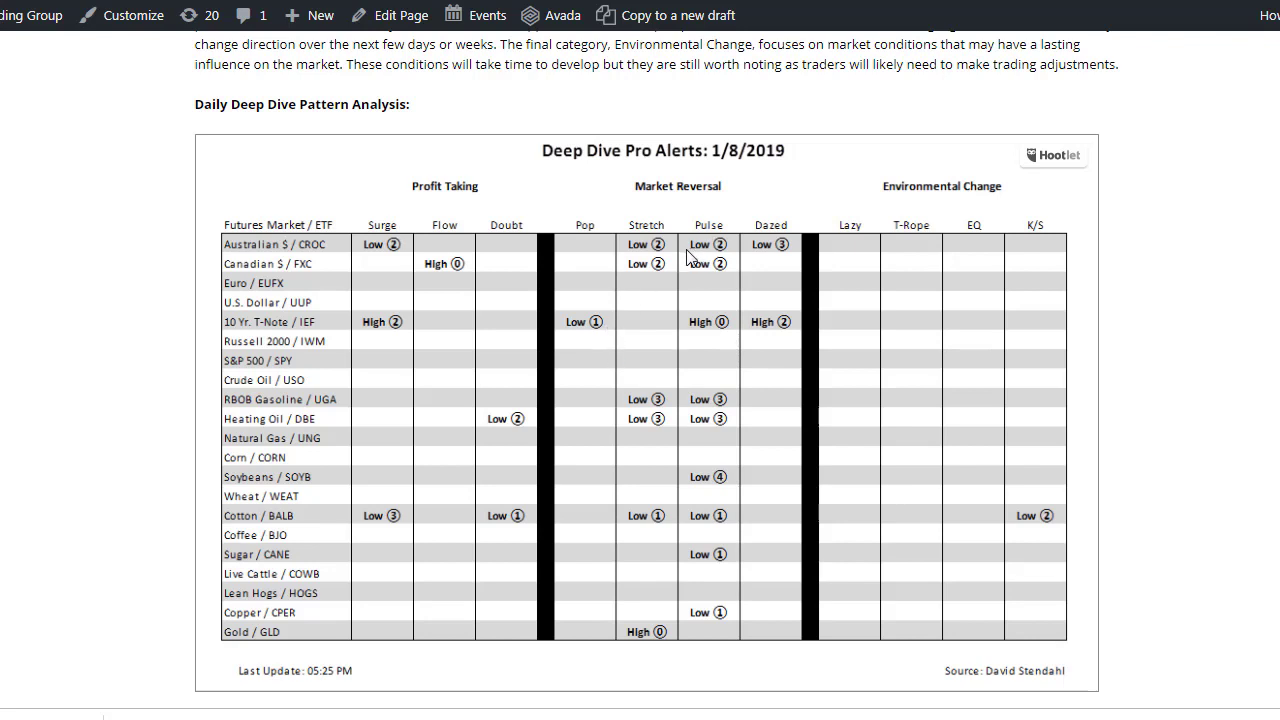
mouse_move(648, 248)
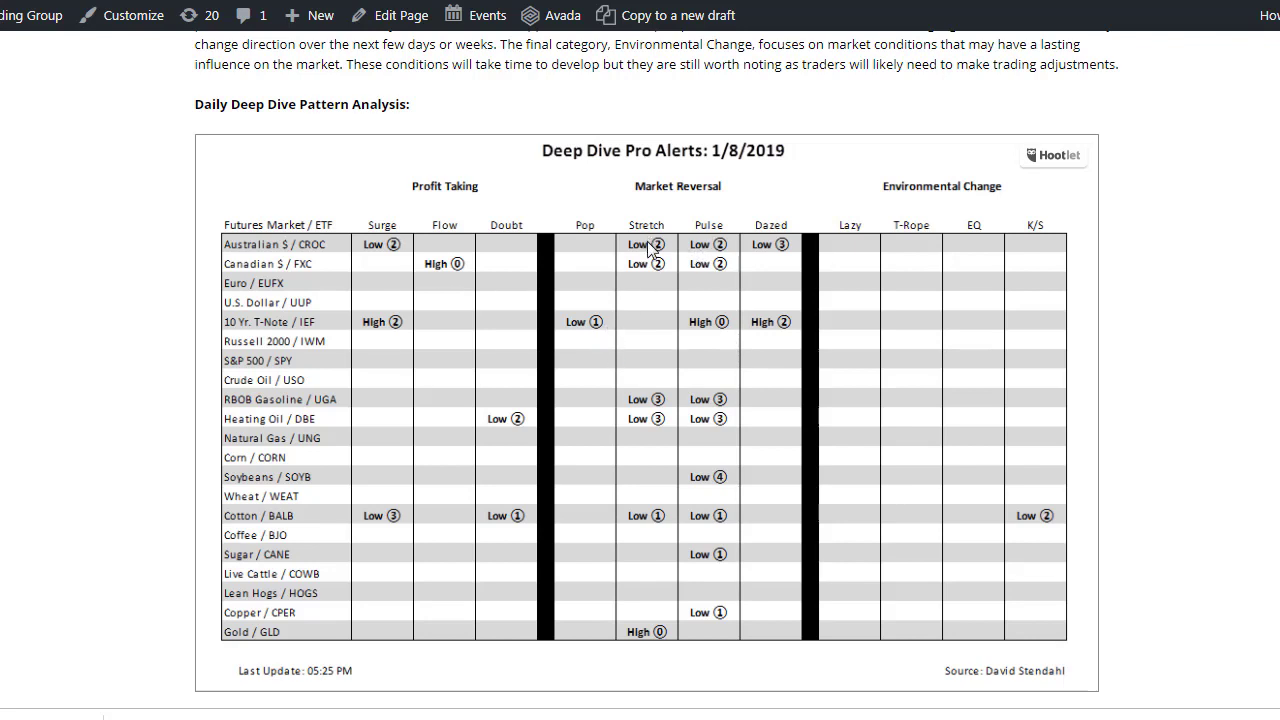
mouse_move(705, 565)
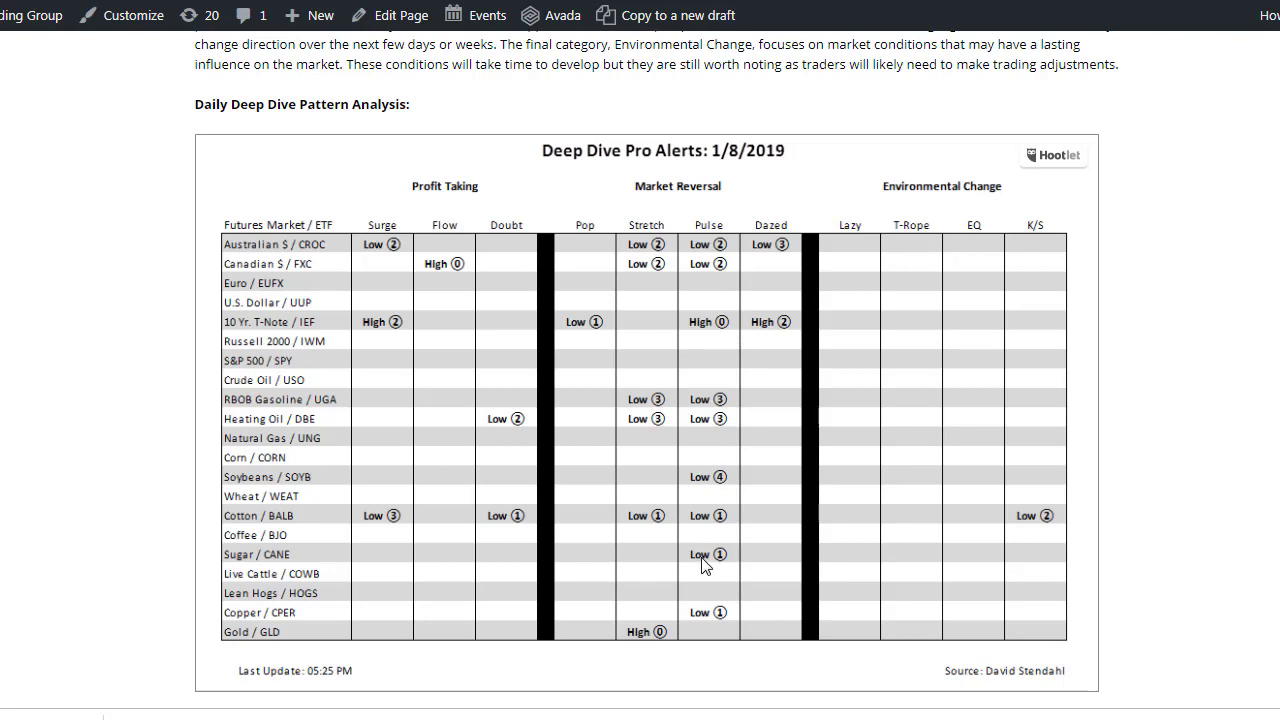
mouse_move(743, 557)
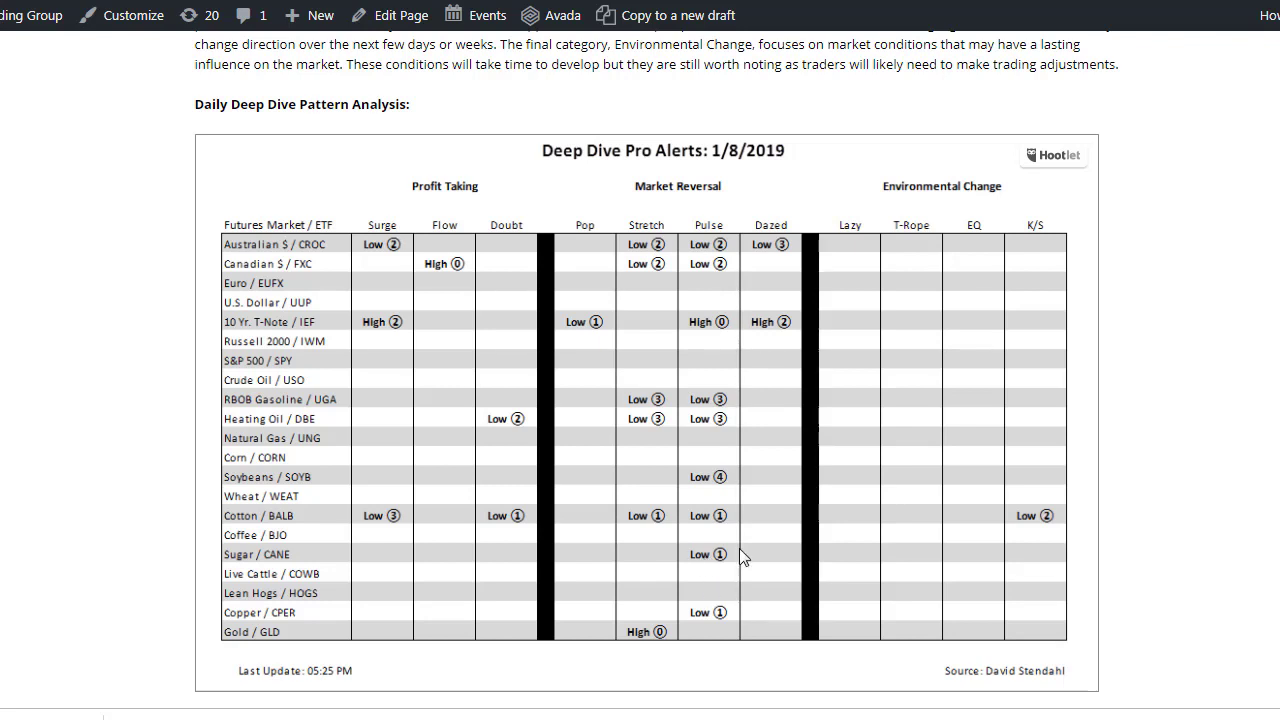
mouse_move(690, 556)
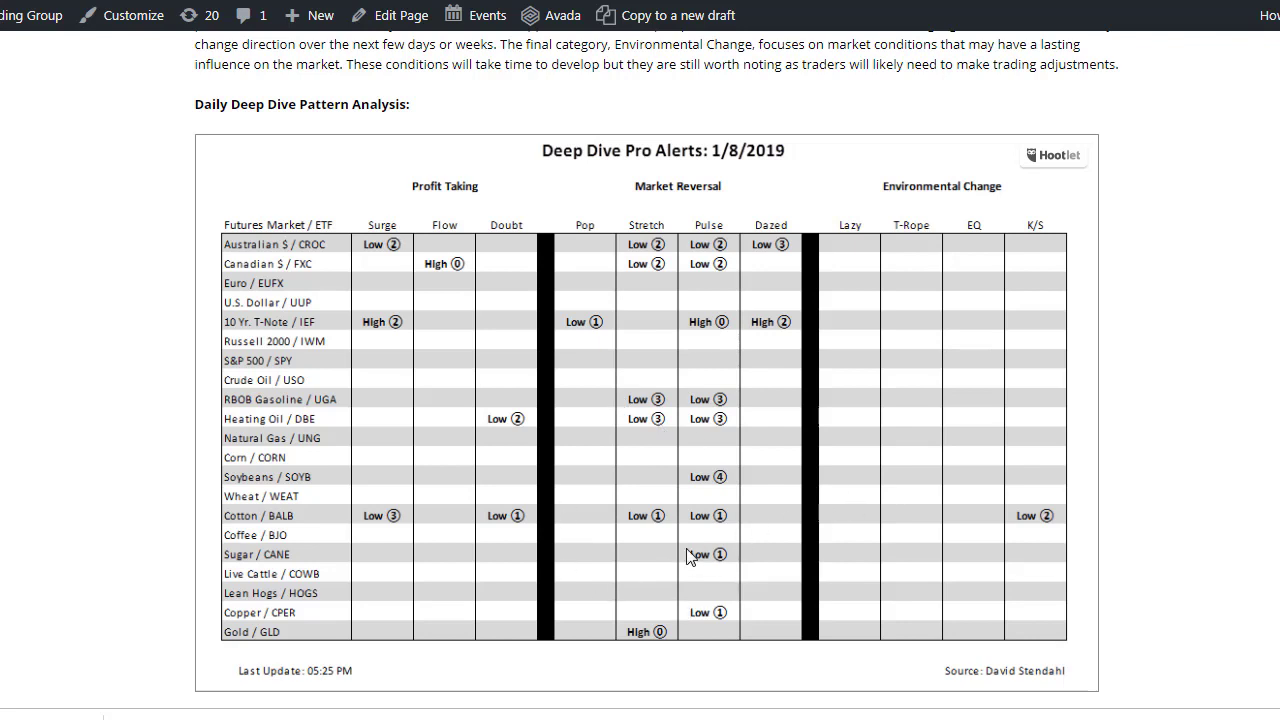
mouse_move(822, 345)
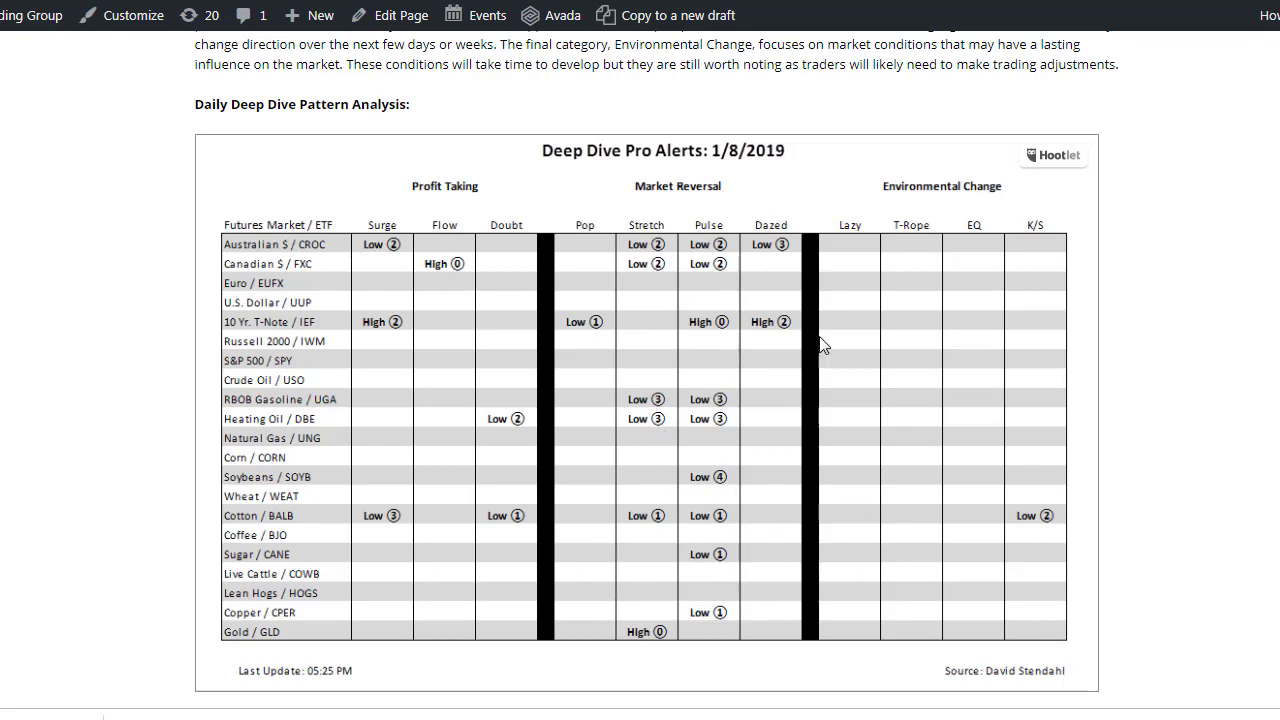
mouse_move(717, 565)
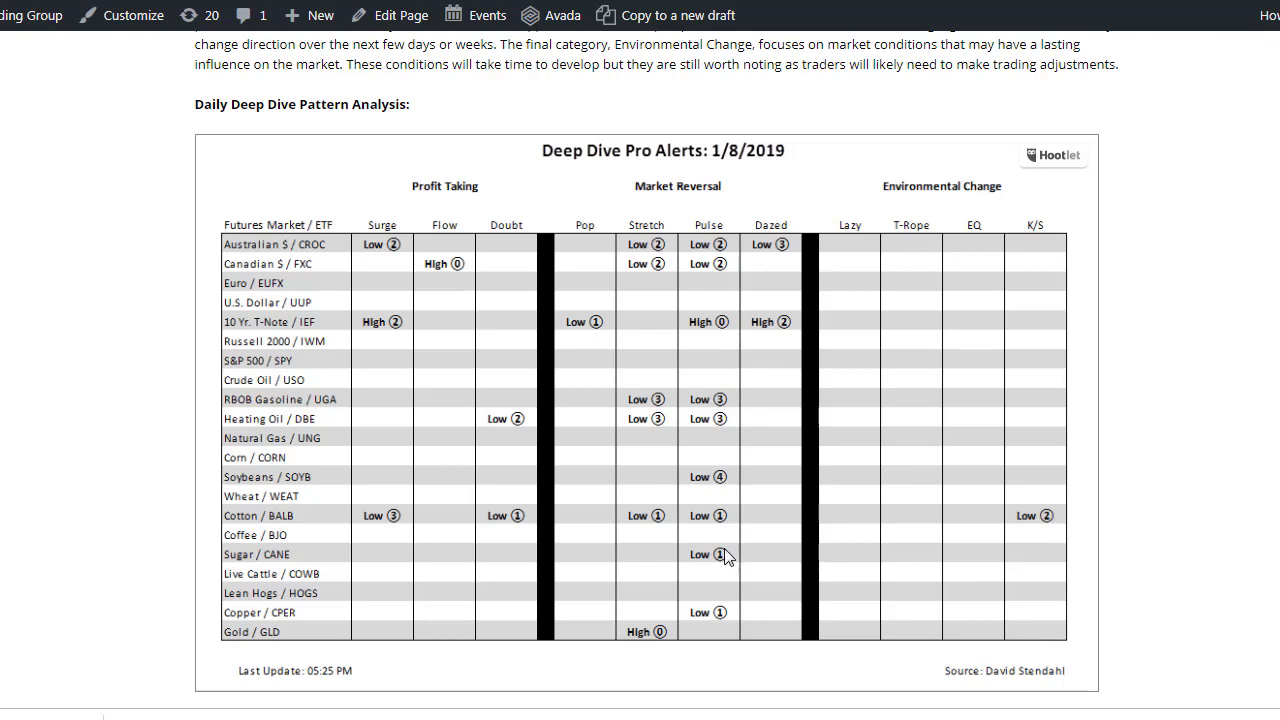
mouse_move(703, 467)
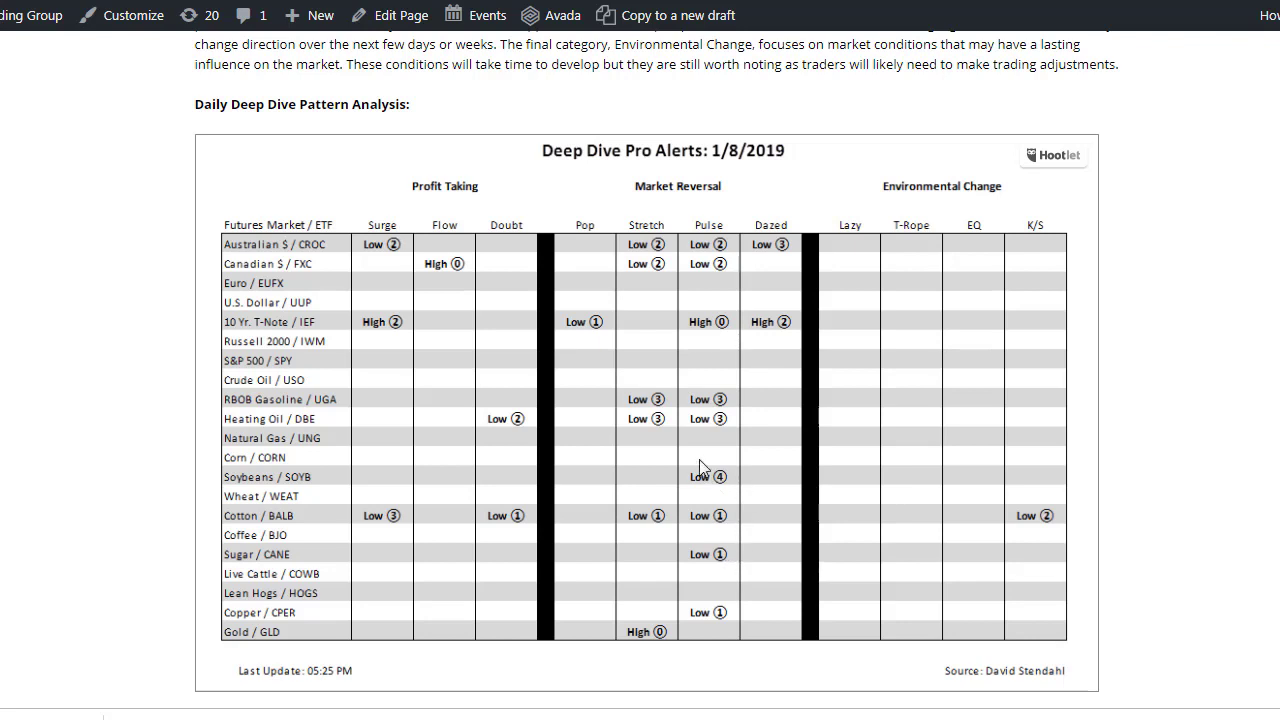
mouse_move(710, 481)
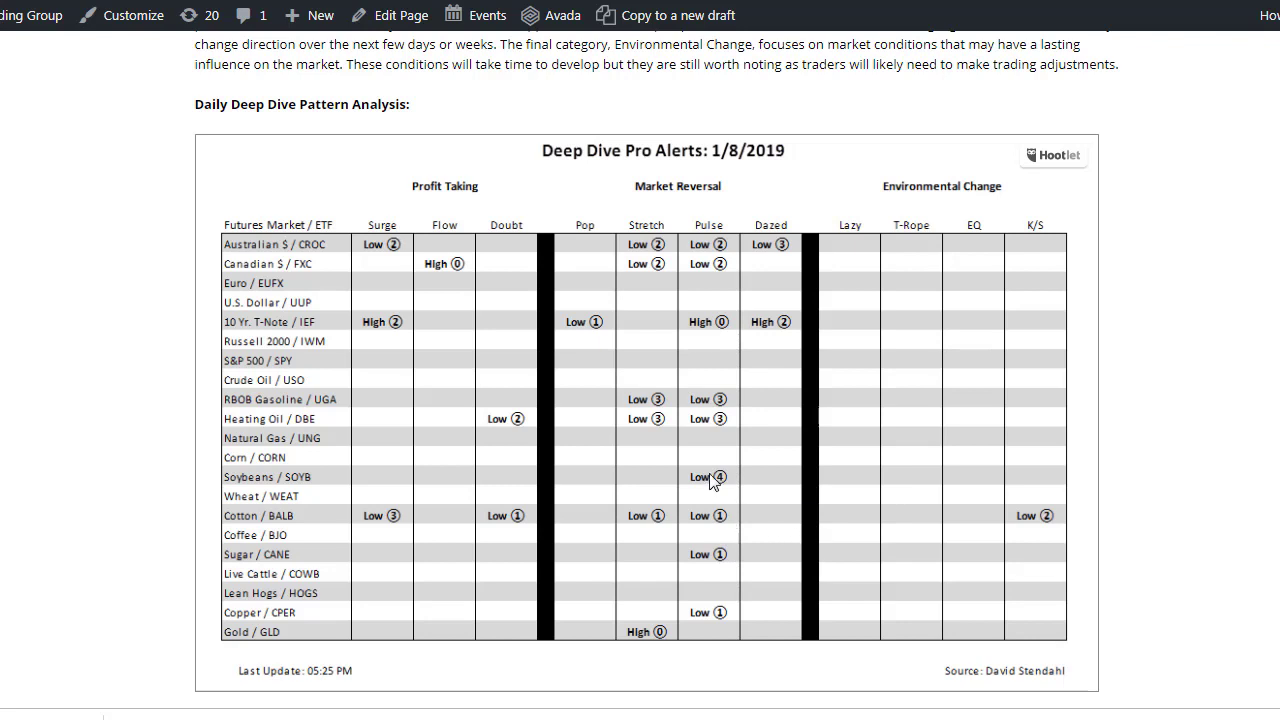
mouse_move(715, 350)
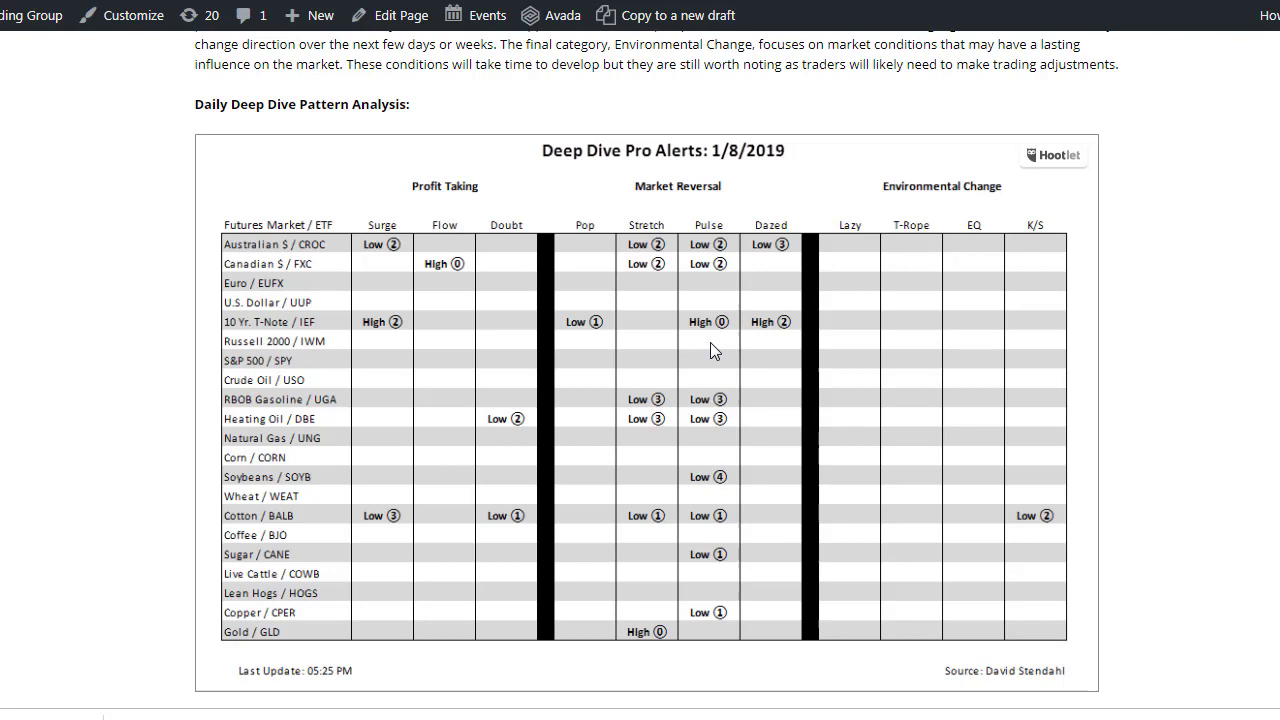
mouse_move(698, 272)
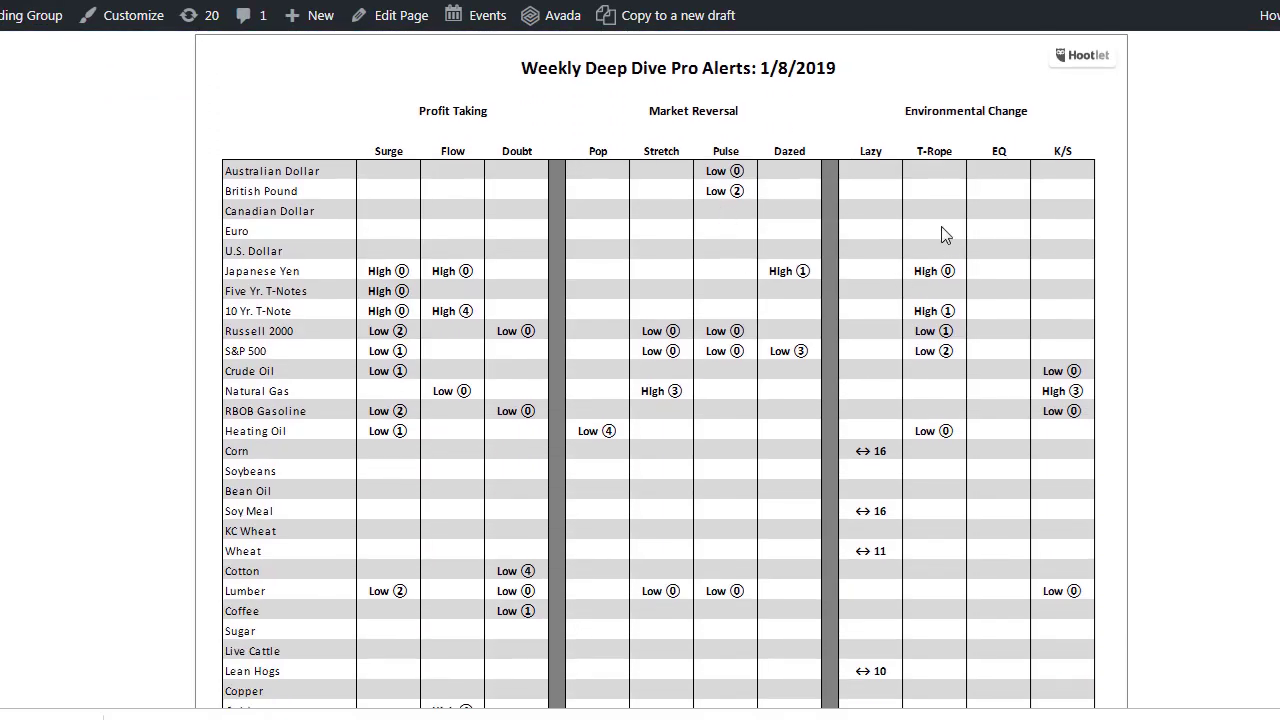
scroll("down", 3)
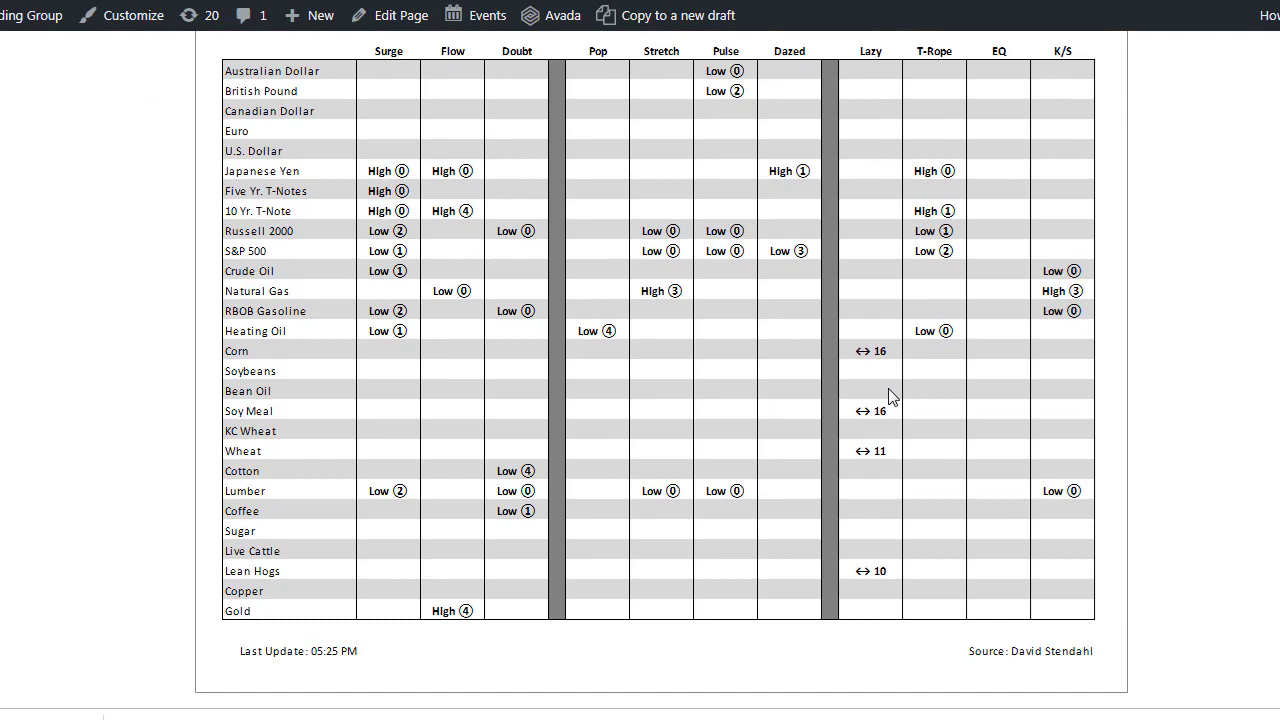
mouse_move(660, 64)
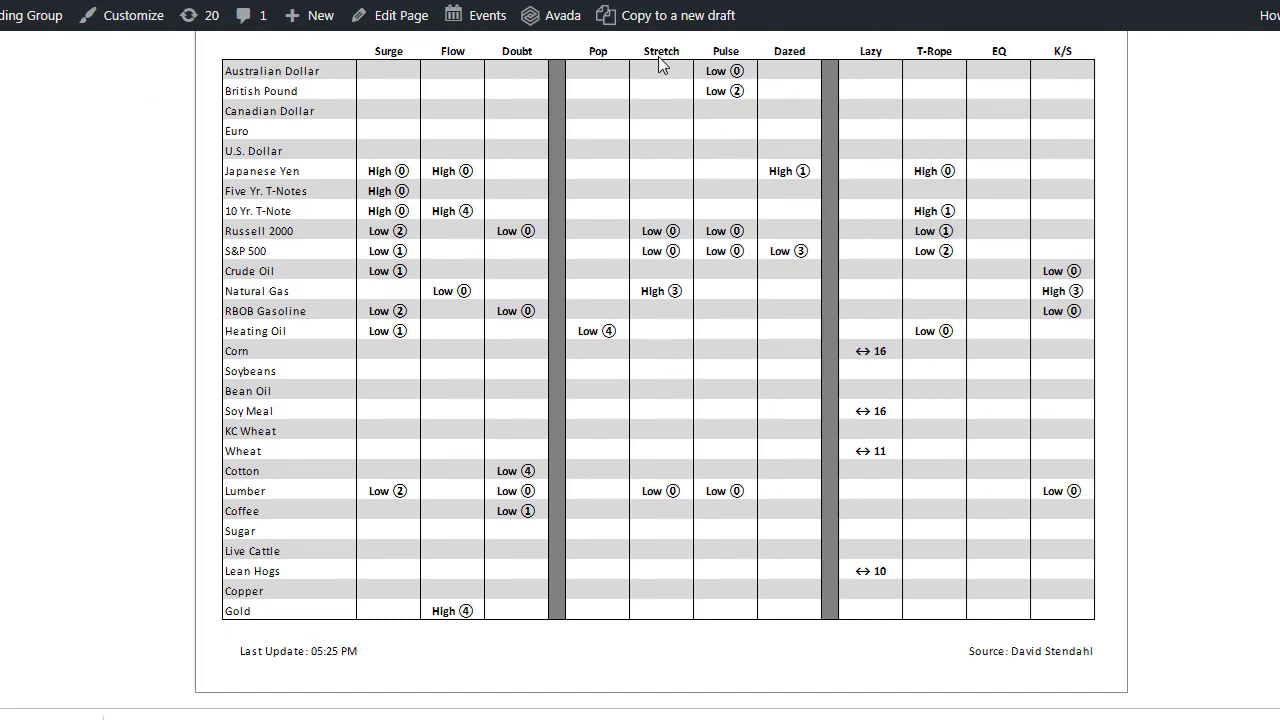
mouse_move(262, 261)
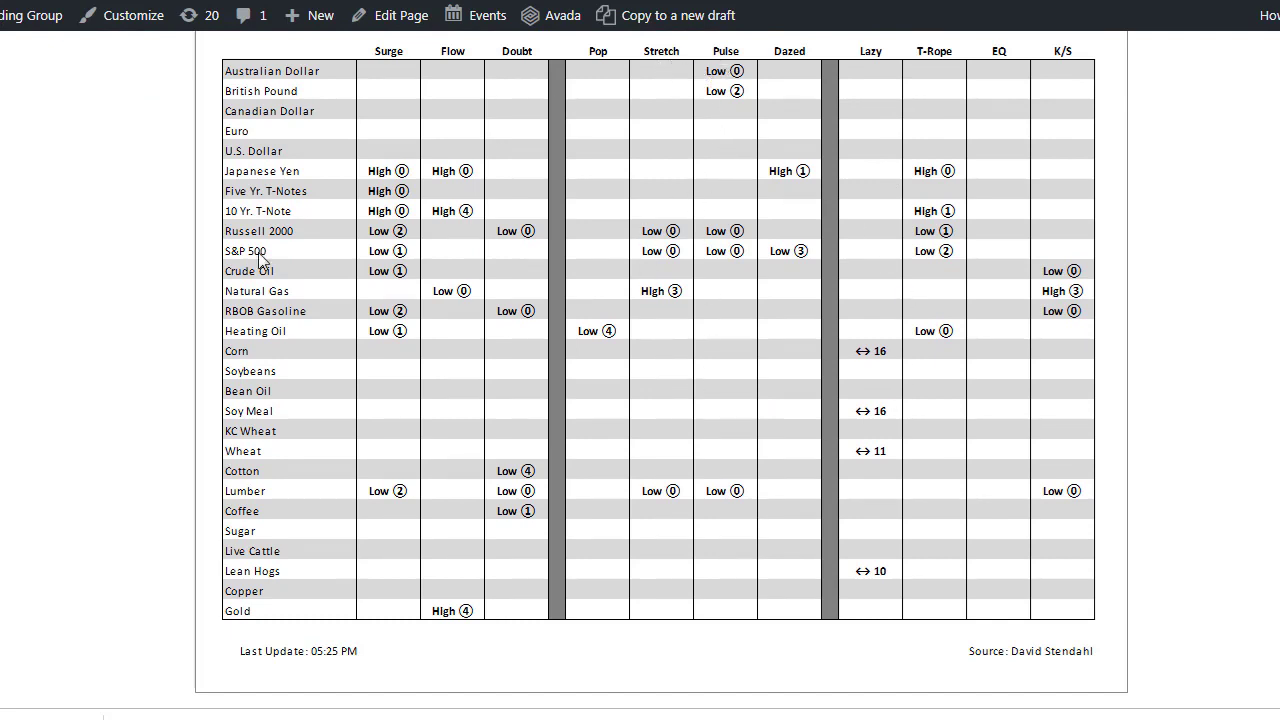
mouse_move(452, 430)
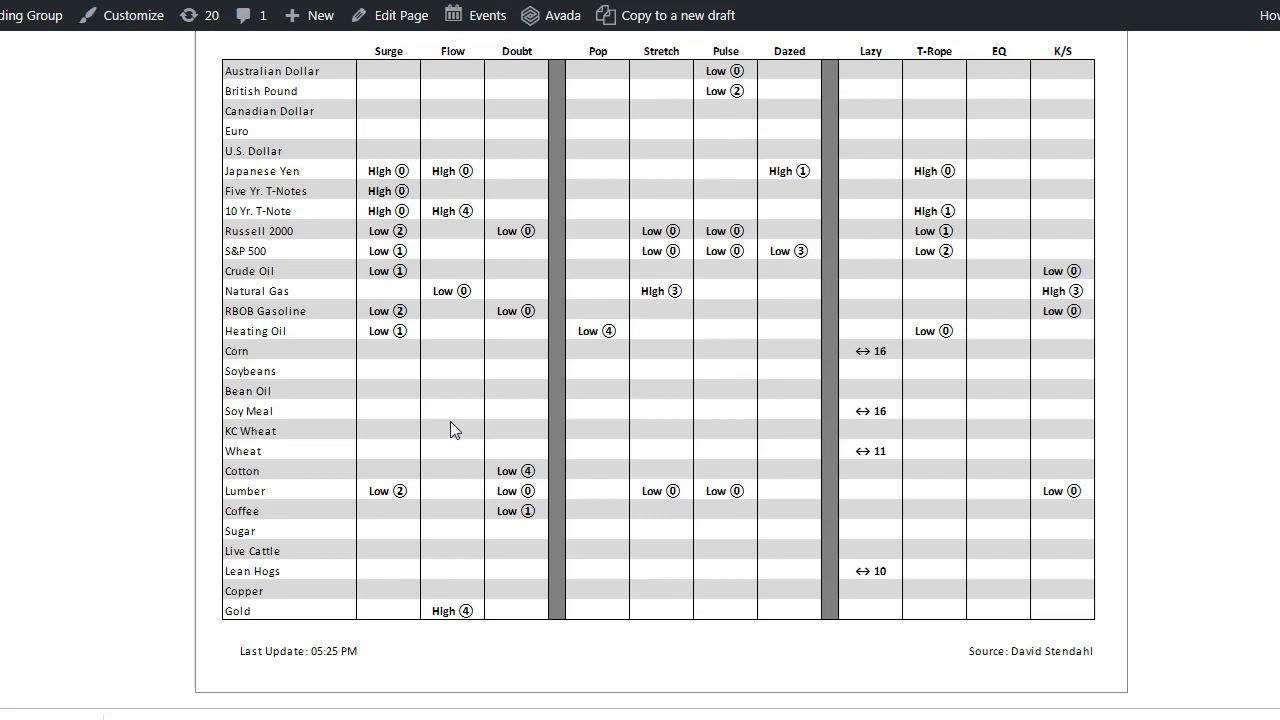
mouse_move(683, 428)
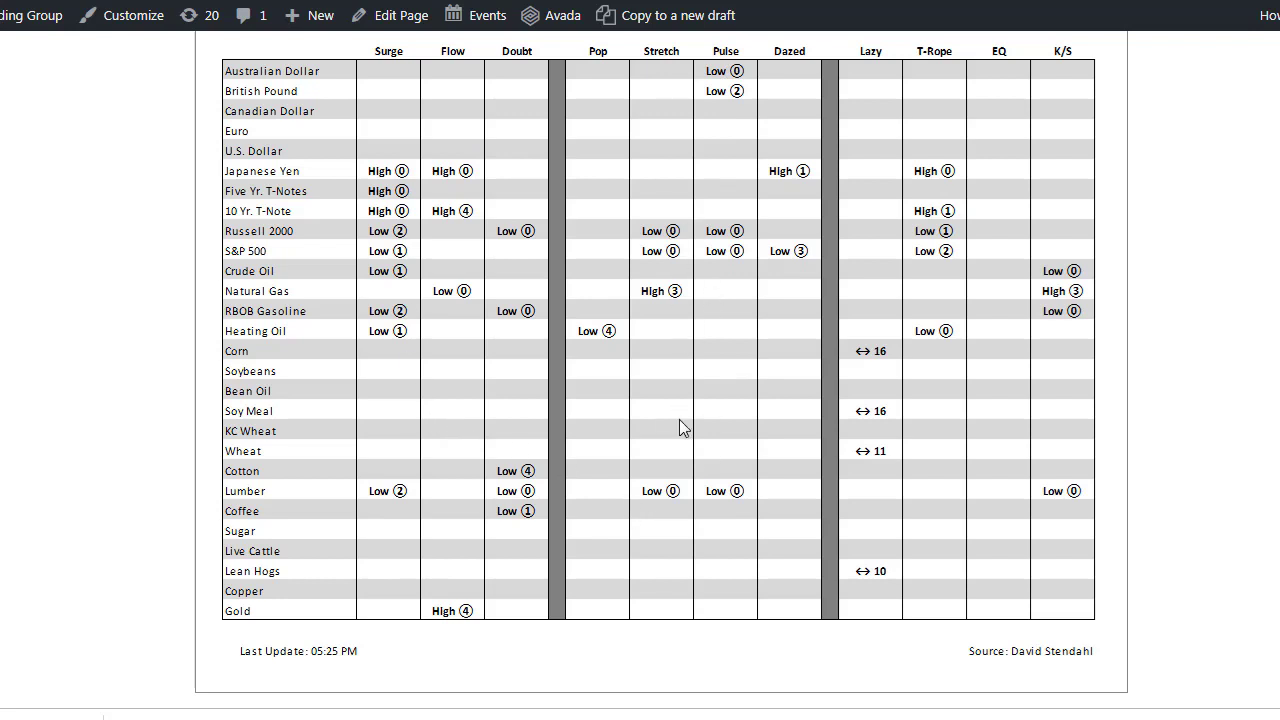
mouse_move(680, 512)
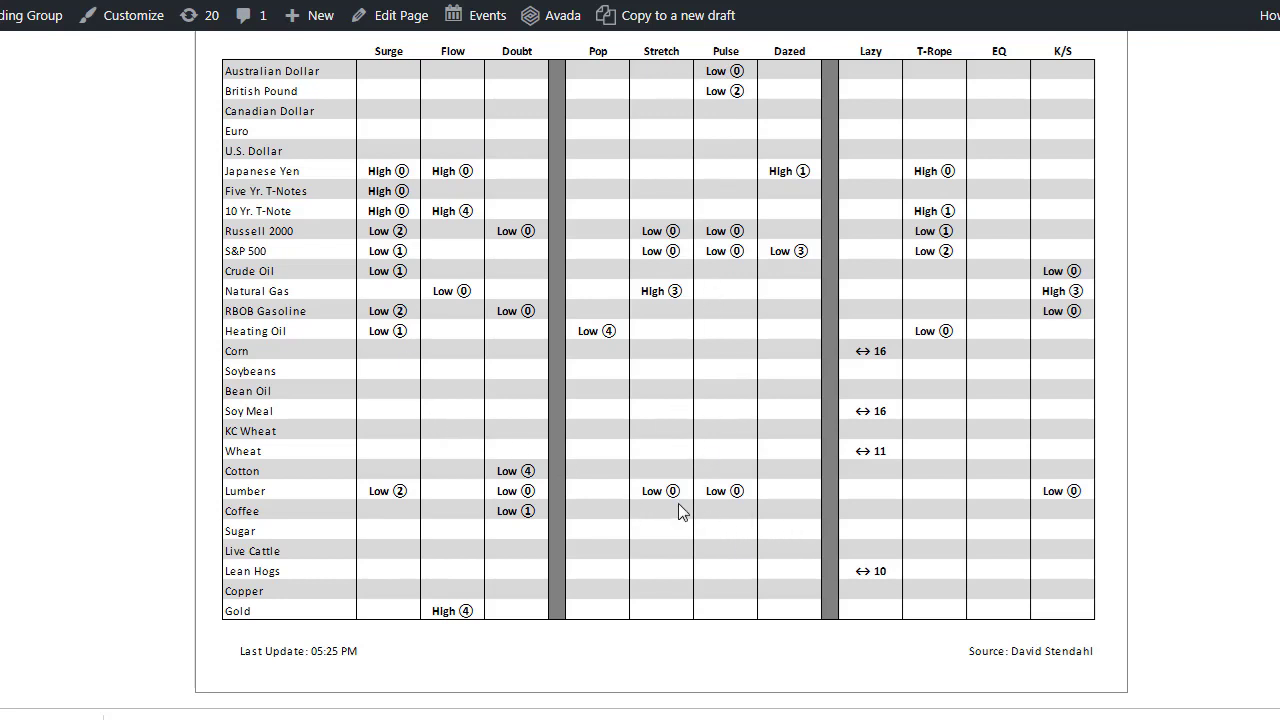
mouse_move(1063, 493)
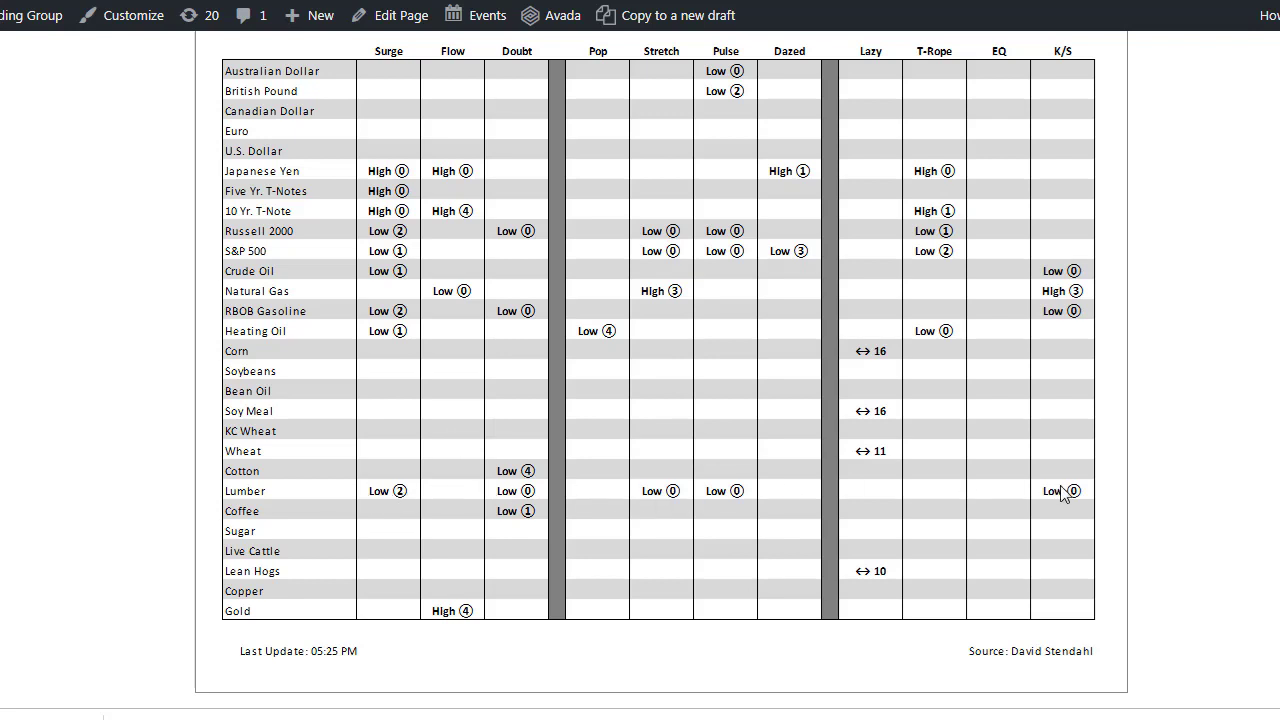
mouse_move(737, 425)
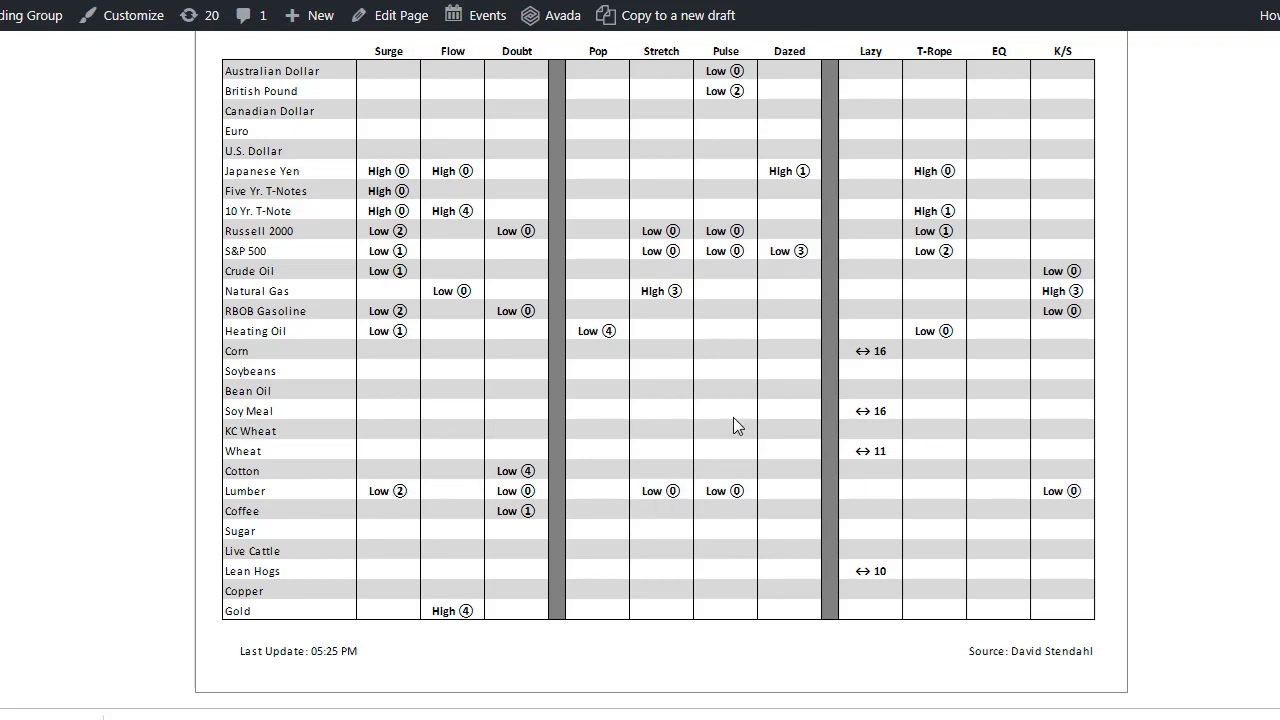
mouse_move(697, 474)
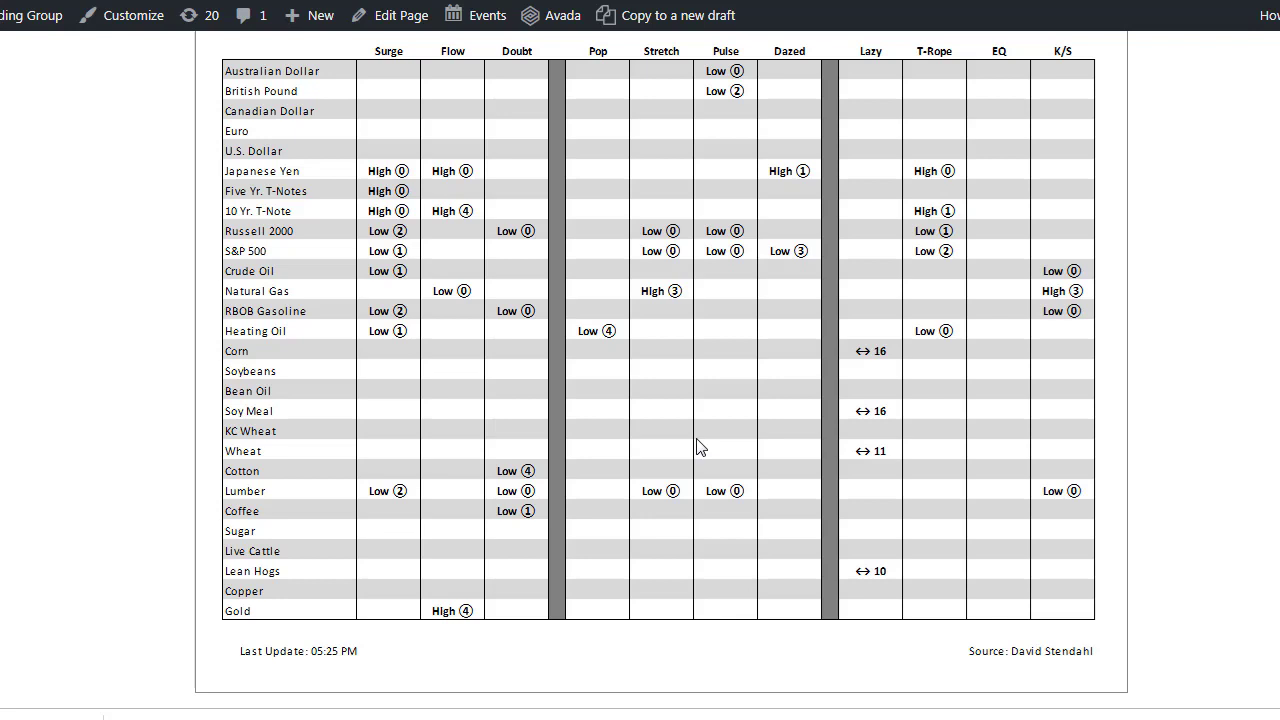
mouse_move(511, 362)
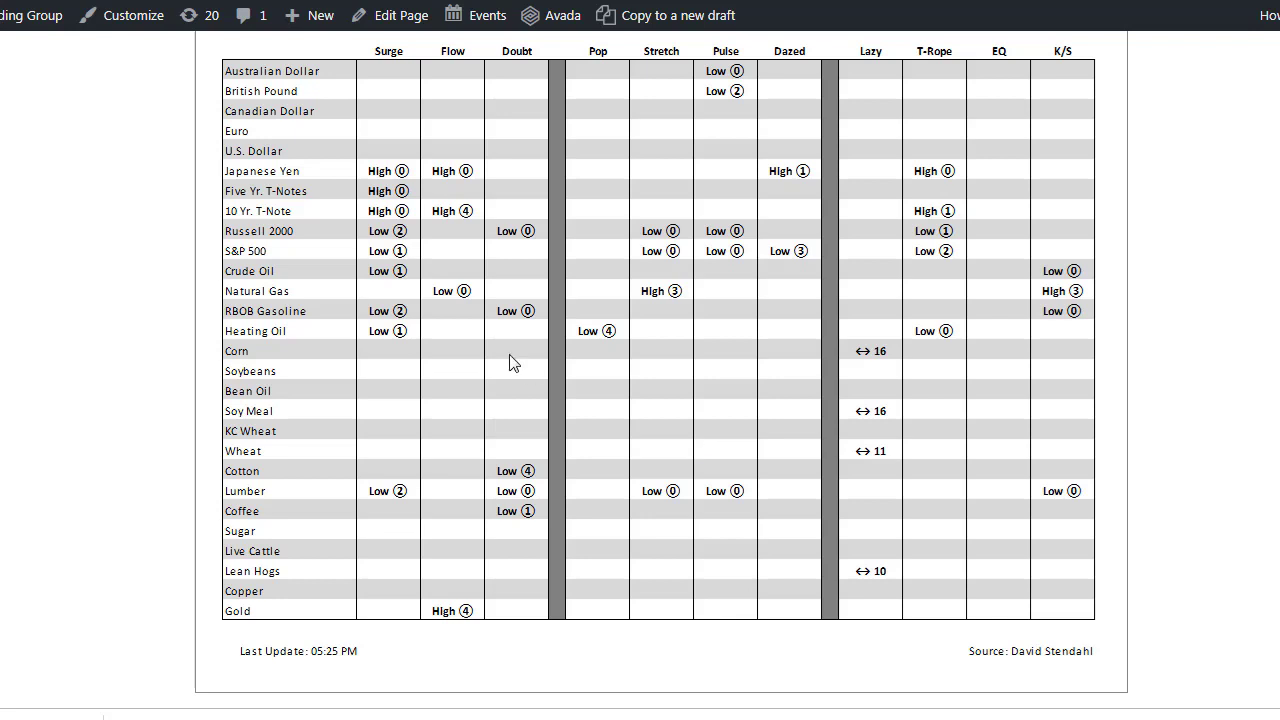
mouse_move(528, 356)
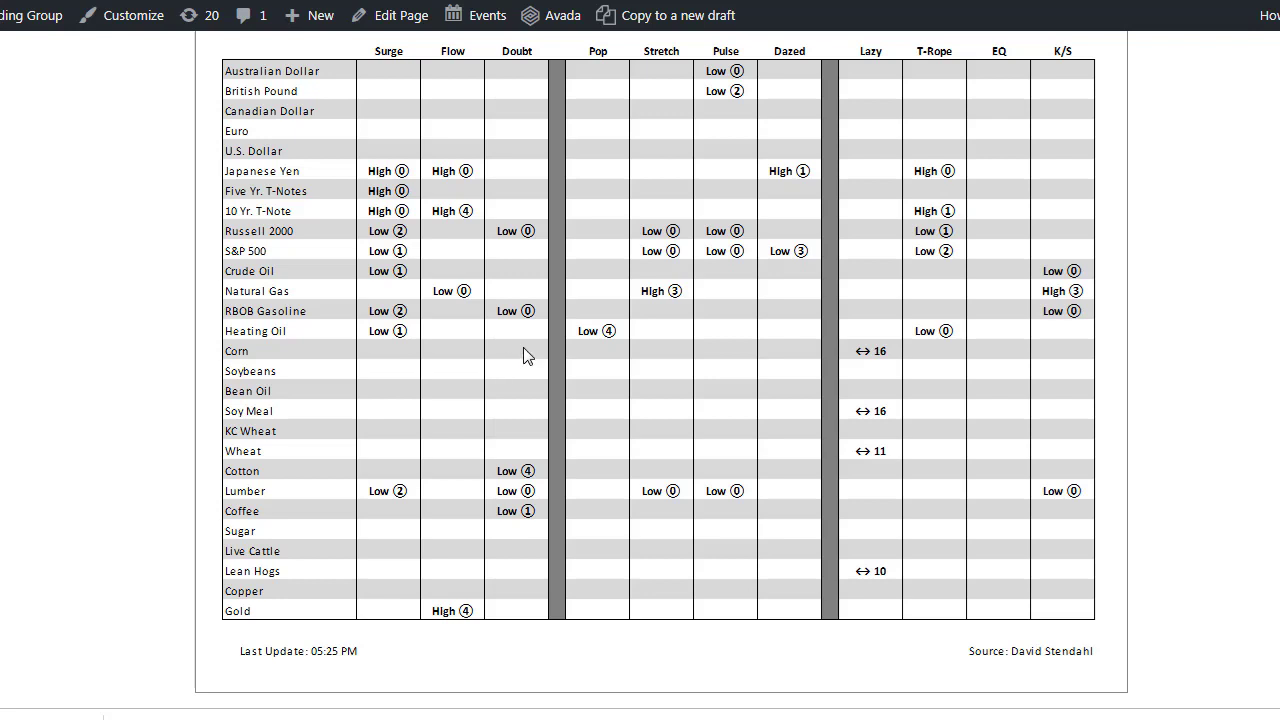
mouse_move(683, 220)
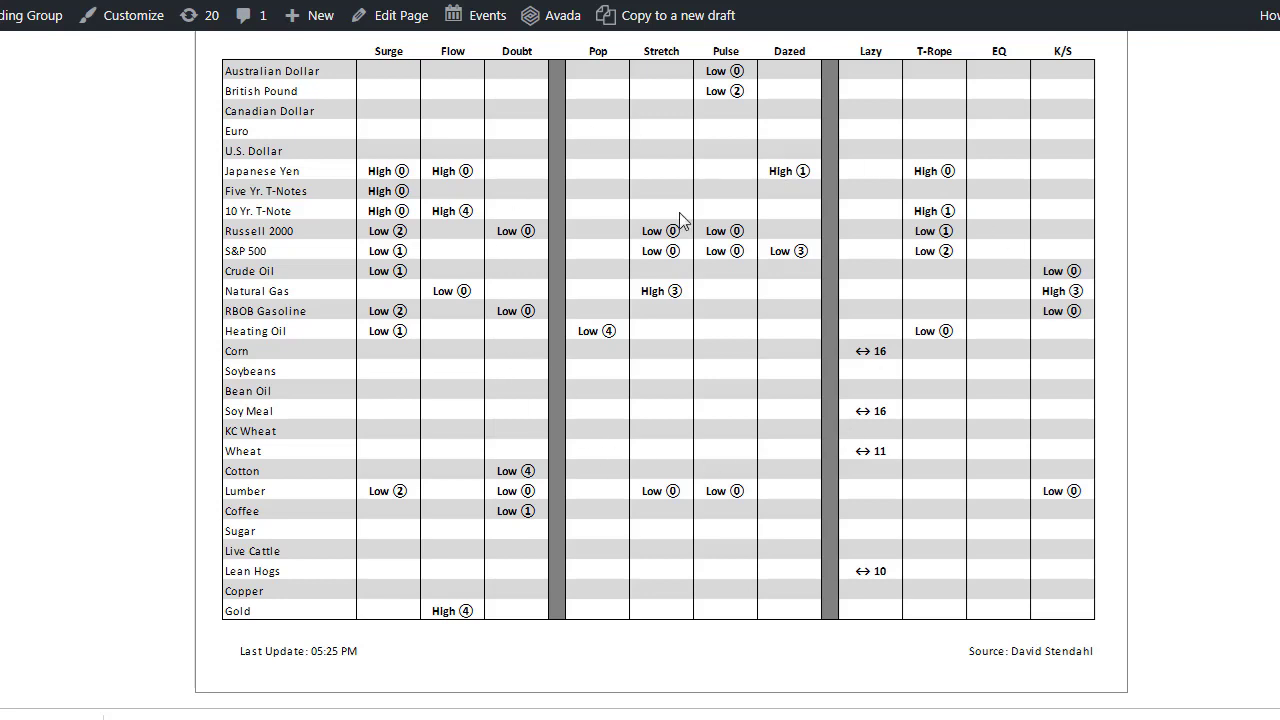
mouse_move(718, 330)
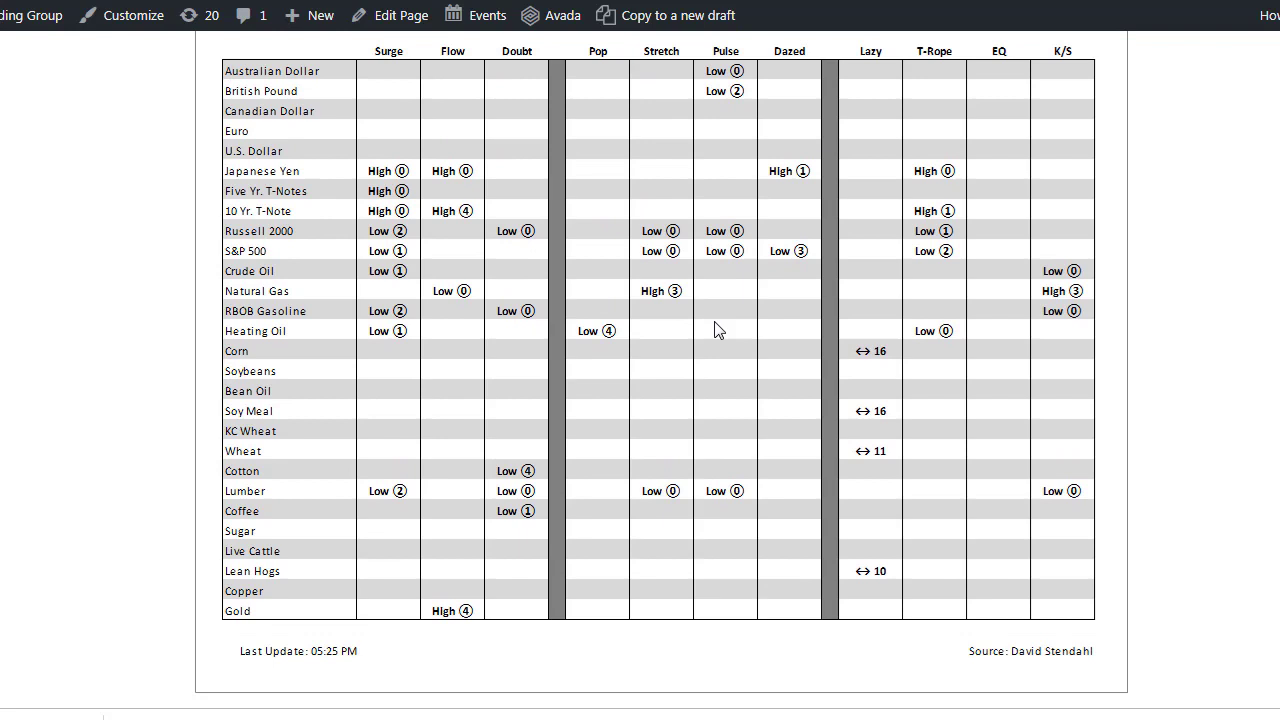
mouse_move(764, 447)
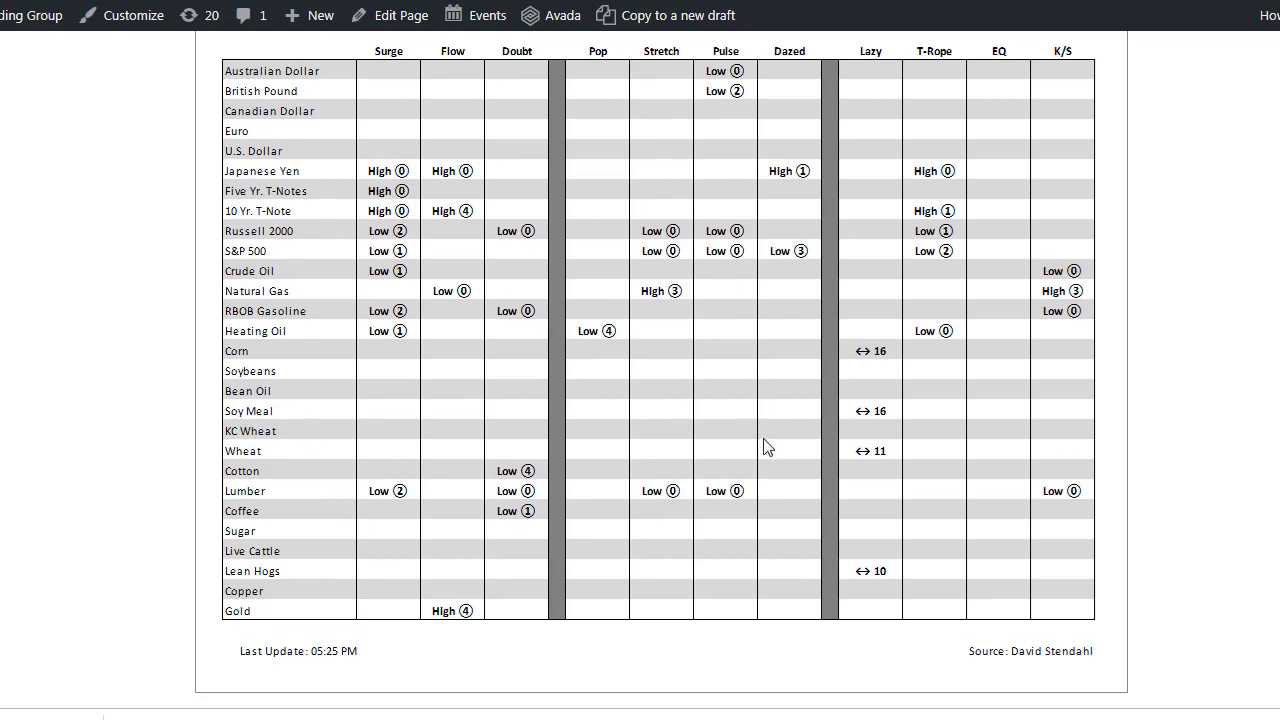
mouse_move(716, 545)
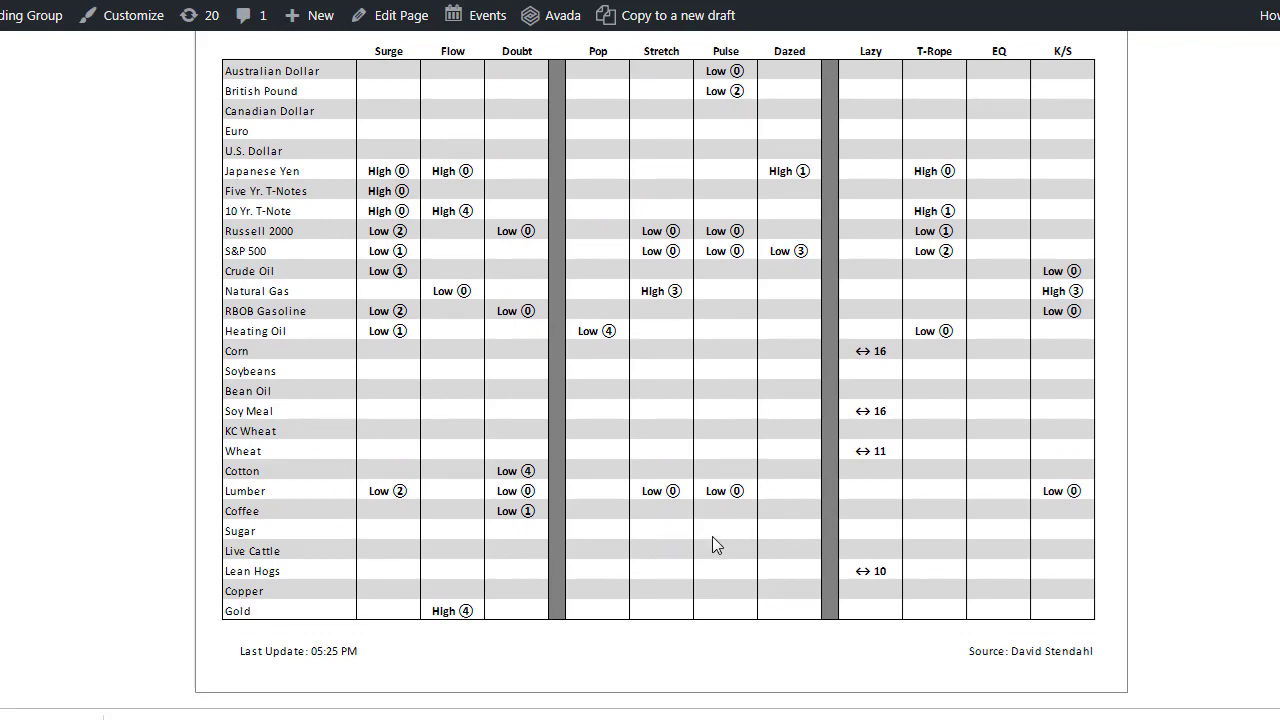
mouse_move(780, 162)
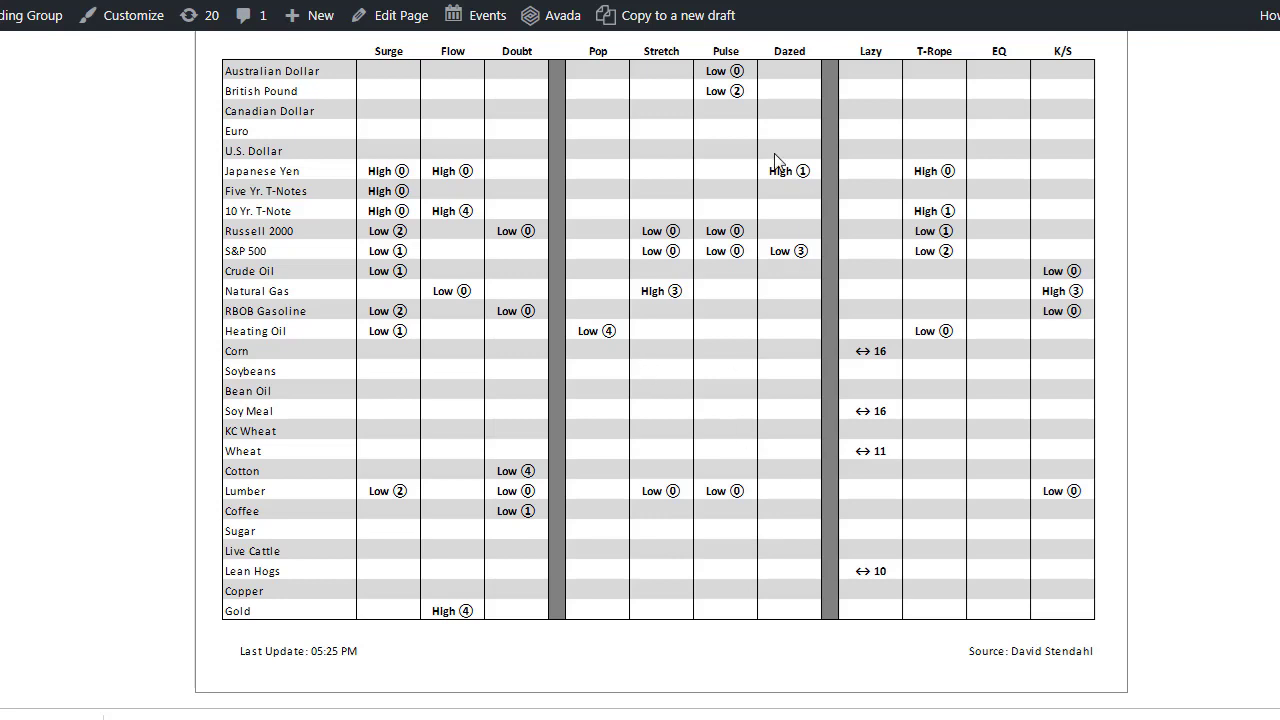
mouse_move(889, 395)
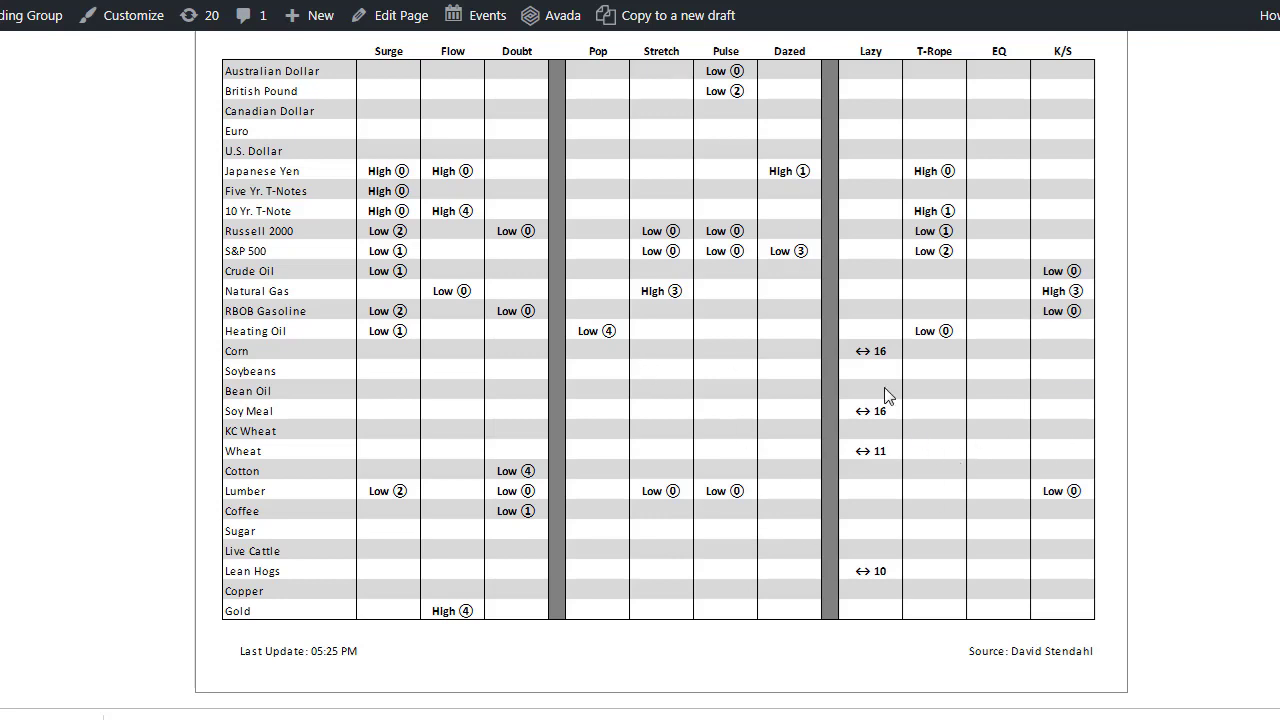
mouse_move(876, 336)
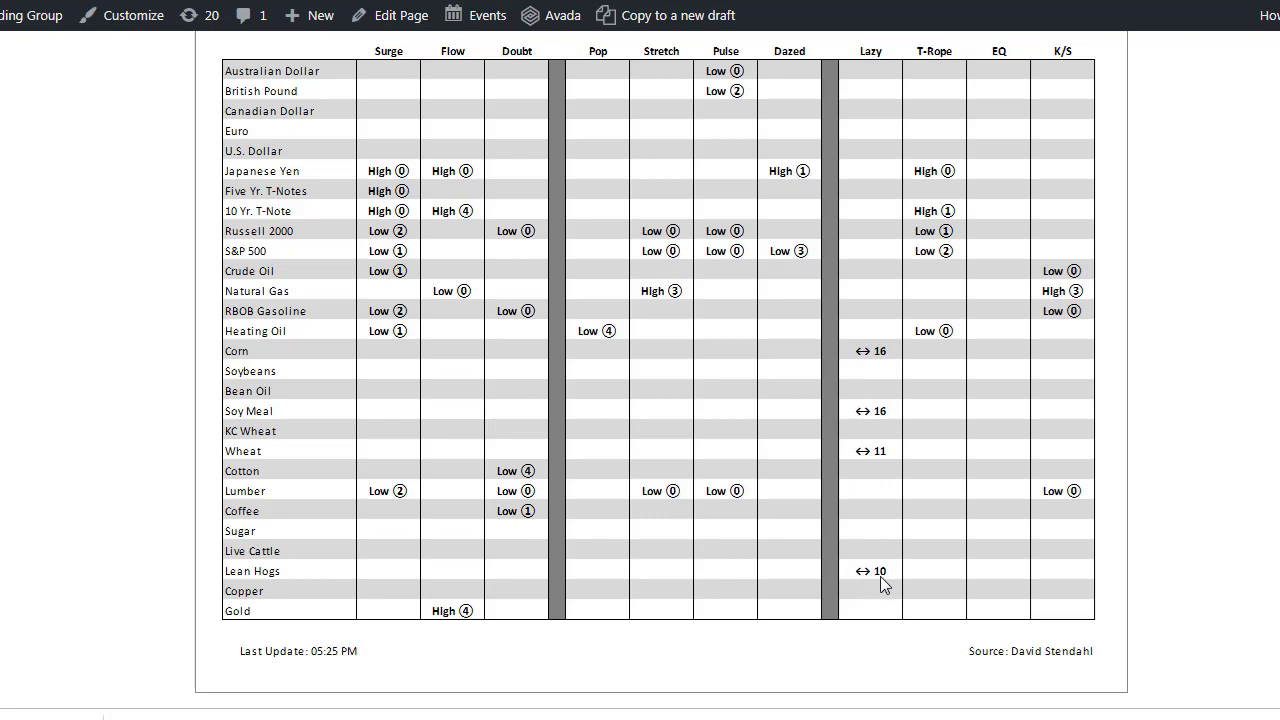
mouse_move(890, 580)
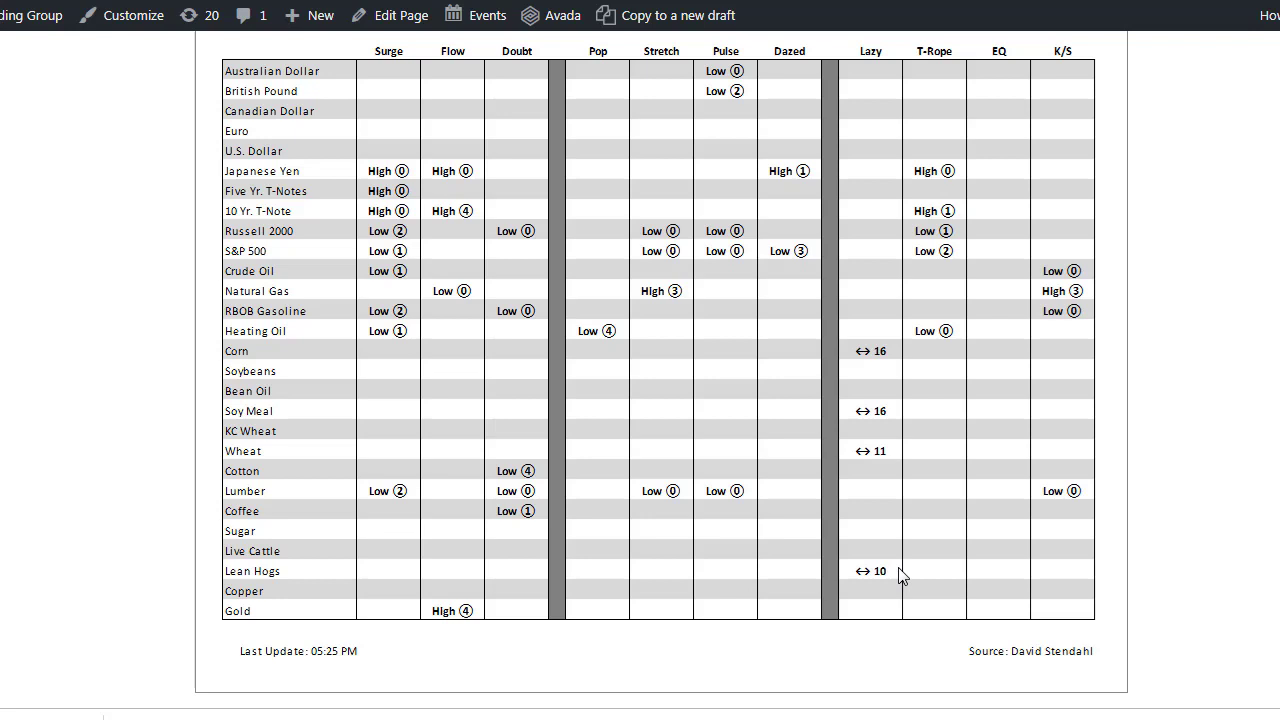
mouse_move(890, 575)
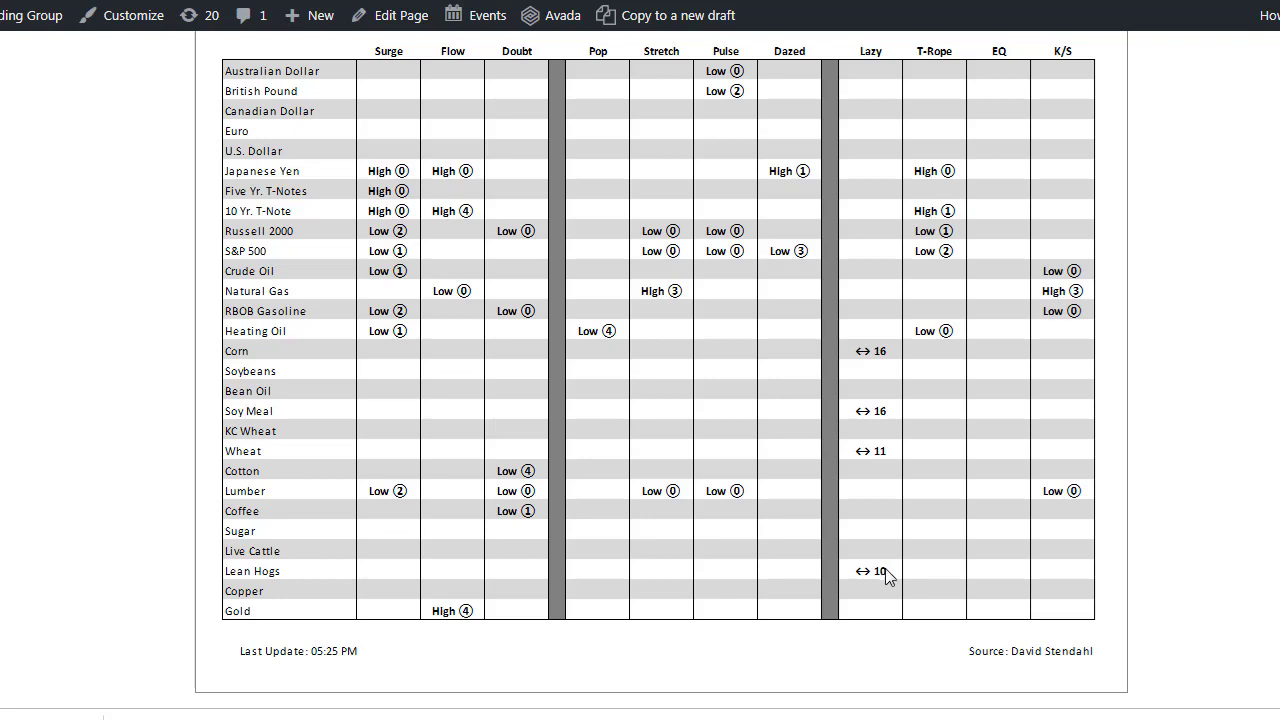
mouse_move(890, 583)
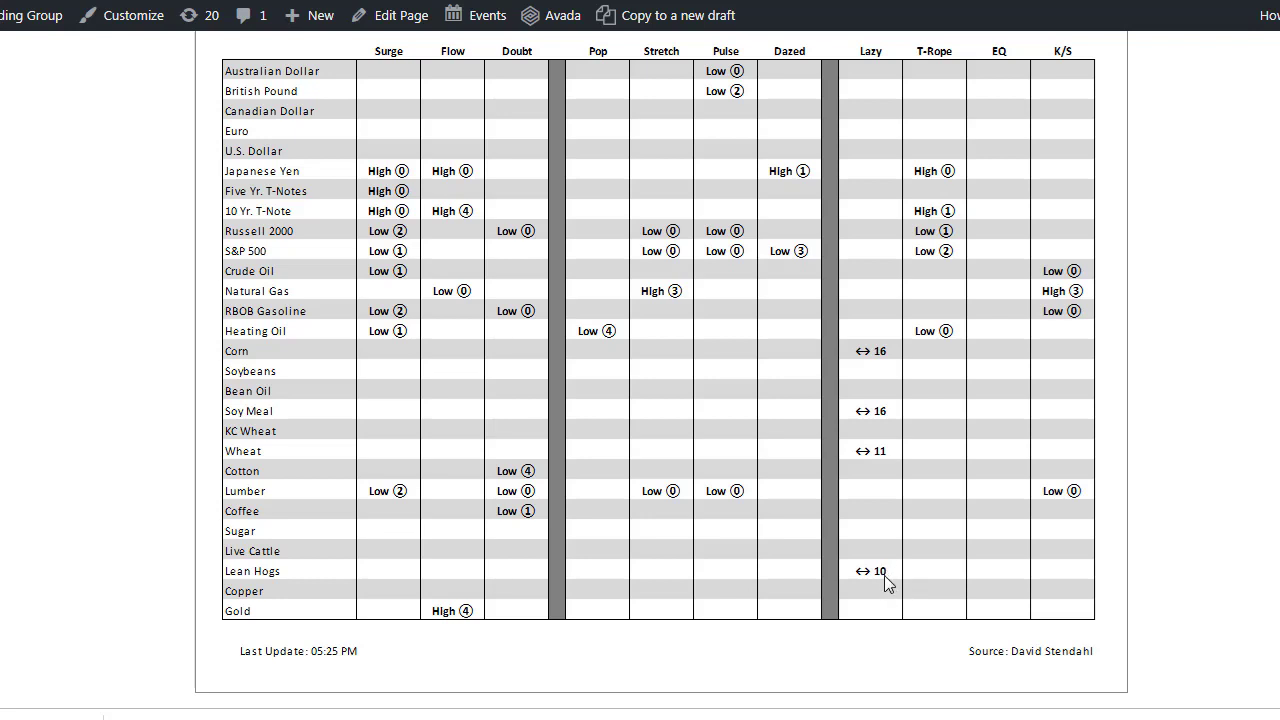
mouse_move(715, 235)
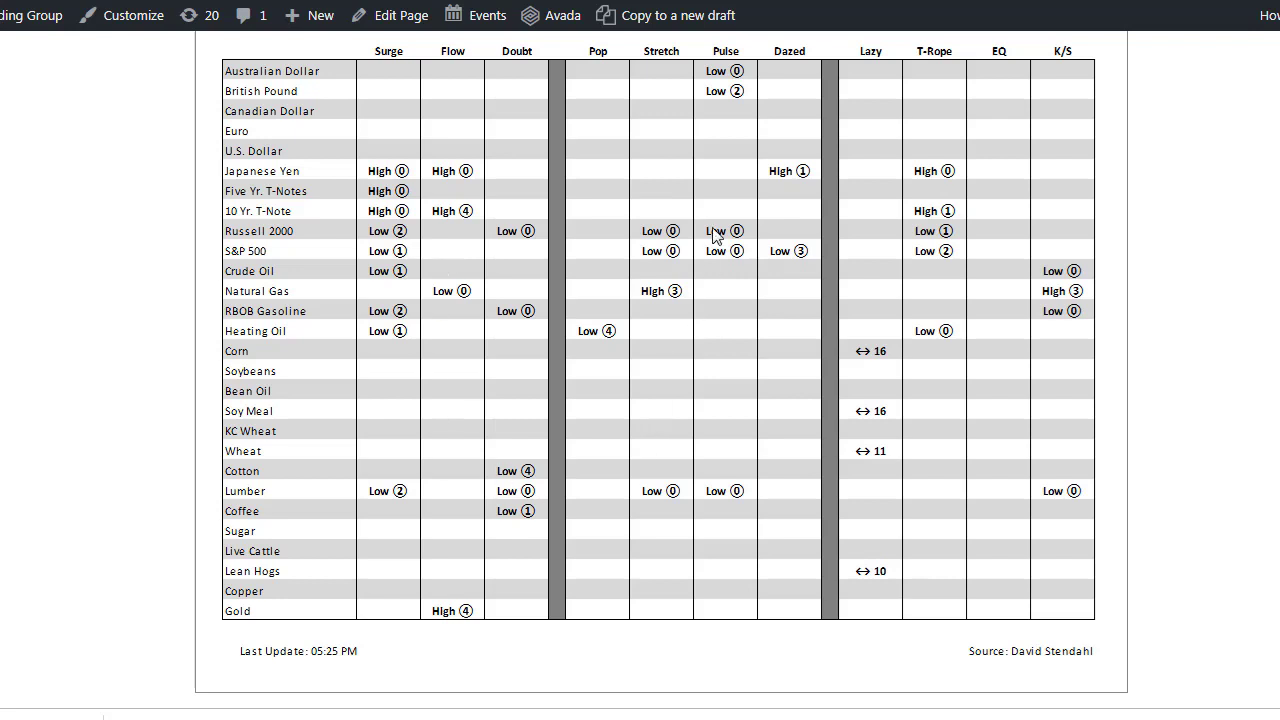
mouse_move(650, 243)
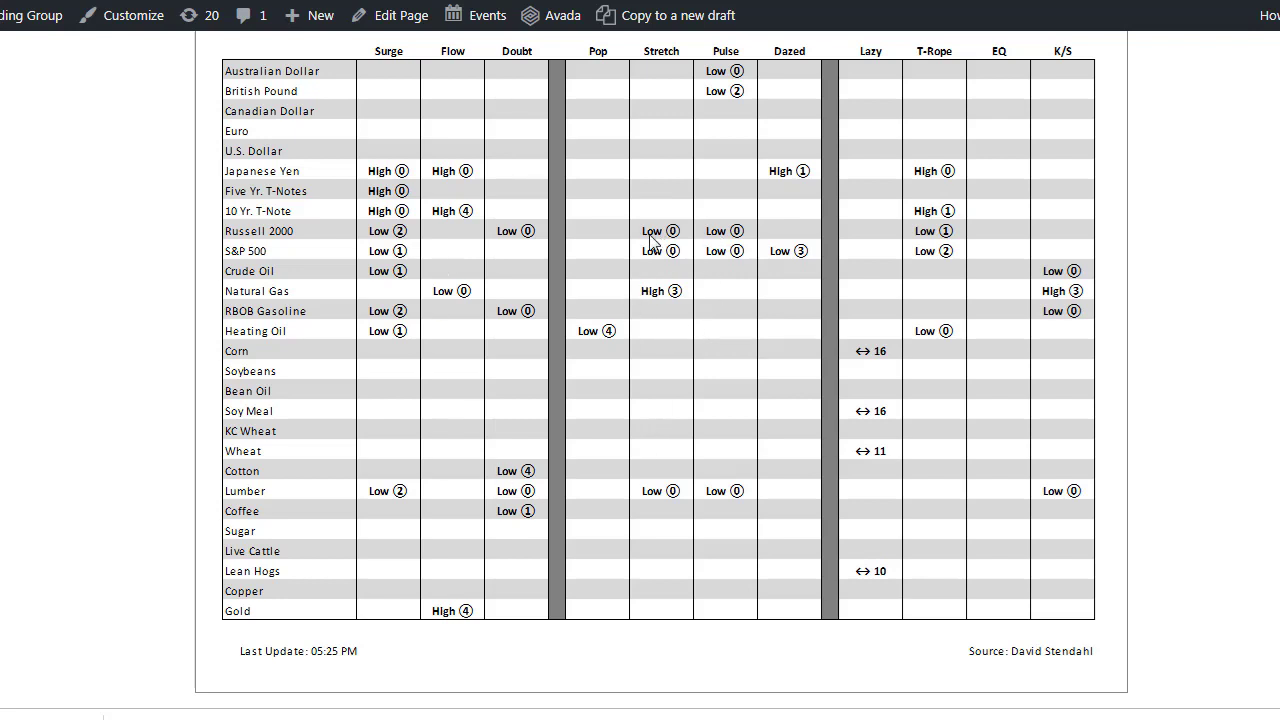
mouse_move(676, 250)
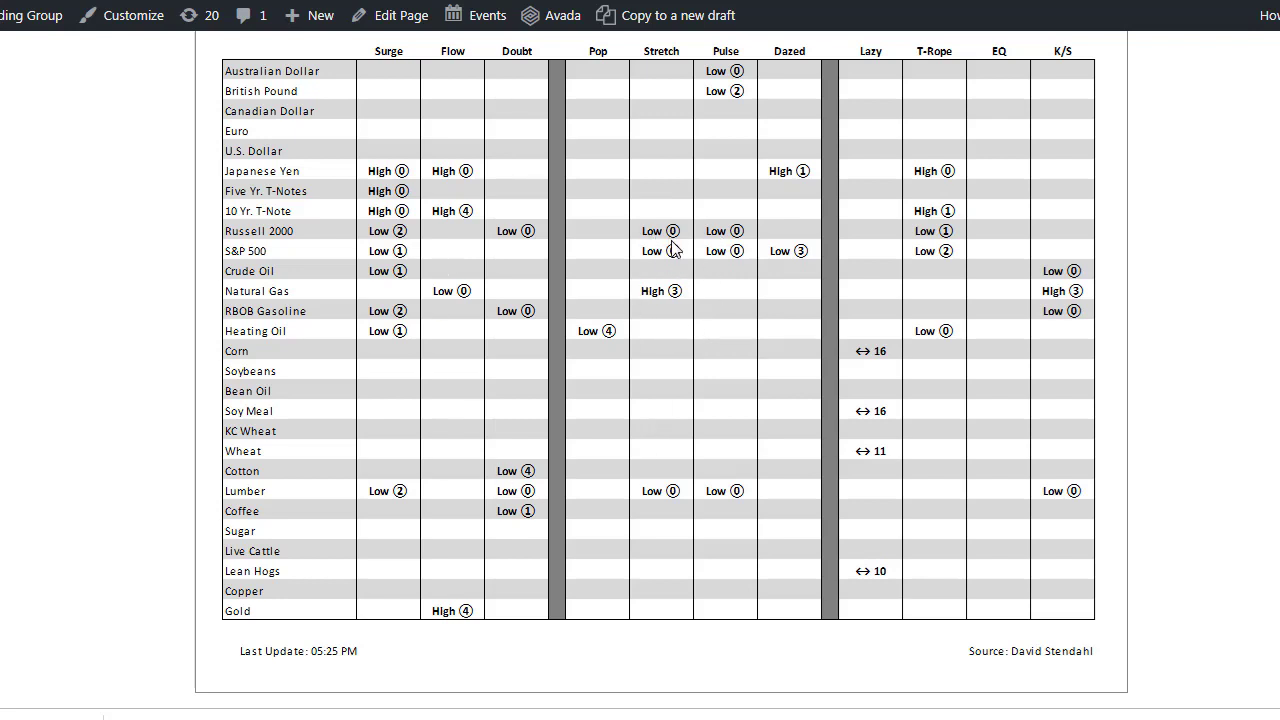
mouse_move(613, 309)
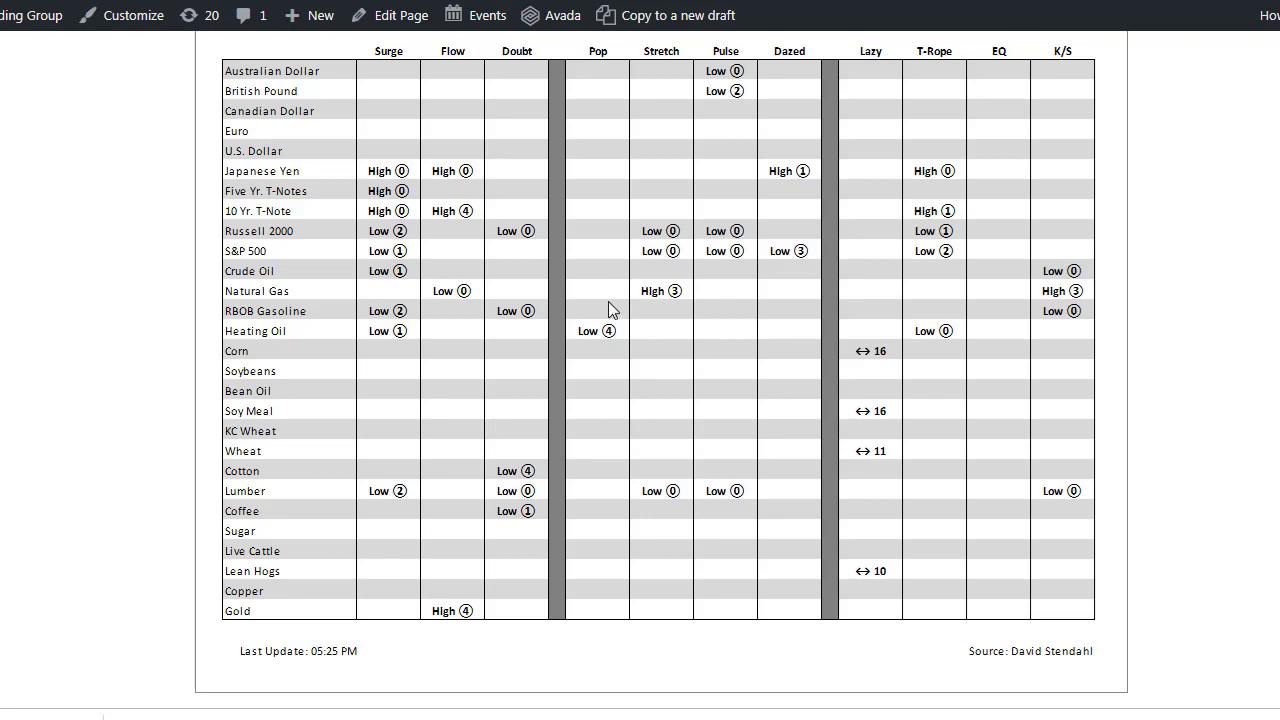
mouse_move(470, 235)
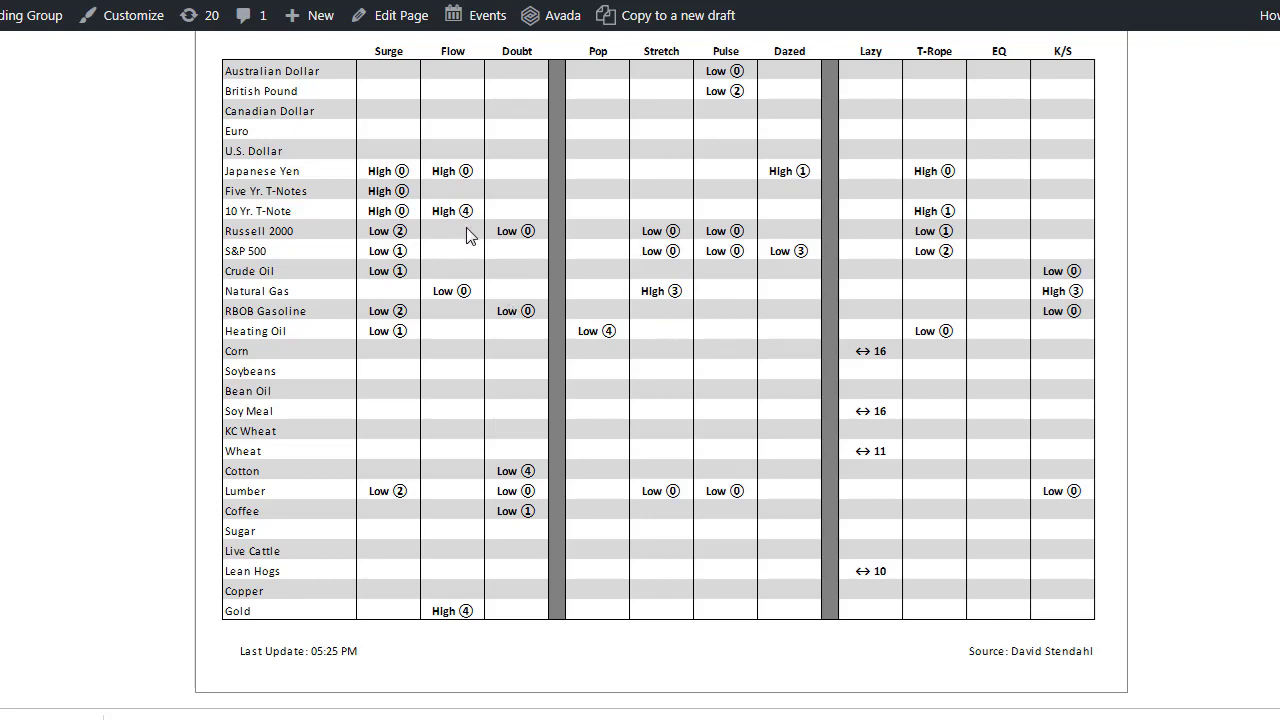
mouse_move(468, 218)
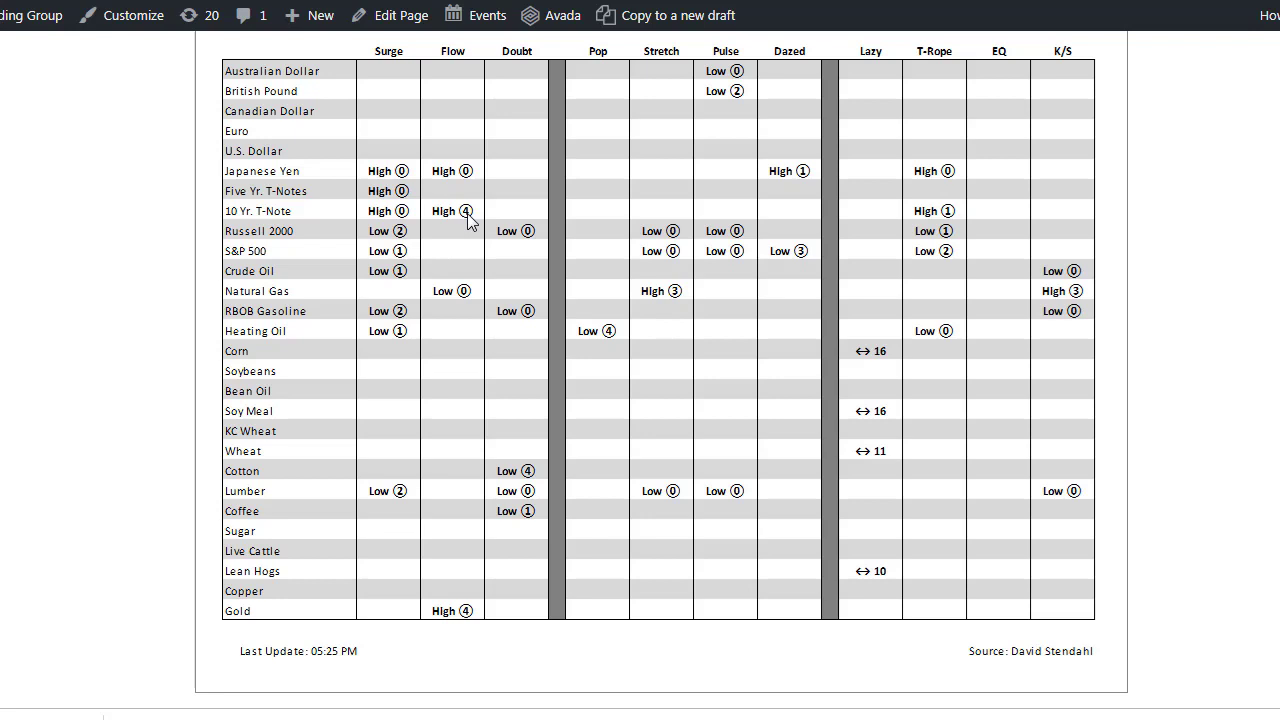
mouse_move(688, 356)
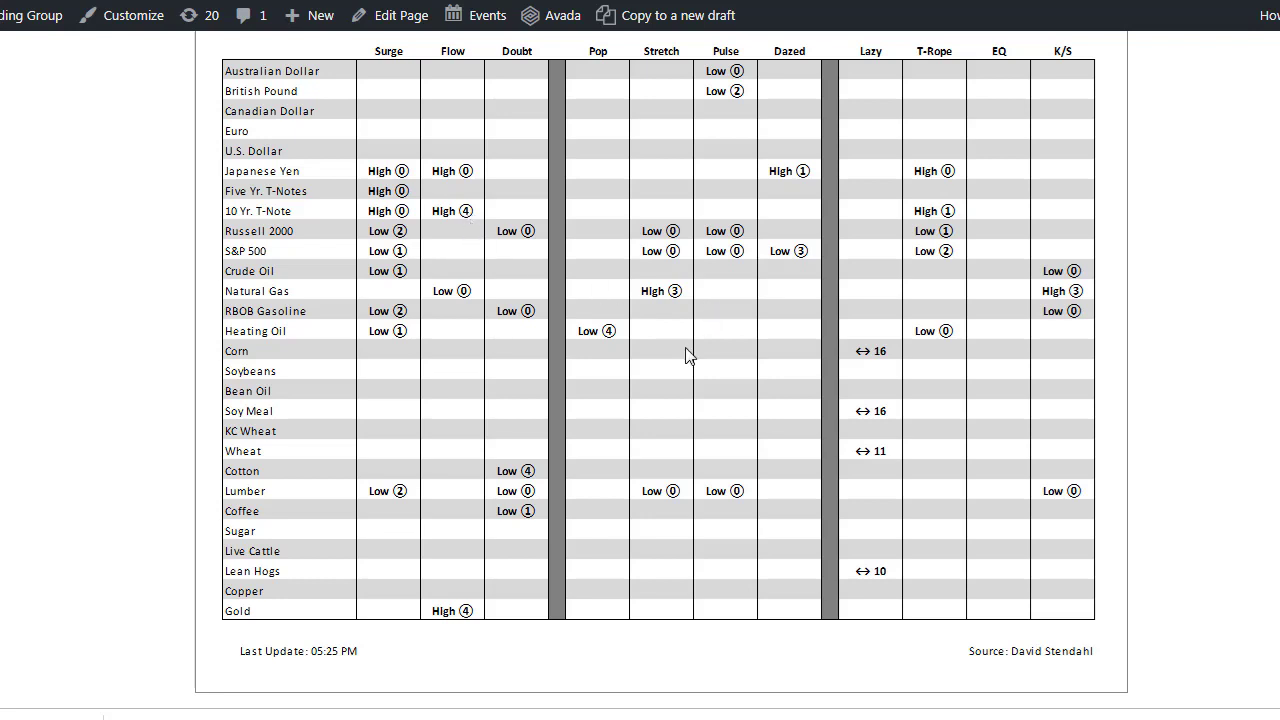
mouse_move(604, 286)
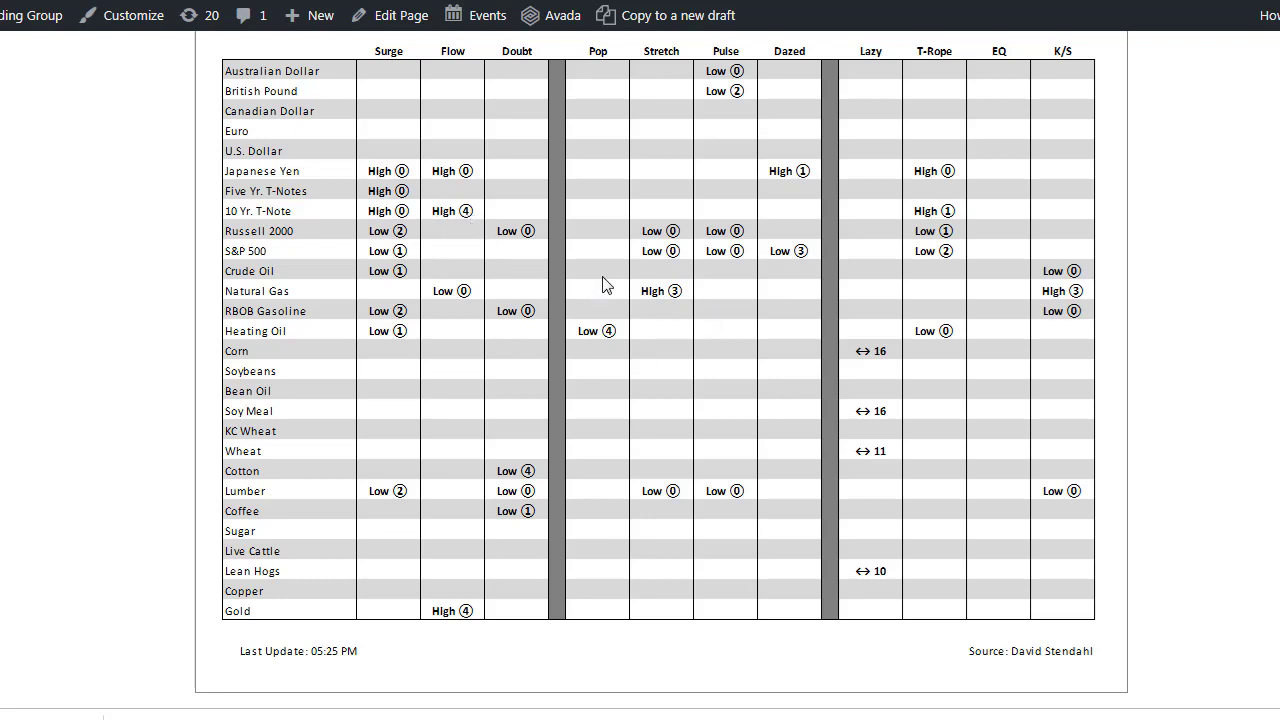
mouse_move(695, 320)
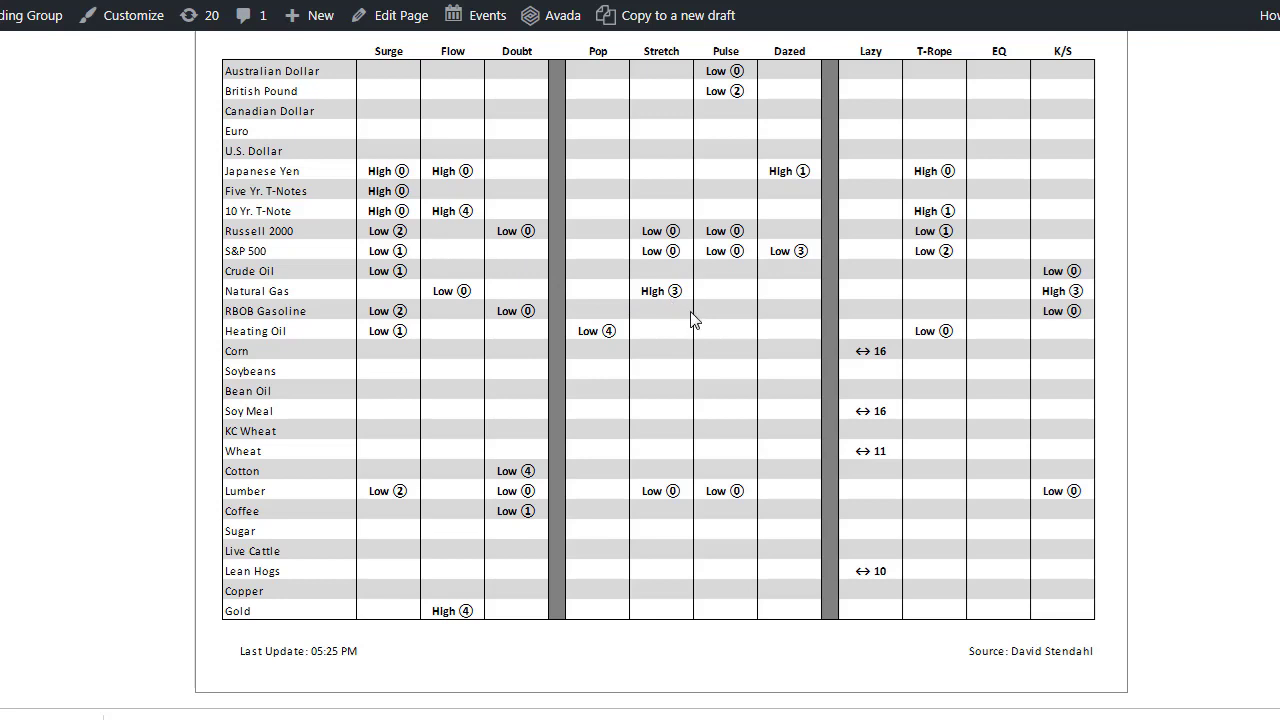
mouse_move(765, 303)
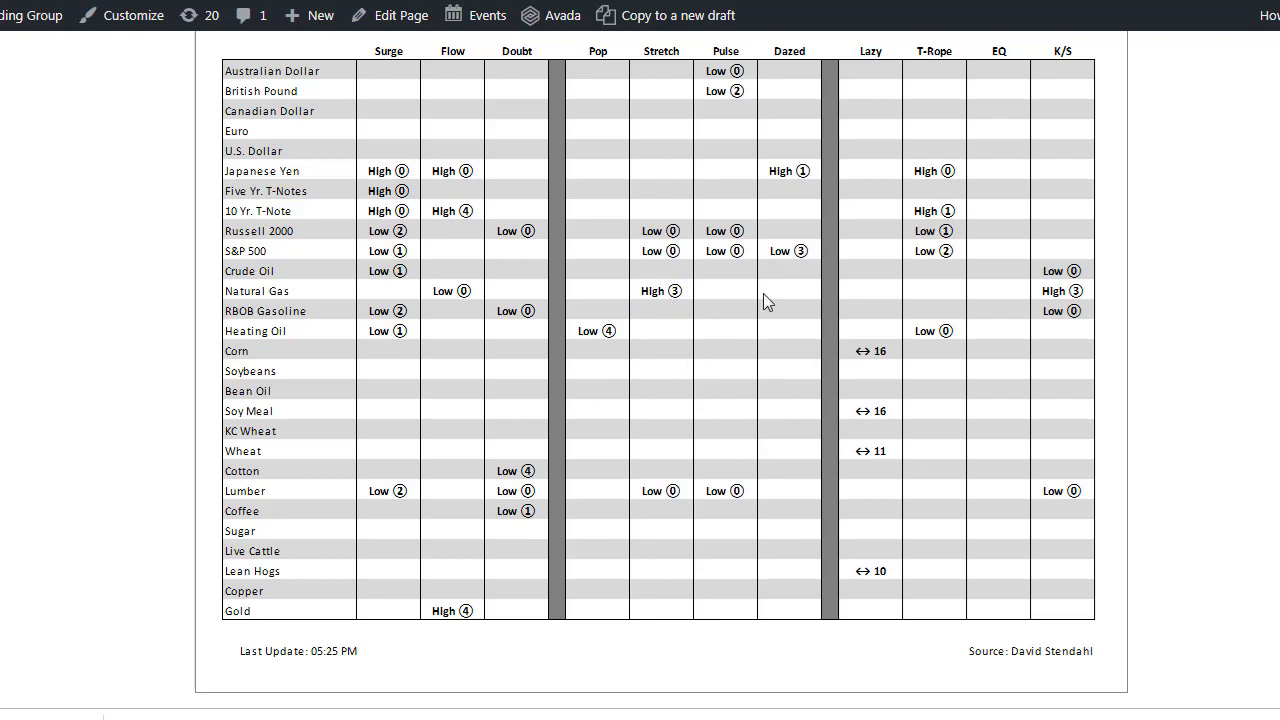
mouse_move(1080, 467)
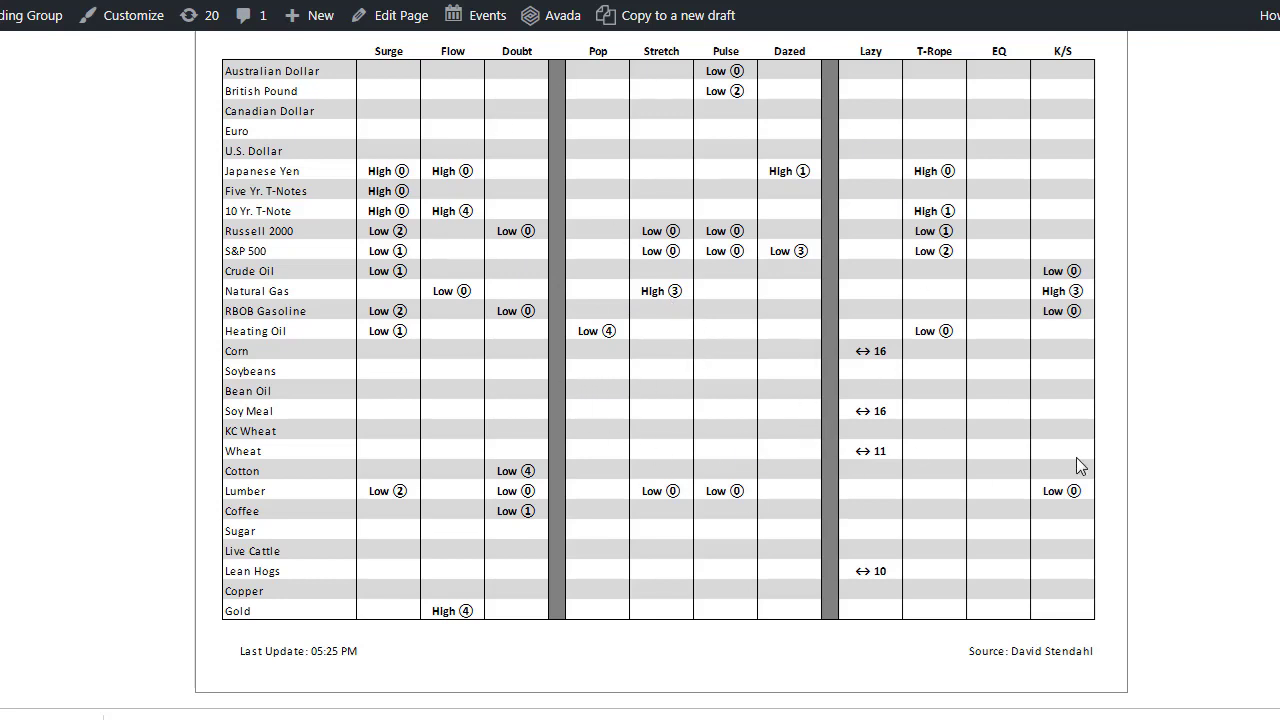
mouse_move(528, 279)
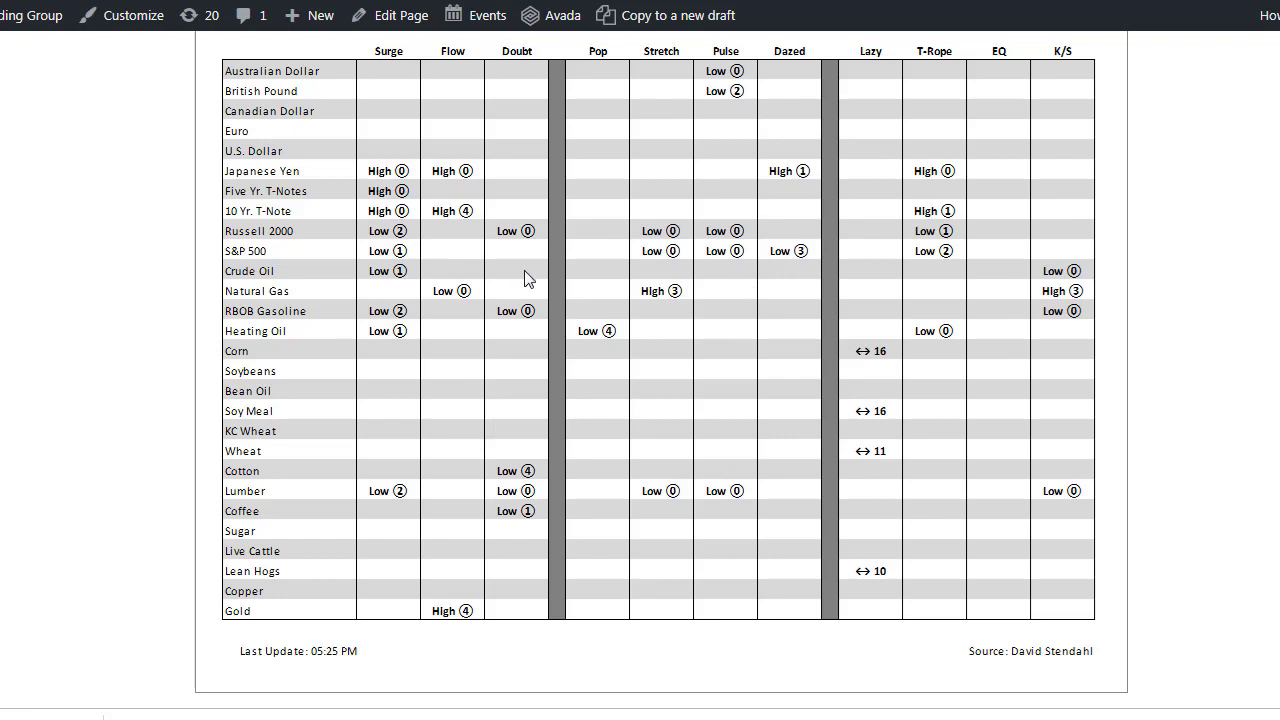
mouse_move(568, 268)
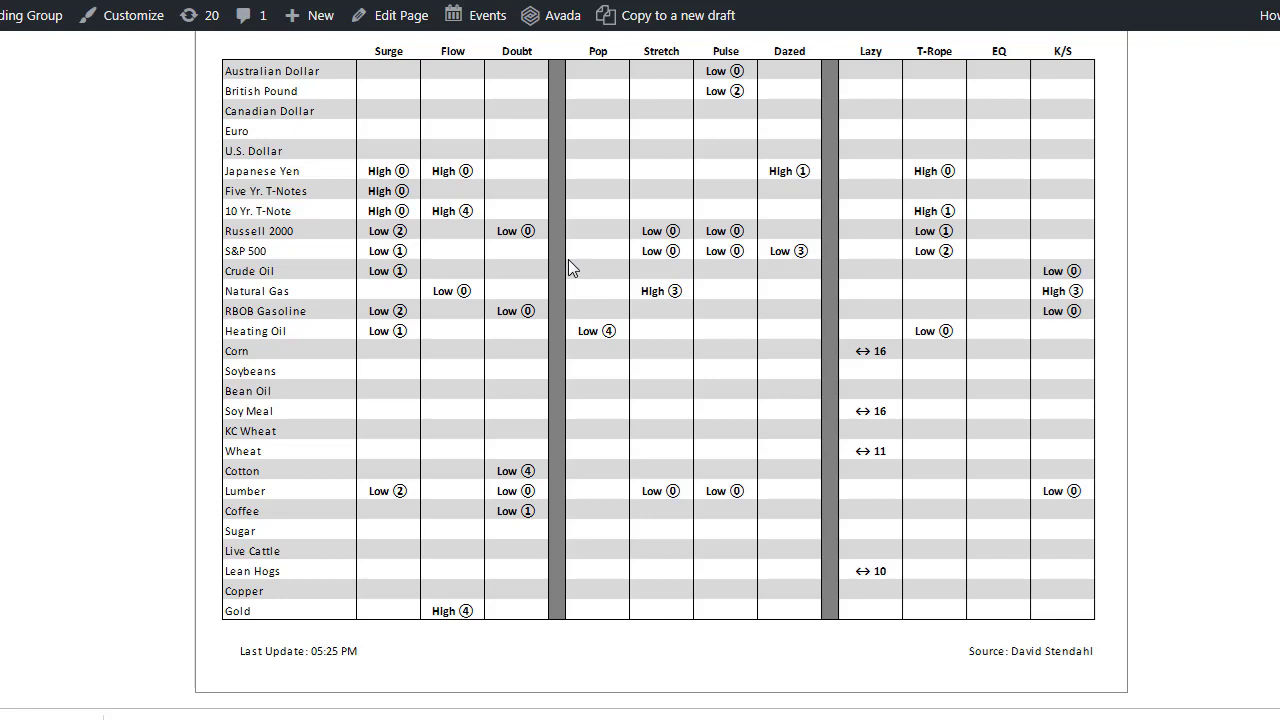
mouse_move(754, 385)
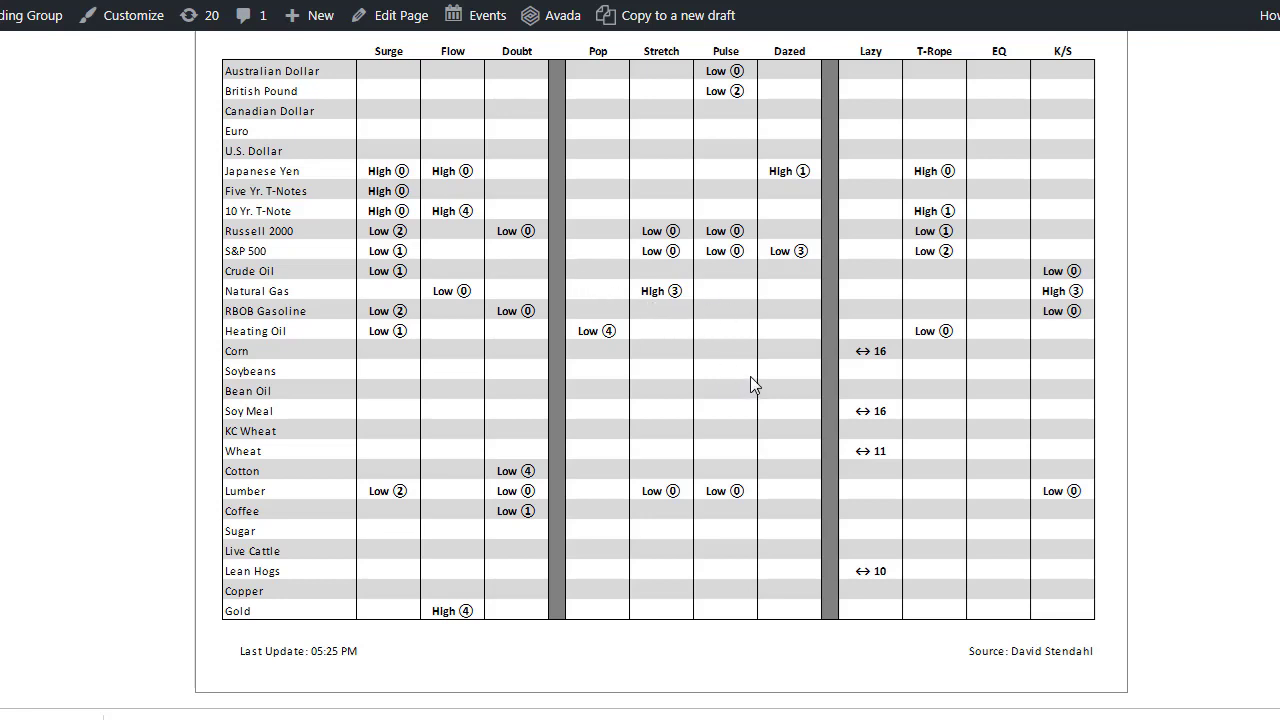
mouse_move(735, 408)
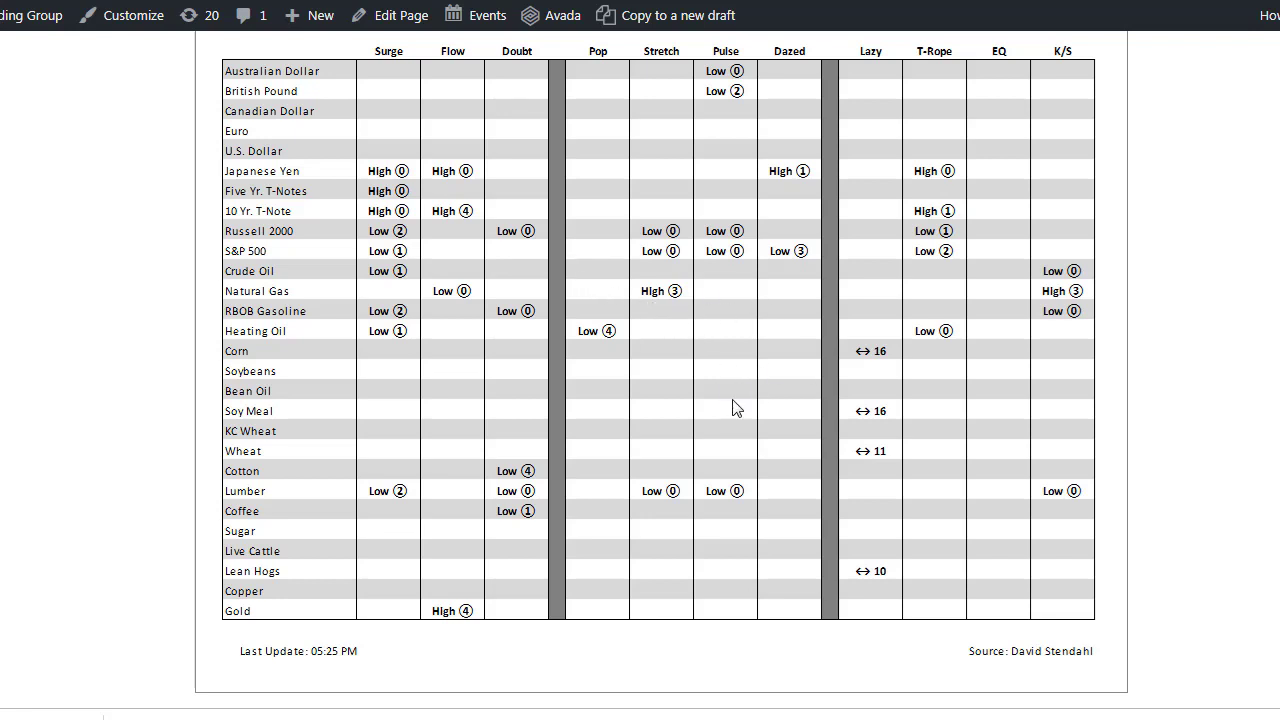
mouse_move(755, 410)
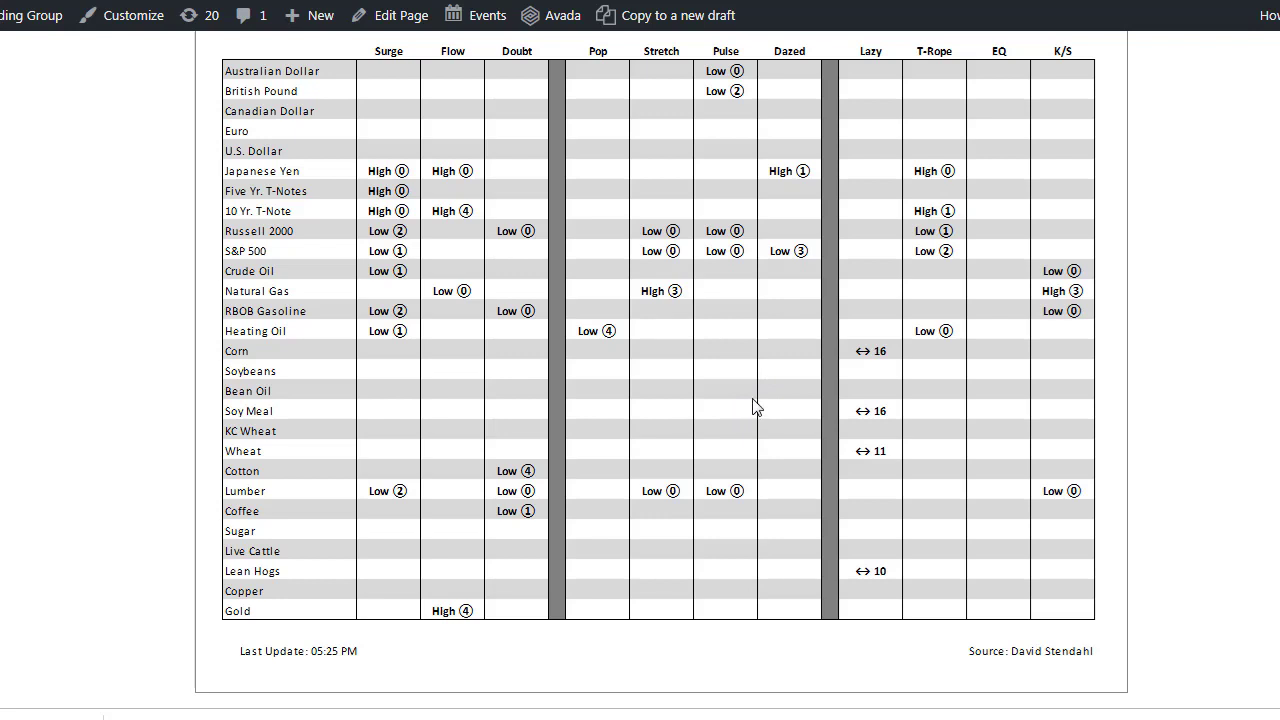
mouse_move(864, 388)
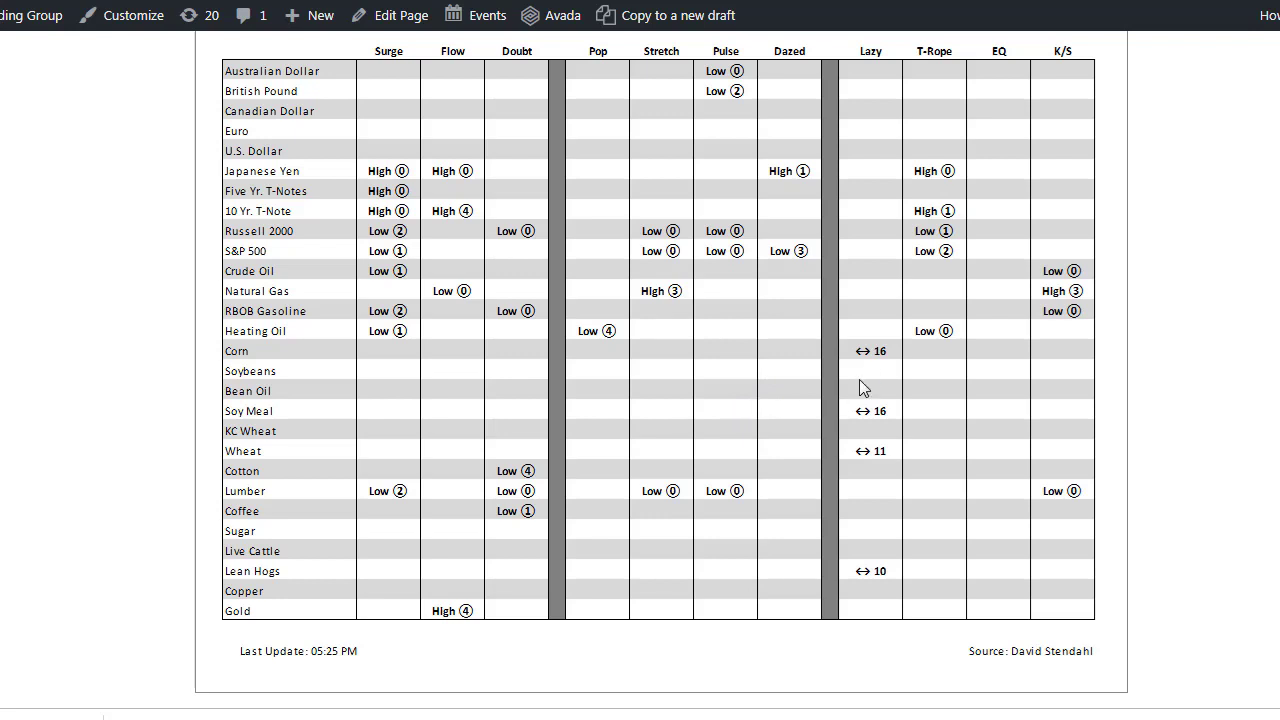
mouse_move(688, 256)
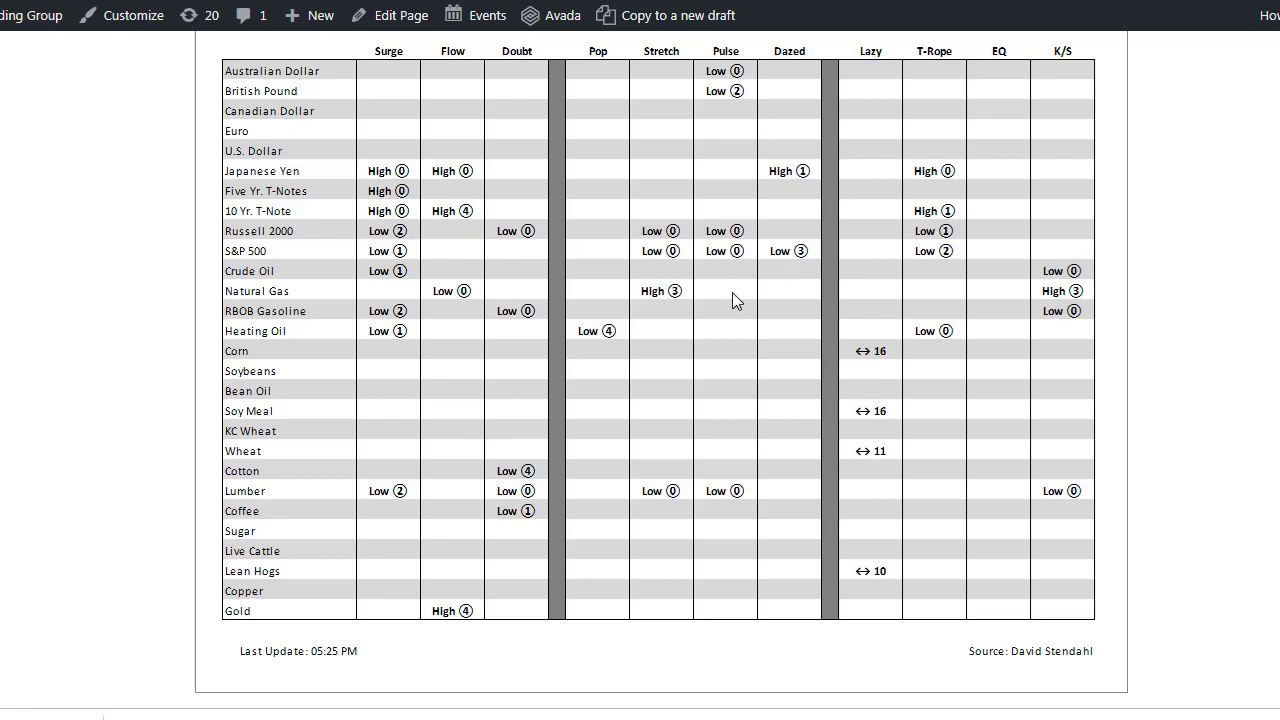
mouse_move(737, 290)
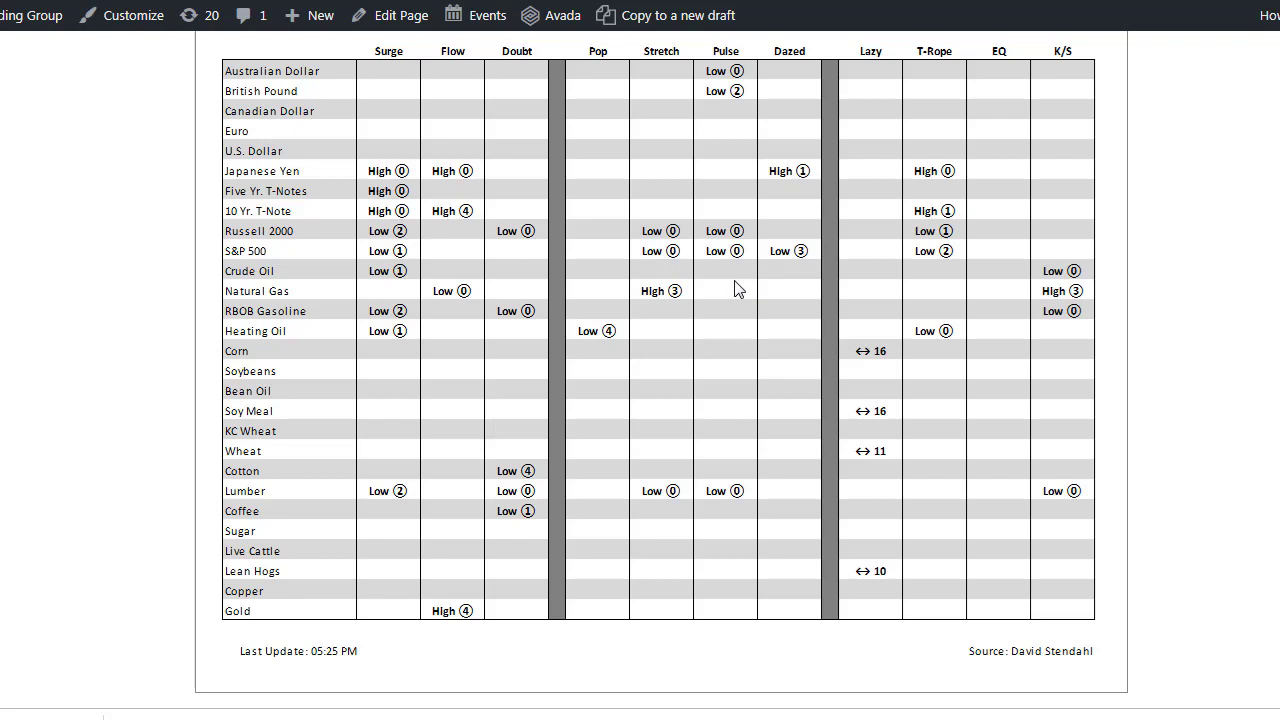
mouse_move(759, 358)
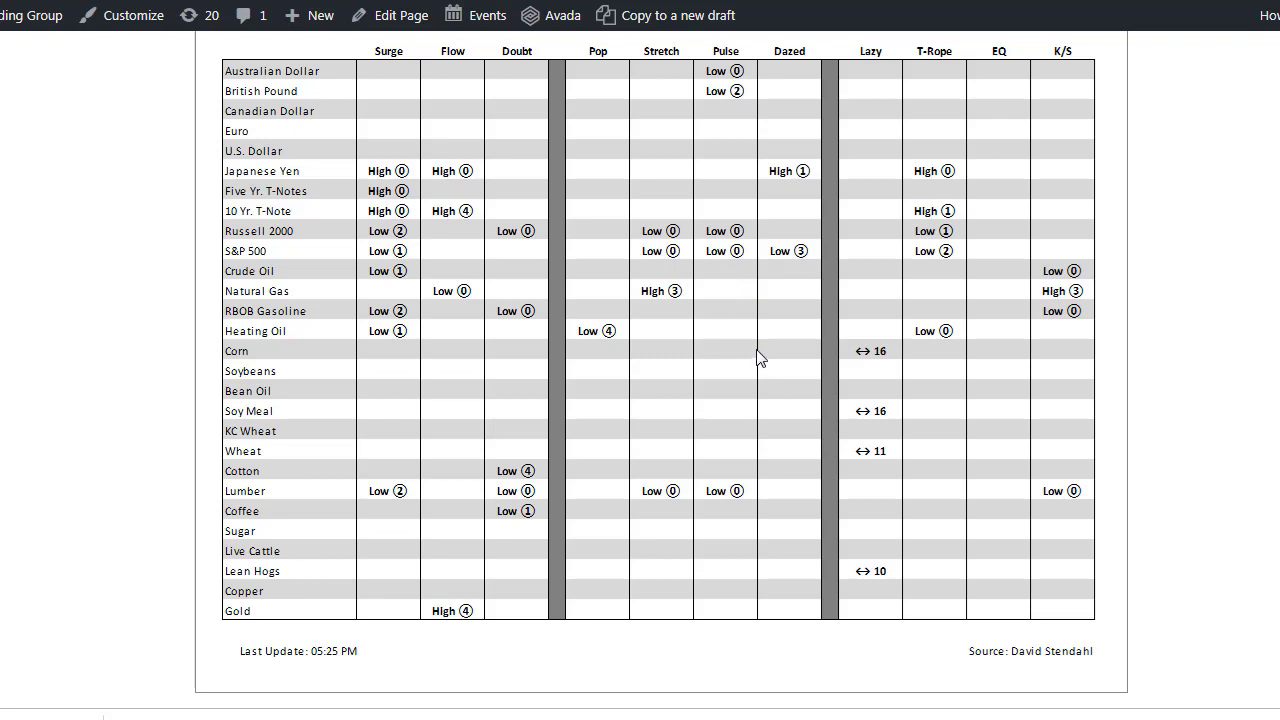
mouse_move(766, 347)
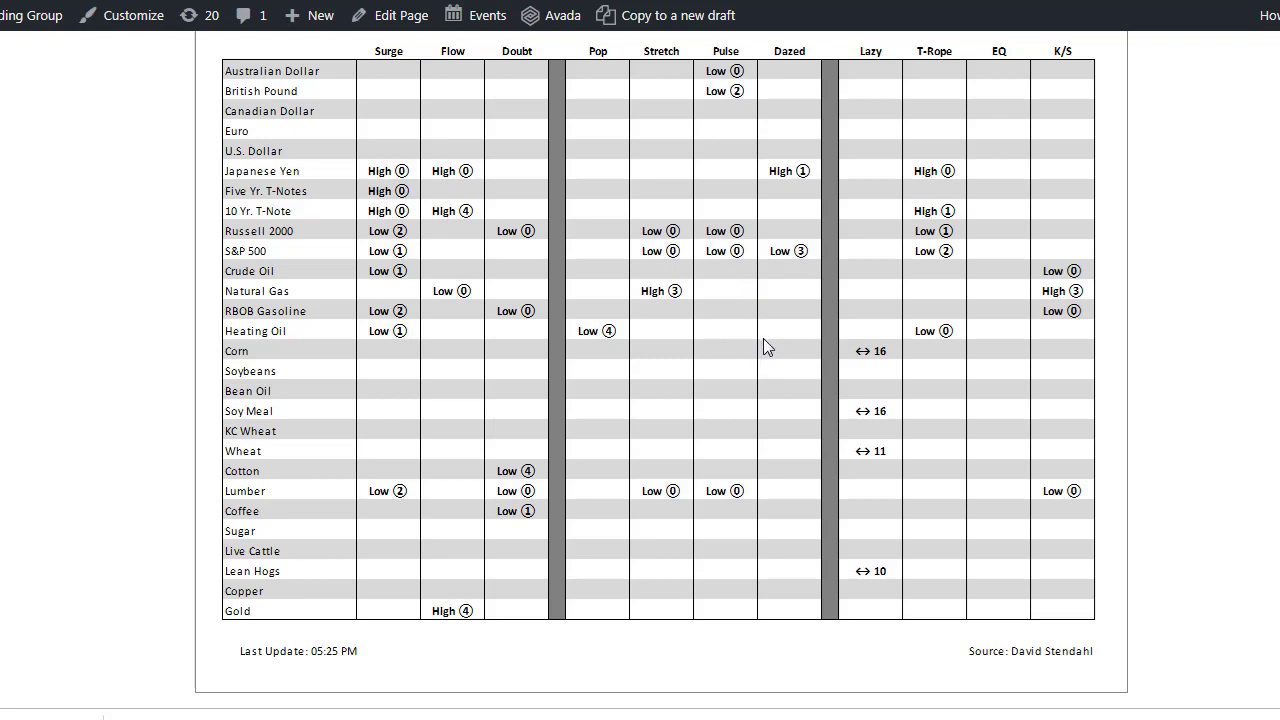
mouse_move(774, 352)
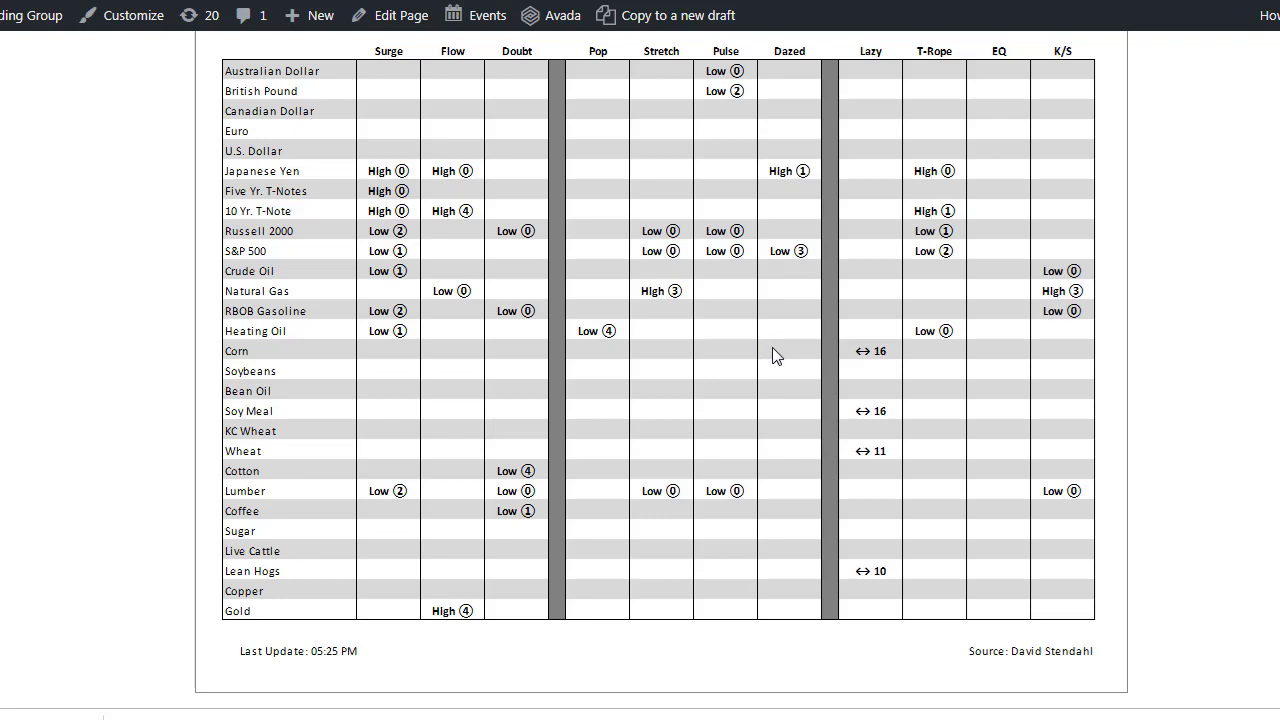
mouse_move(728, 266)
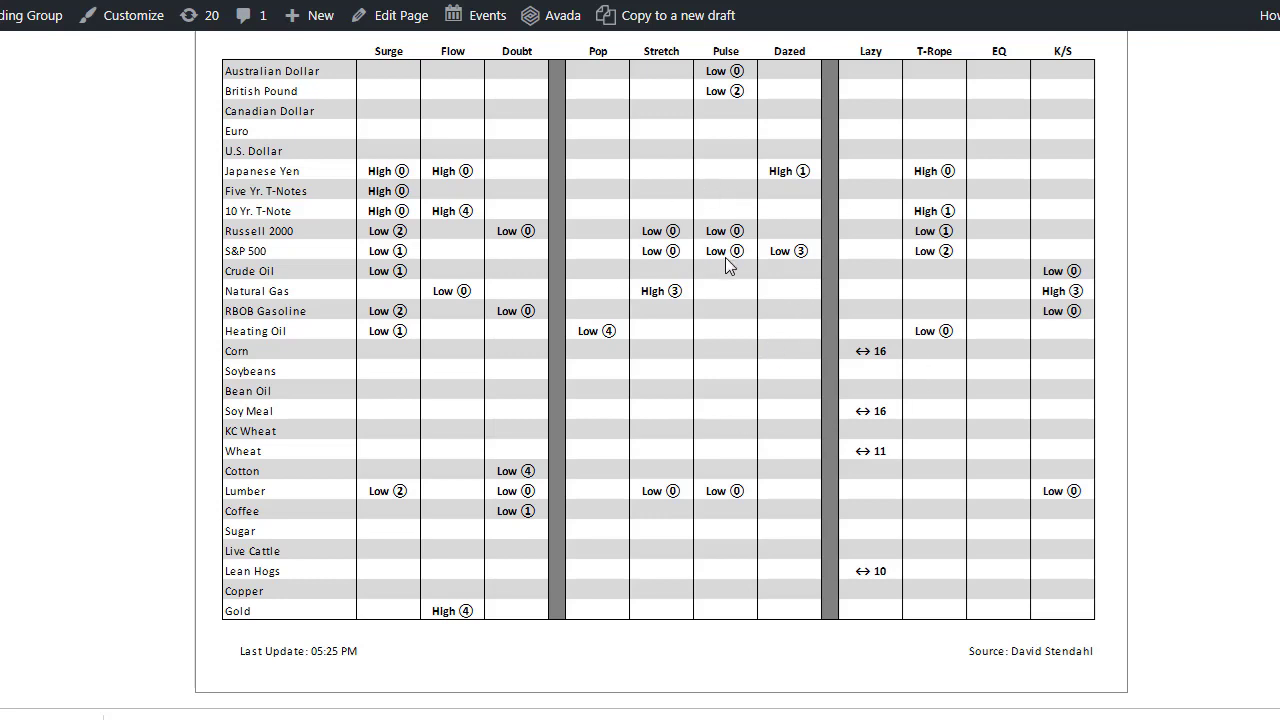
mouse_move(388, 100)
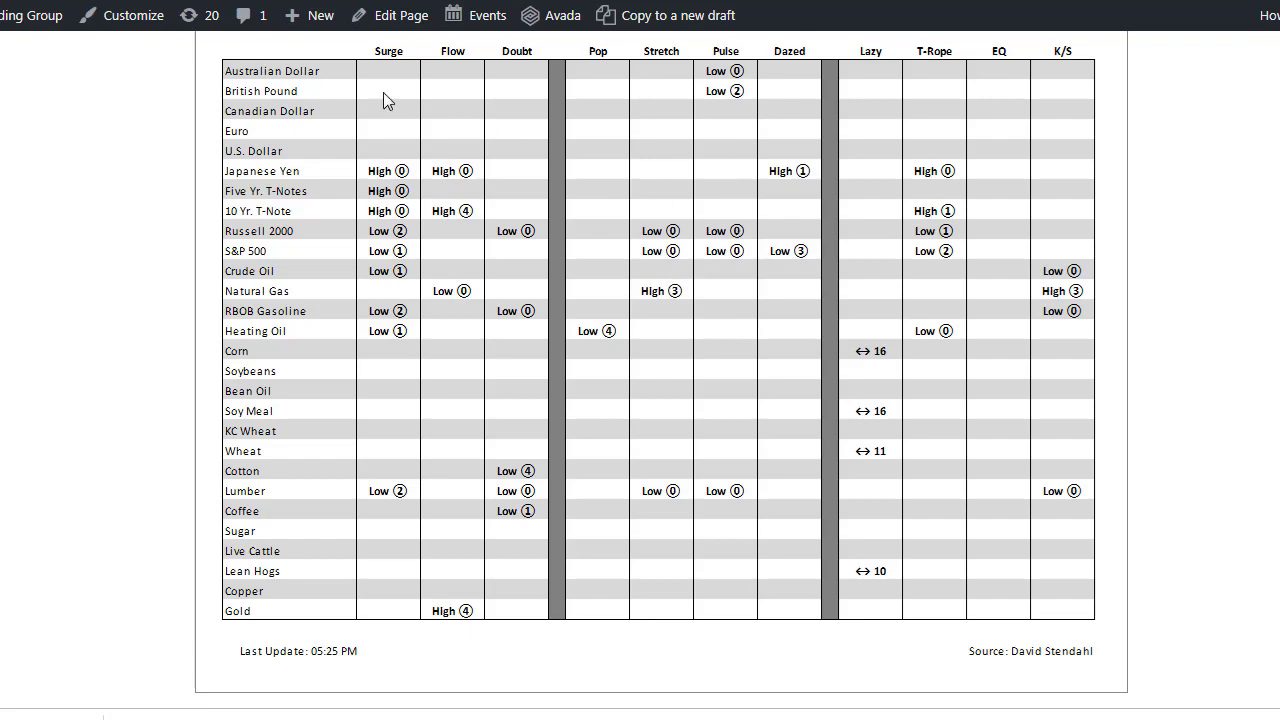
mouse_move(415, 107)
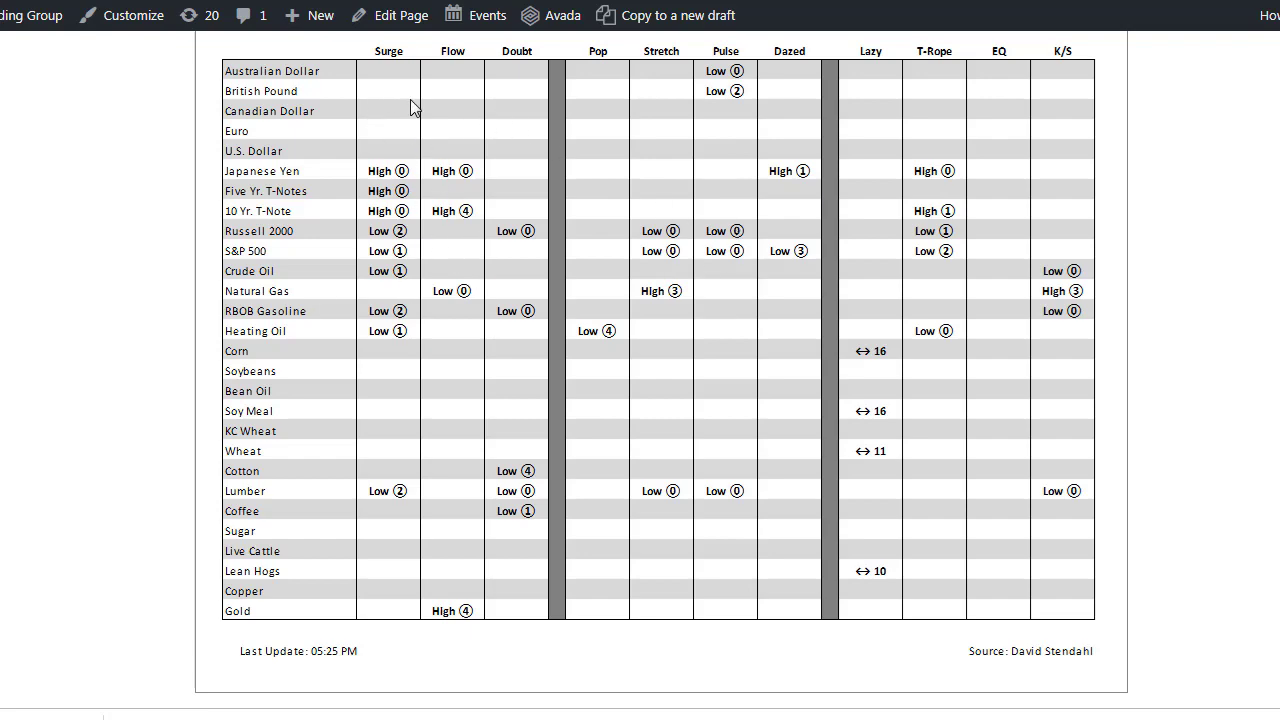
scroll("up", 3)
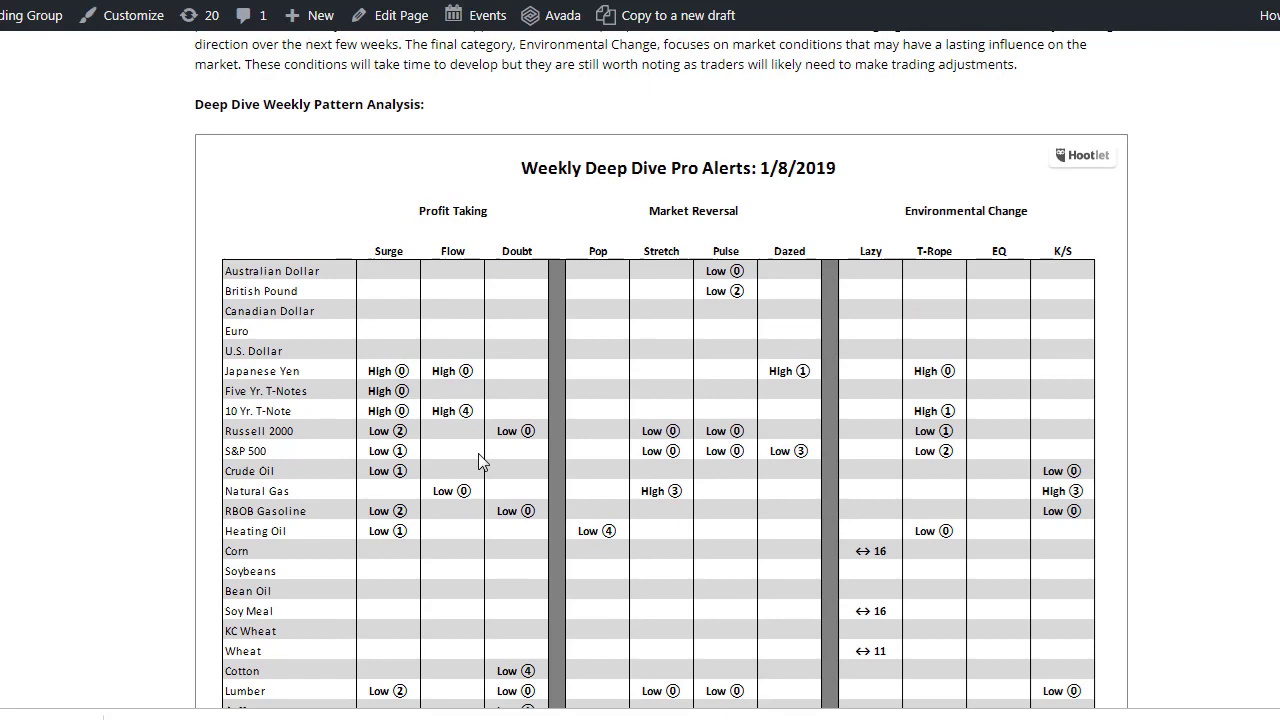
scroll("down", 3)
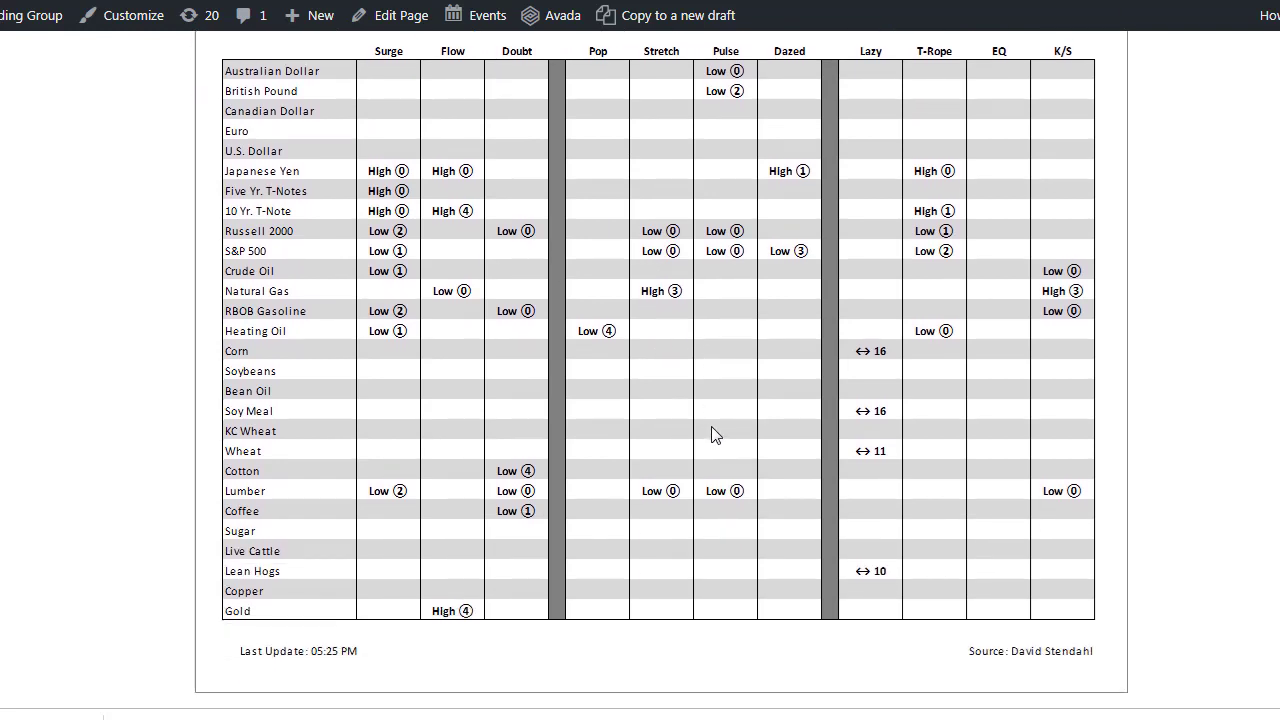
mouse_move(645, 413)
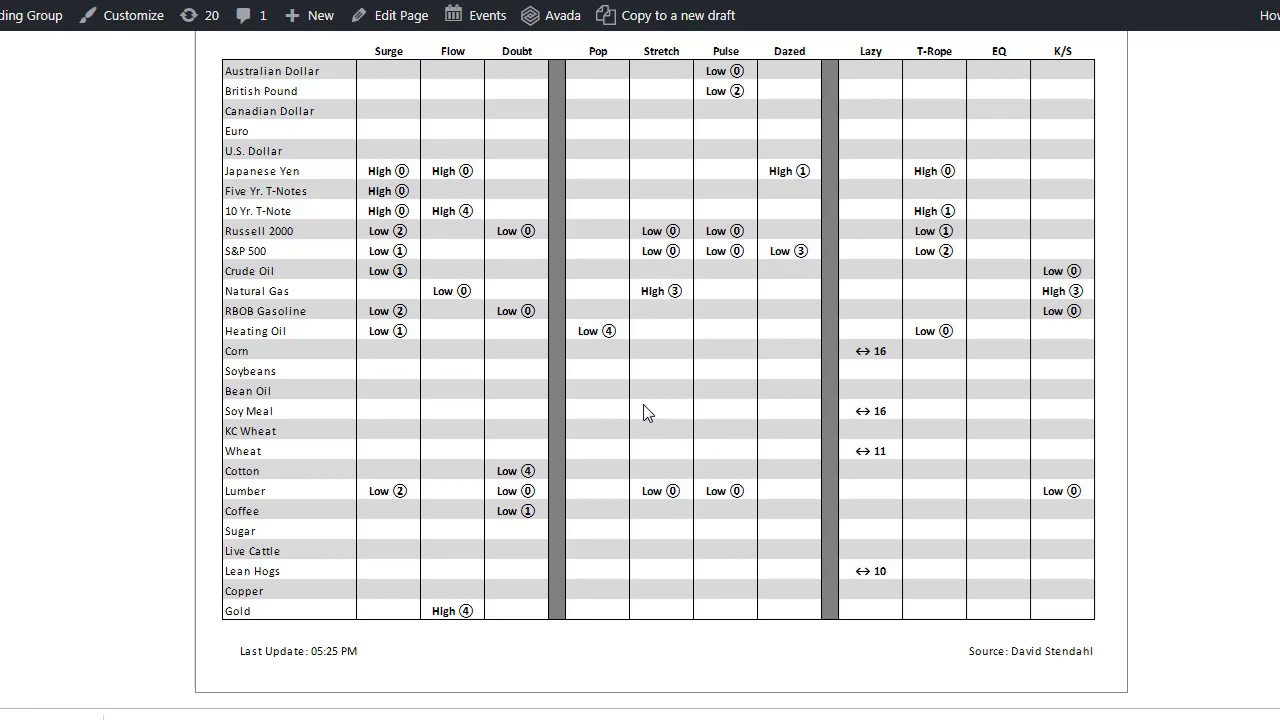
mouse_move(633, 408)
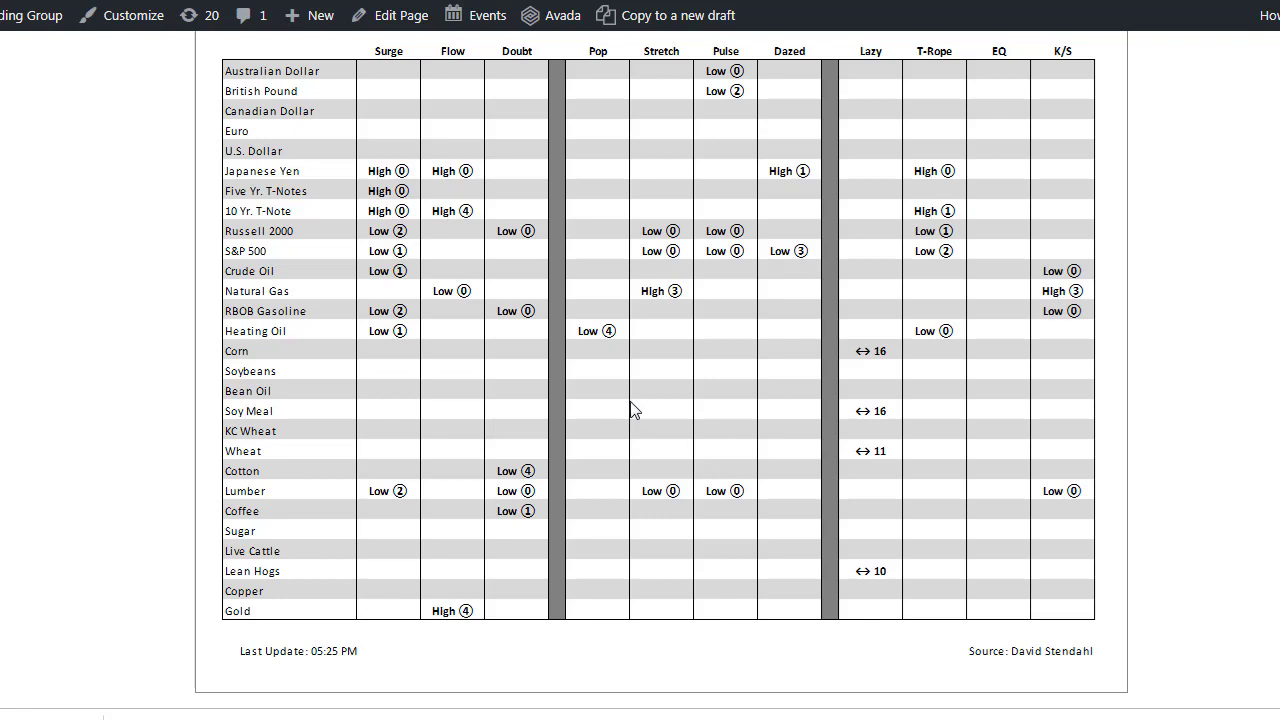
mouse_move(808, 52)
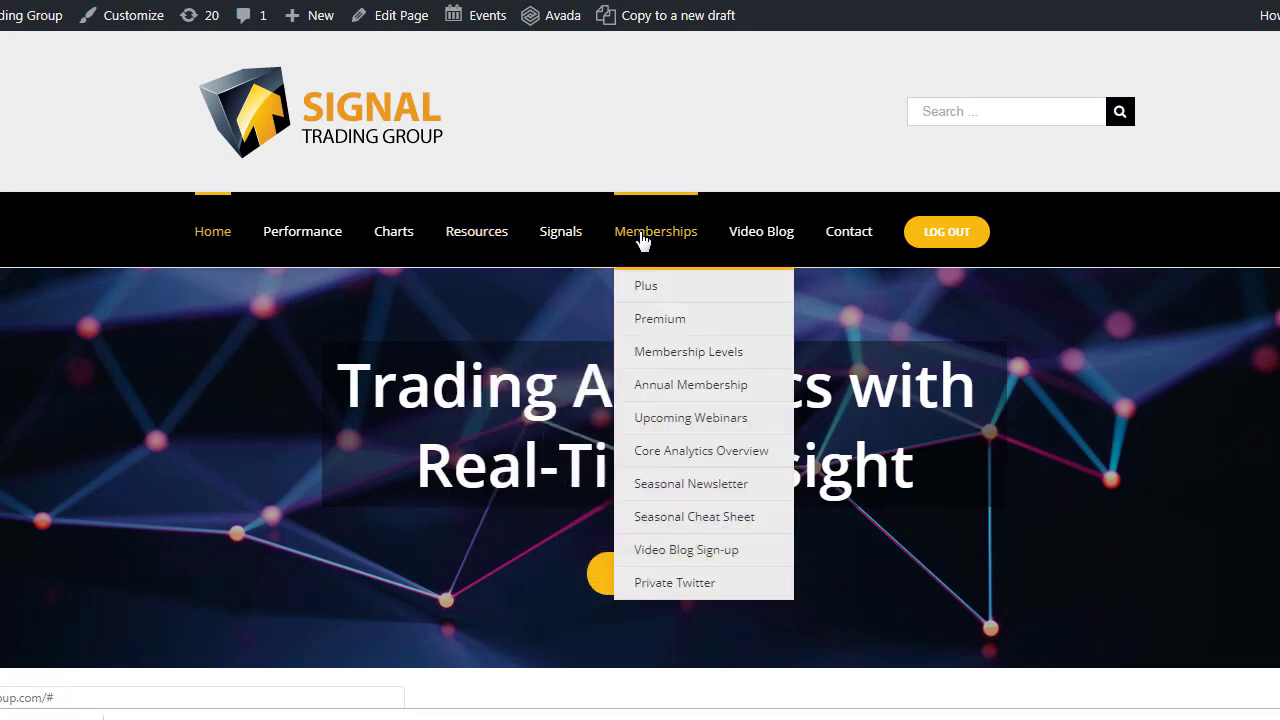
mouse_move(691, 483)
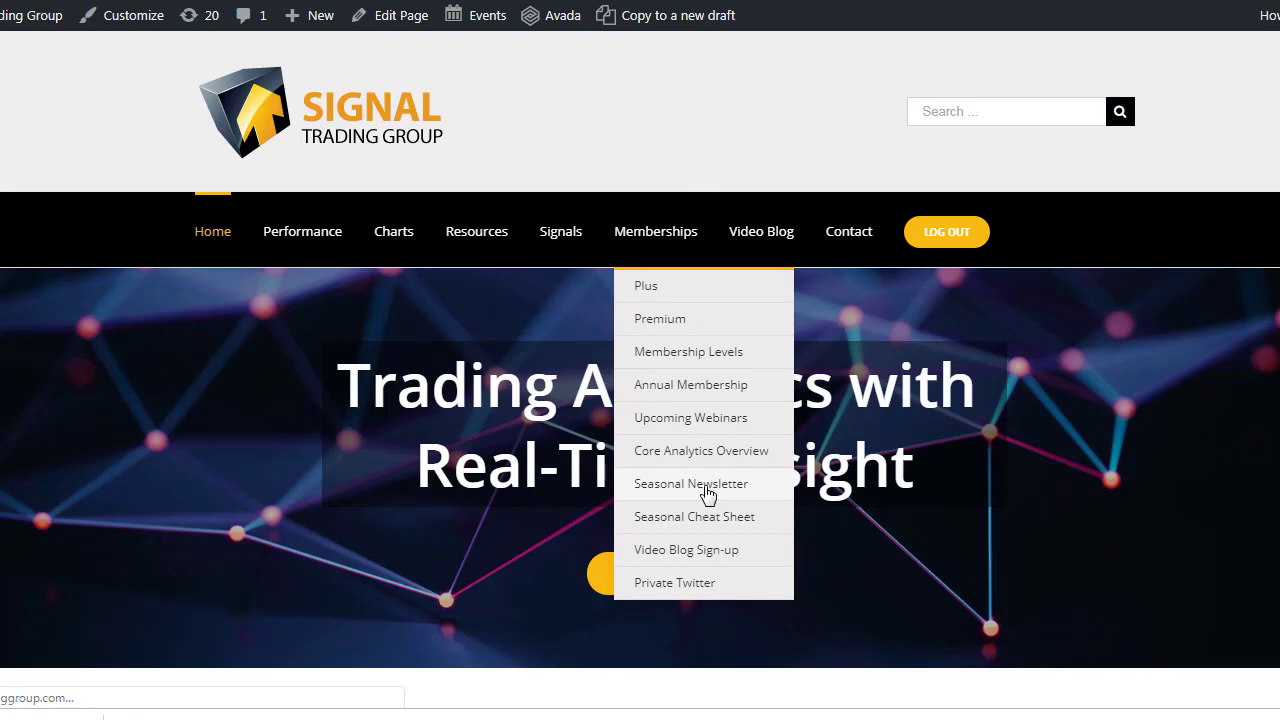
Step: Open the Seasonal Newsletter page and scroll to the Winter 2019 edition download form
left_click(691, 483)
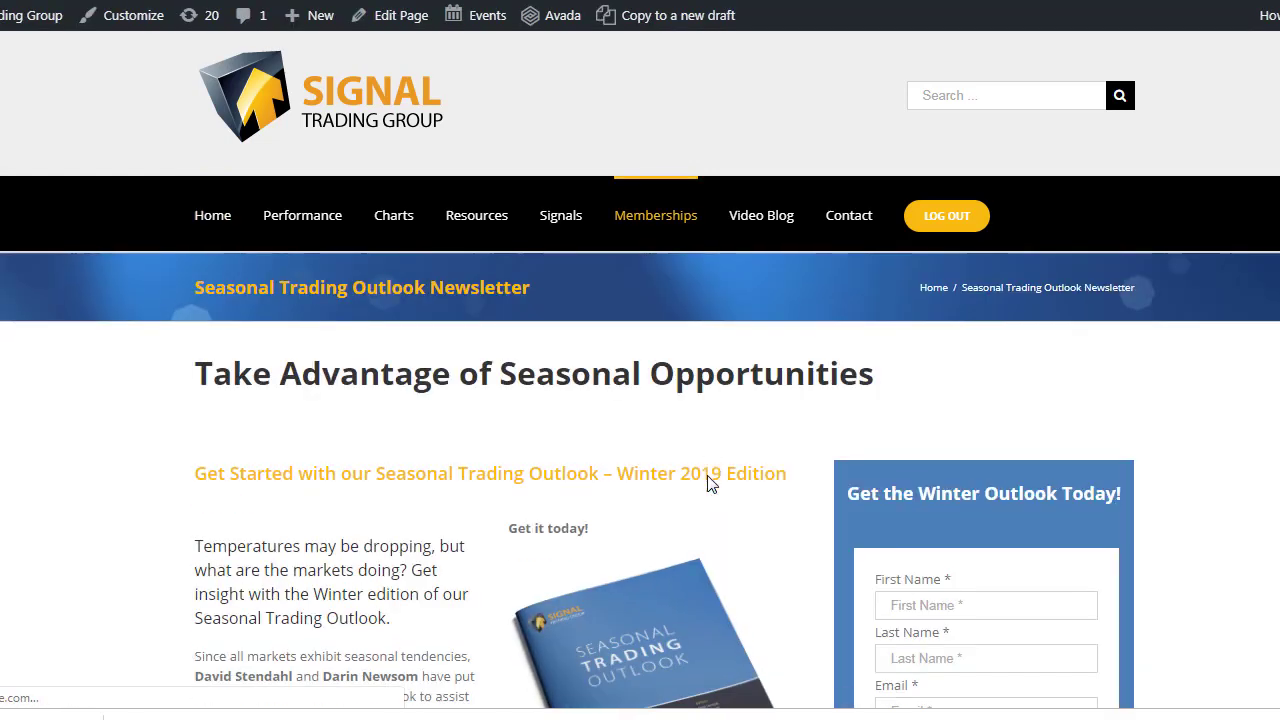
scroll("down", 3)
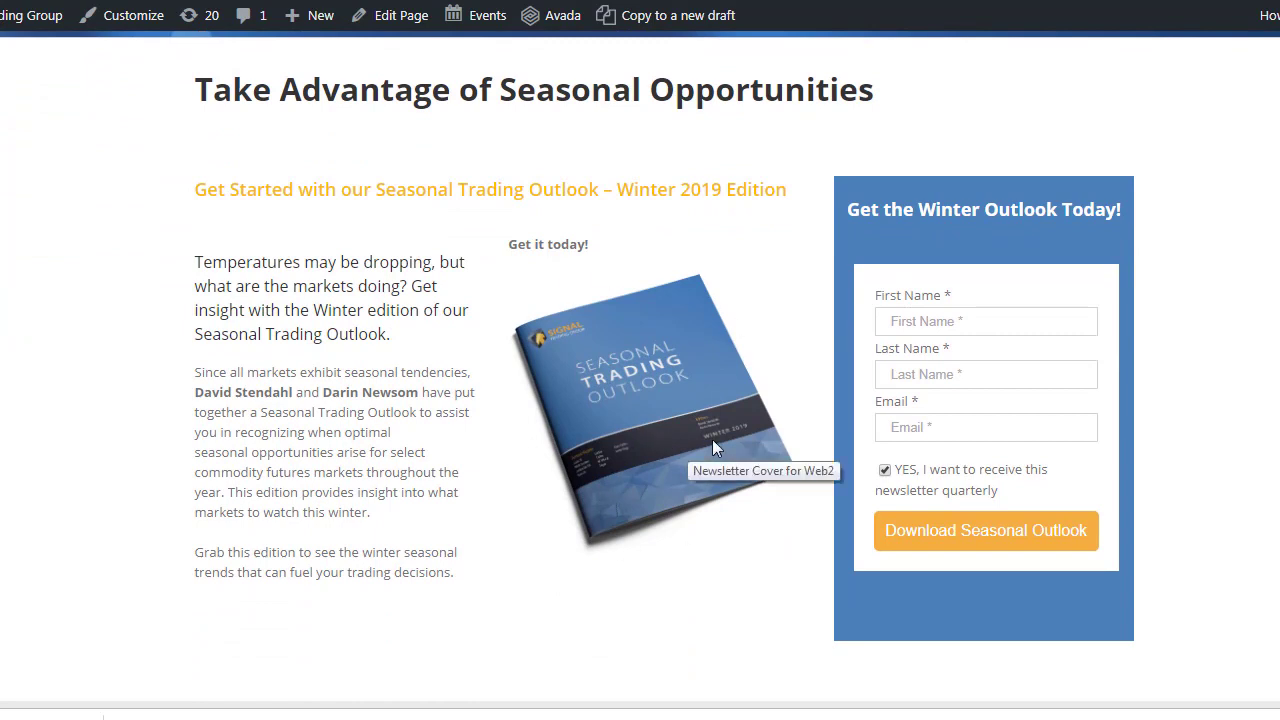
mouse_move(510, 388)
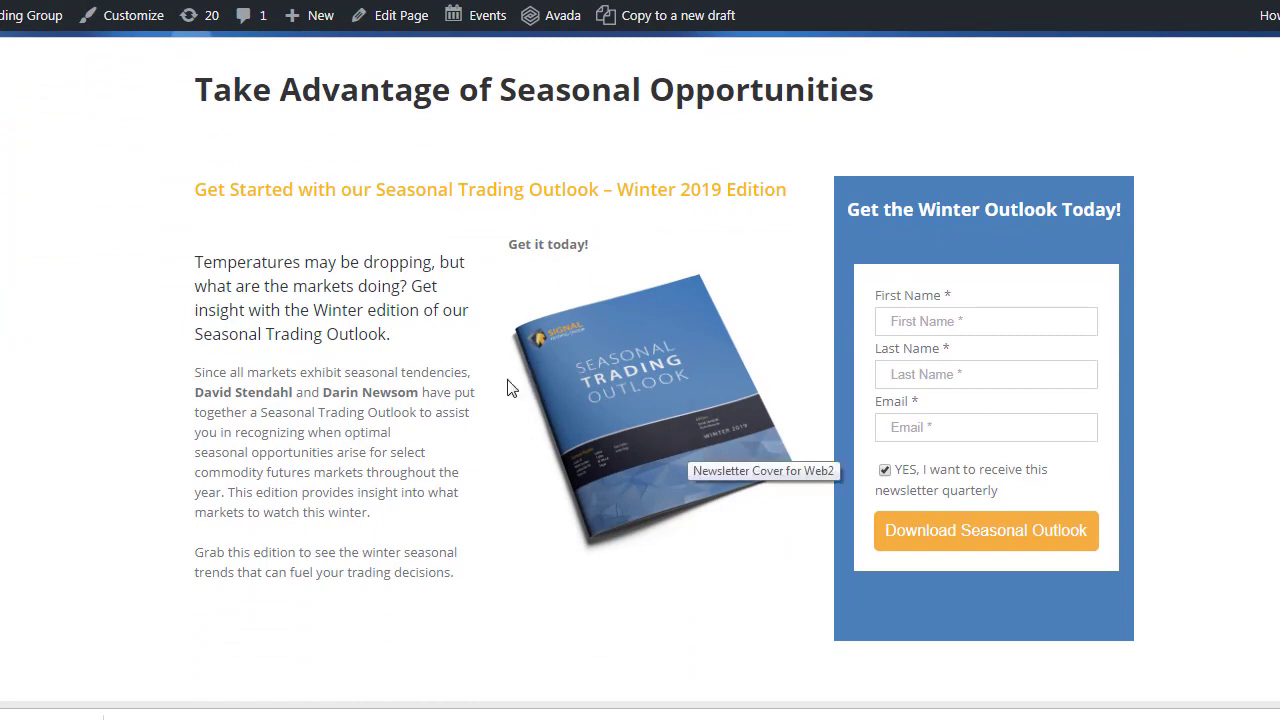
mouse_move(917, 563)
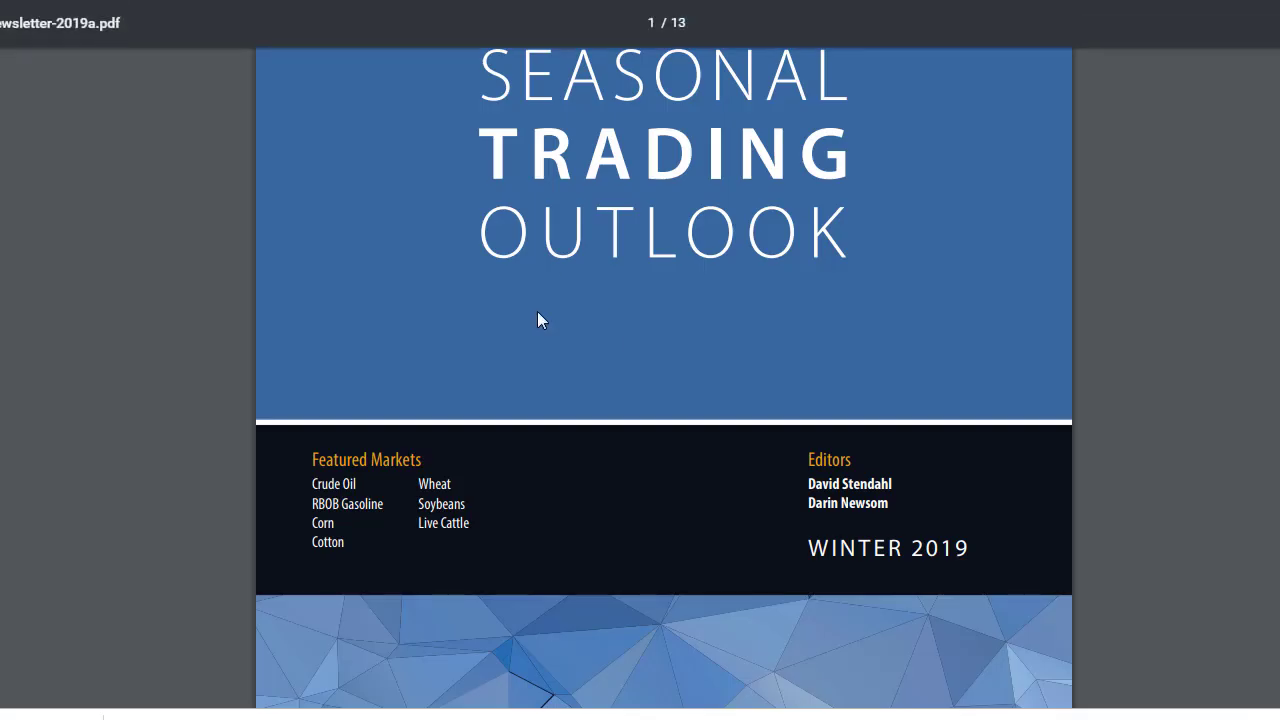
Step: Scroll page 13 of the PDF to review the Editors bios and Disclaimer
scroll("down", 3)
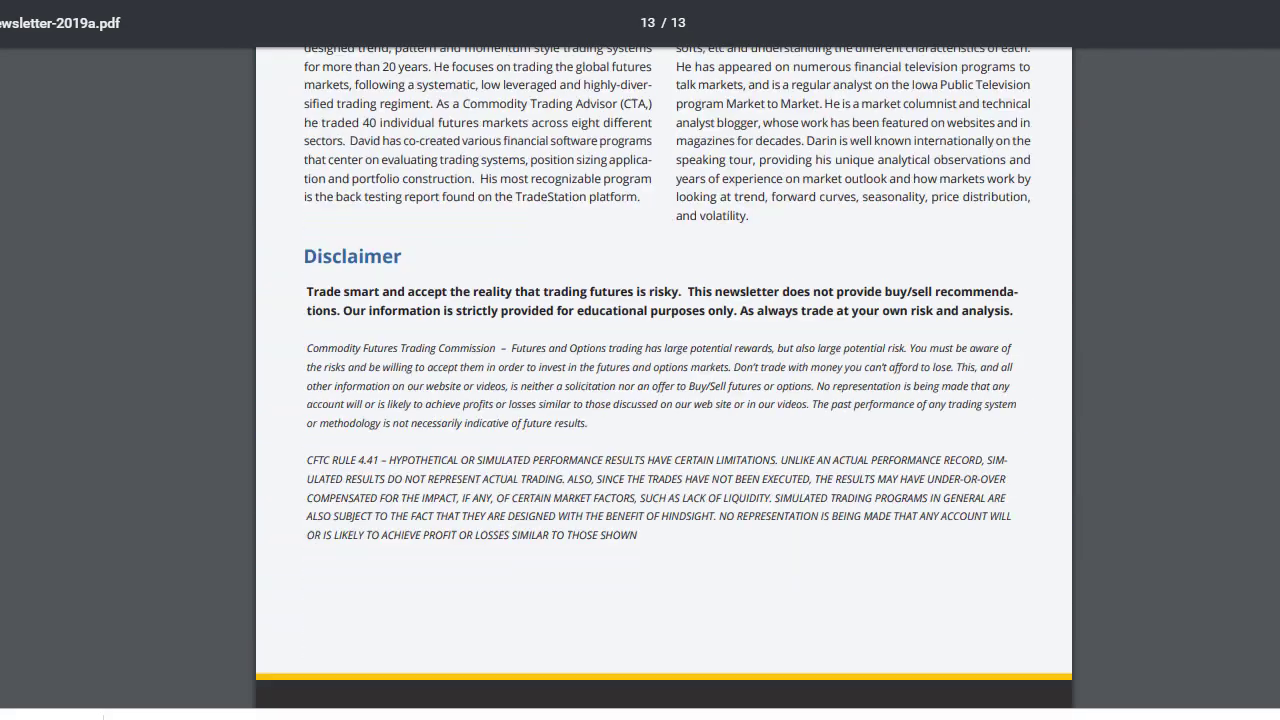
scroll("up", 3)
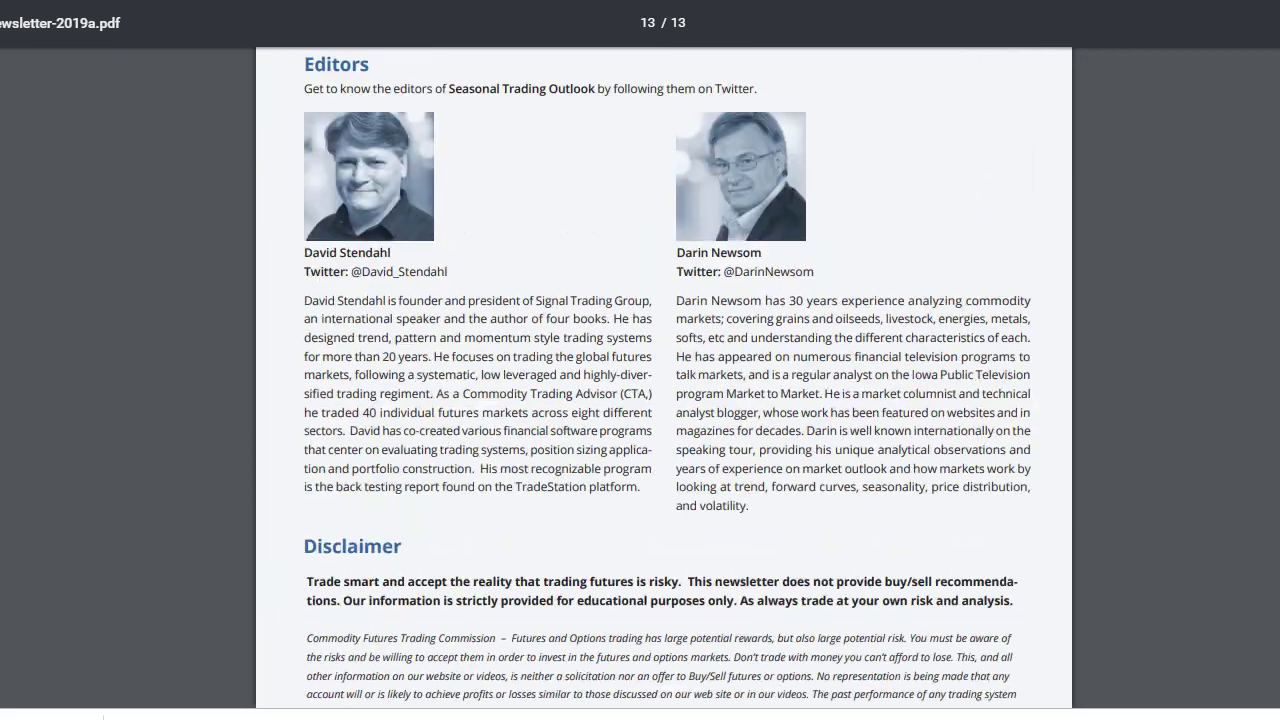
scroll("up", 3)
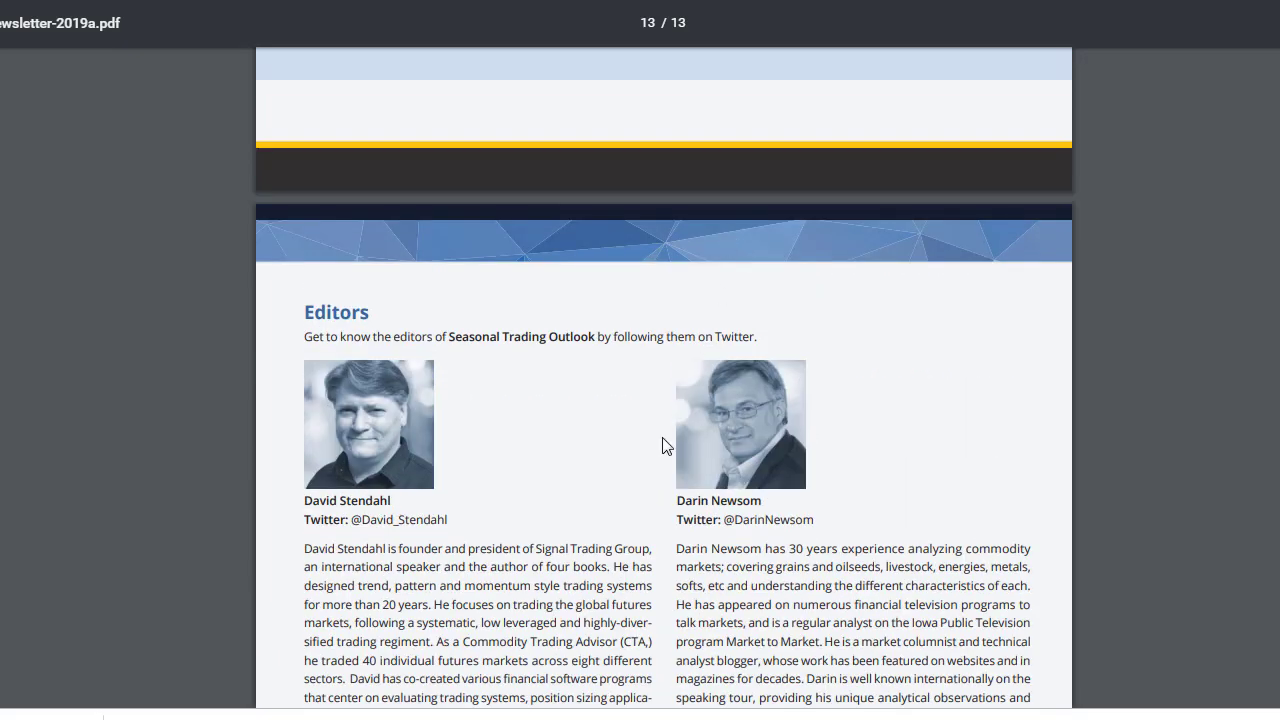
mouse_move(479, 522)
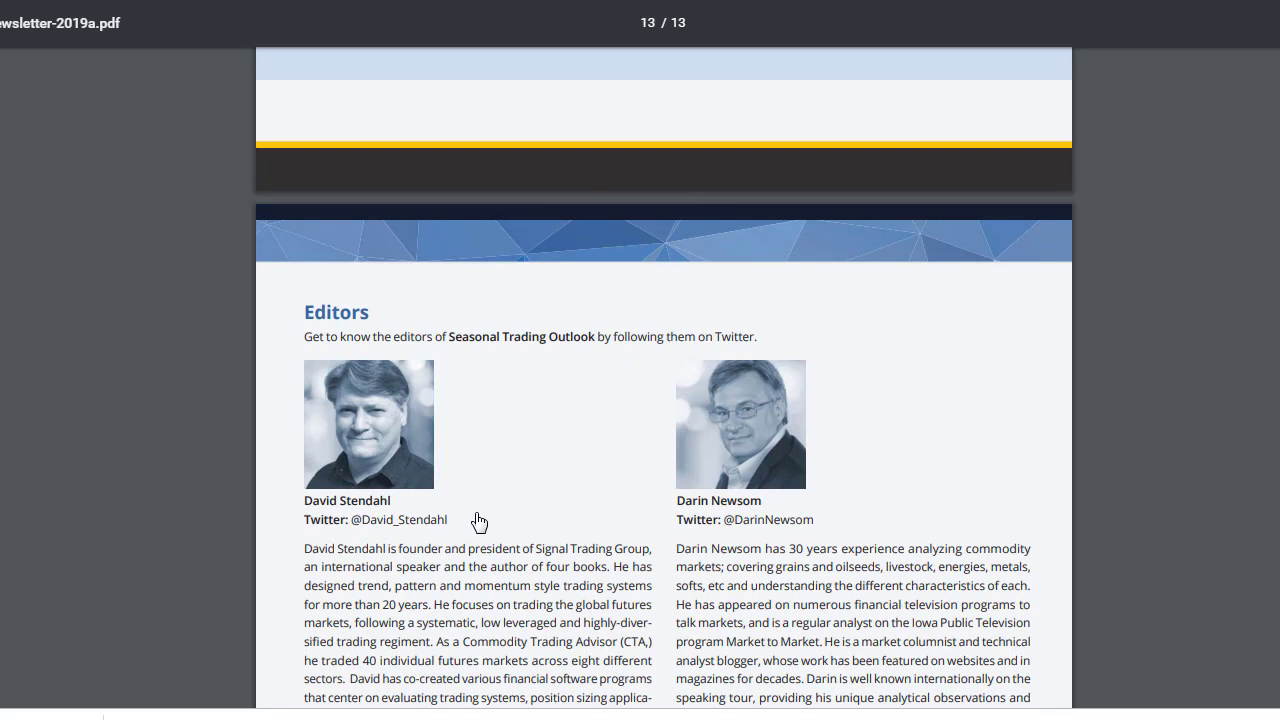
scroll("down", 3)
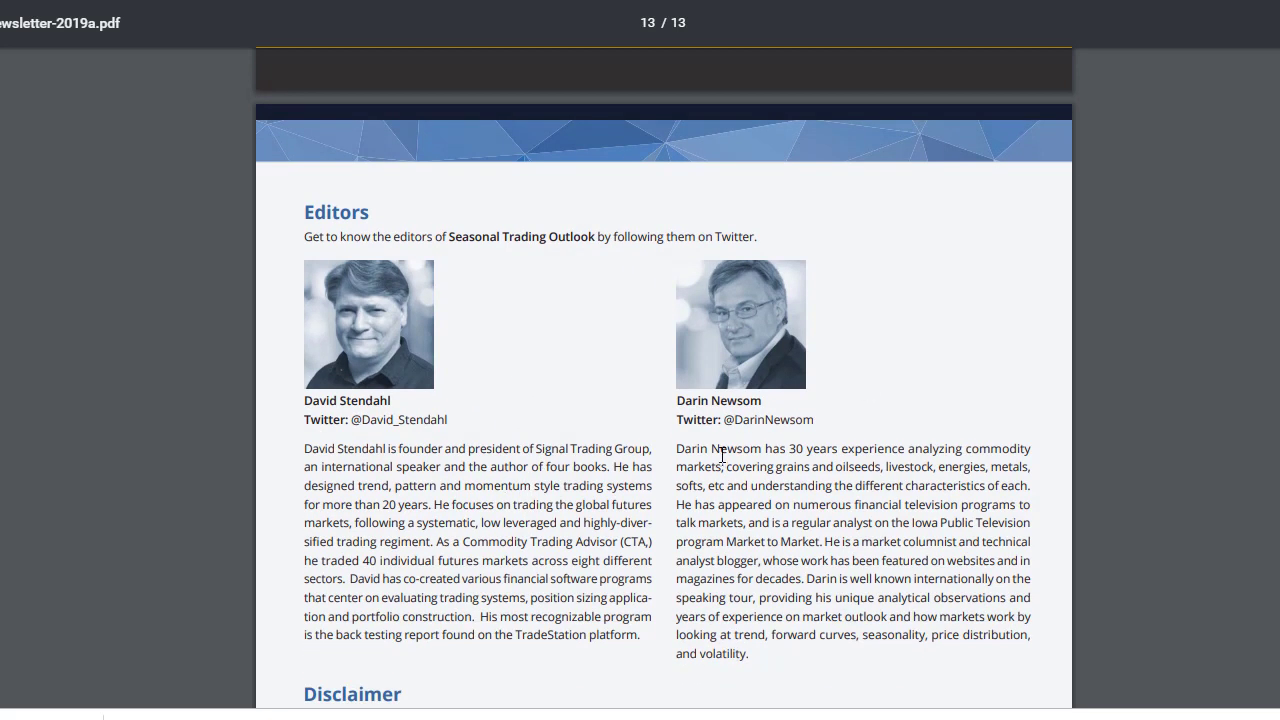
mouse_move(542, 567)
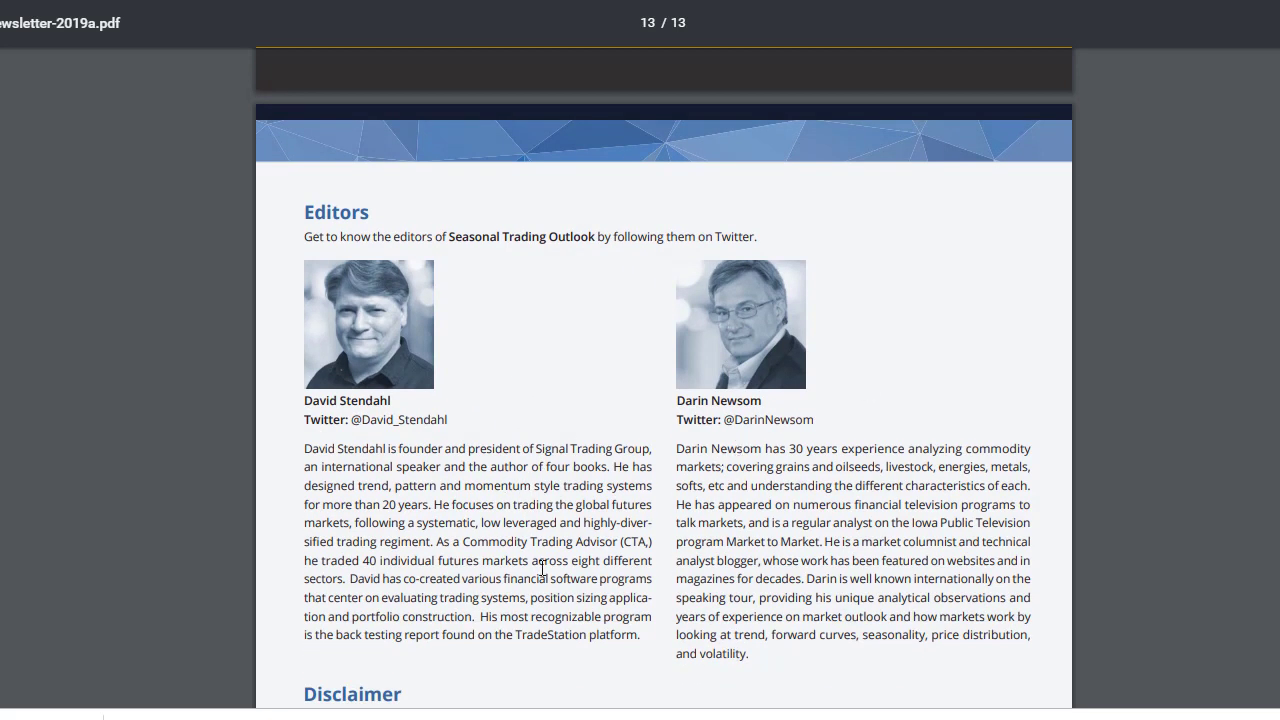
mouse_move(648, 305)
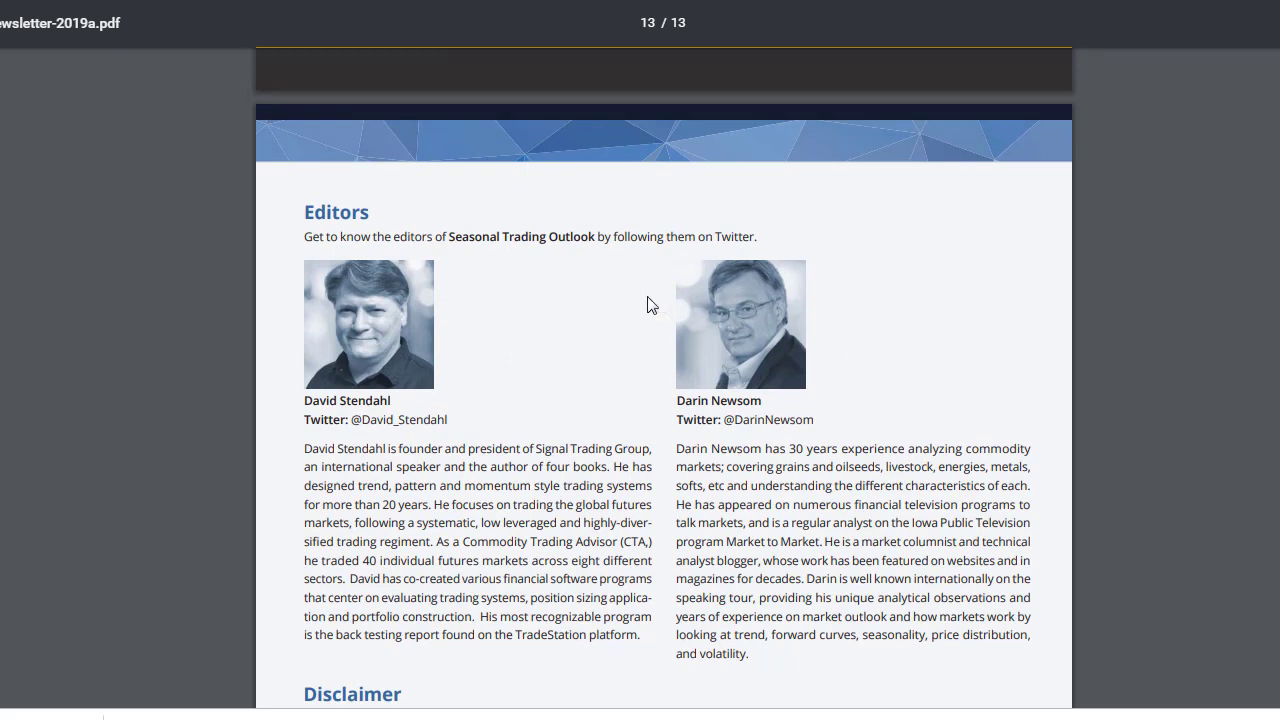
mouse_move(730, 328)
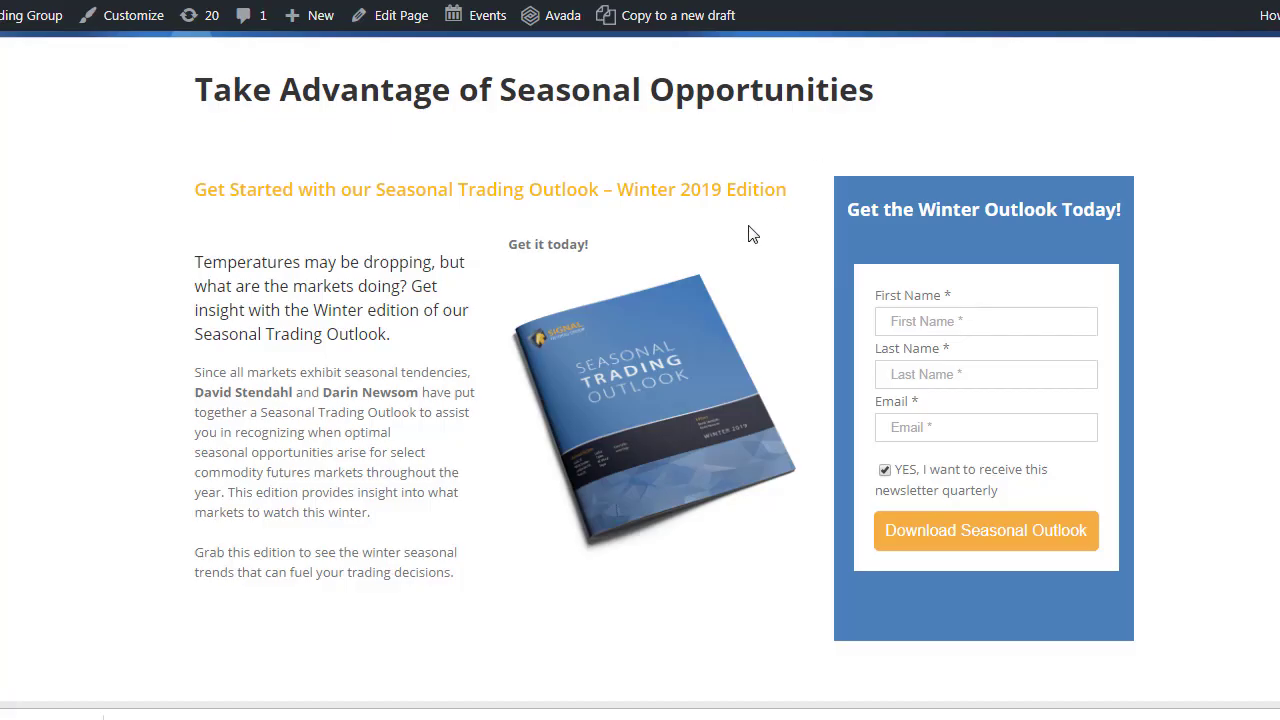
mouse_move(656, 231)
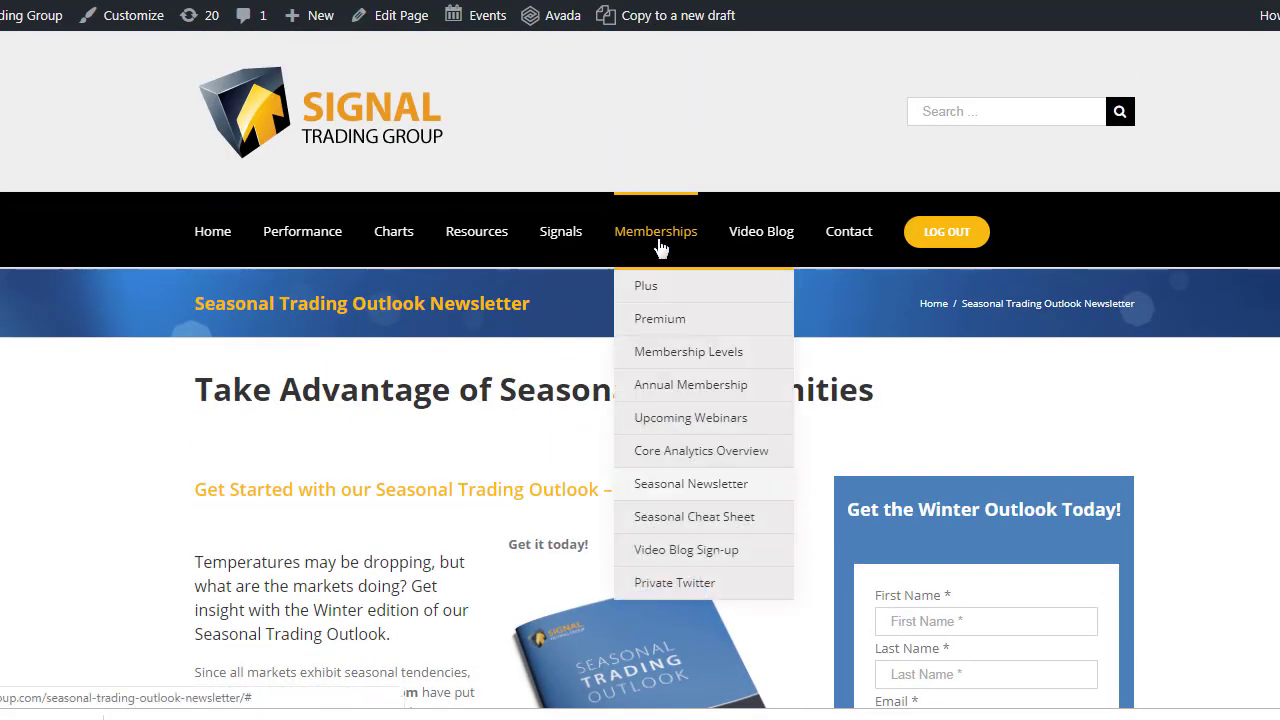
mouse_move(703, 490)
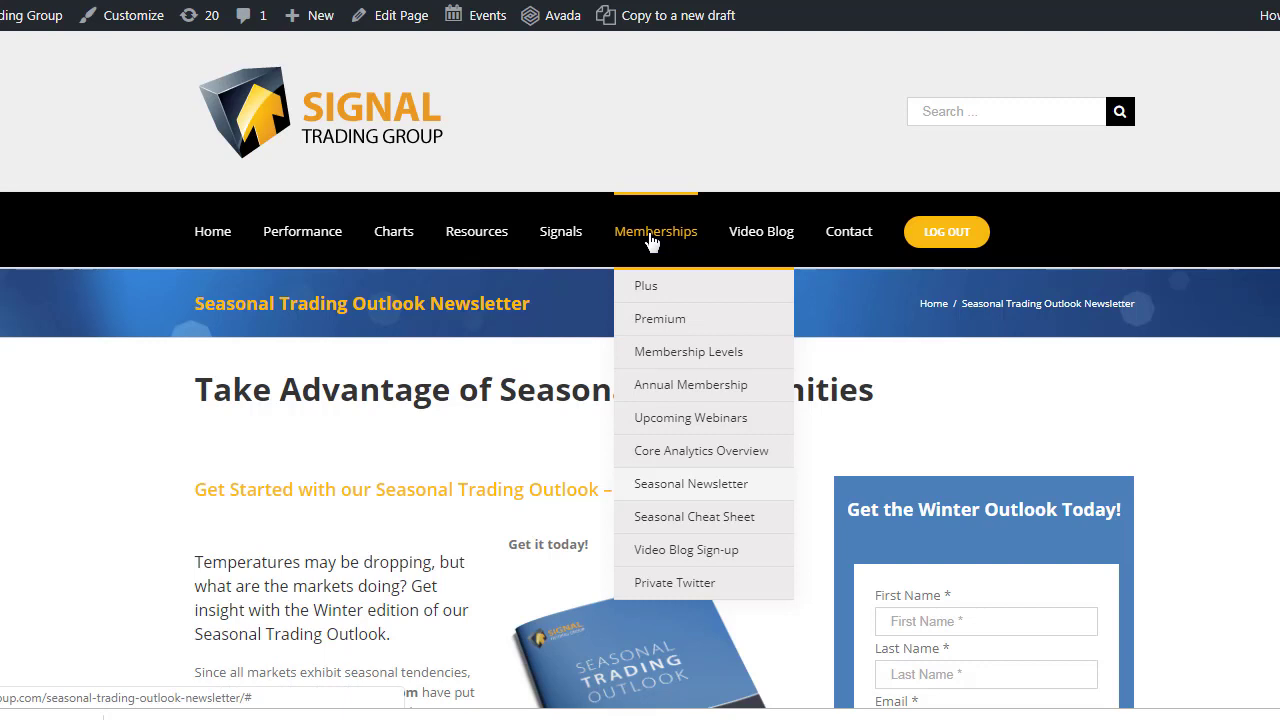
mouse_move(322, 370)
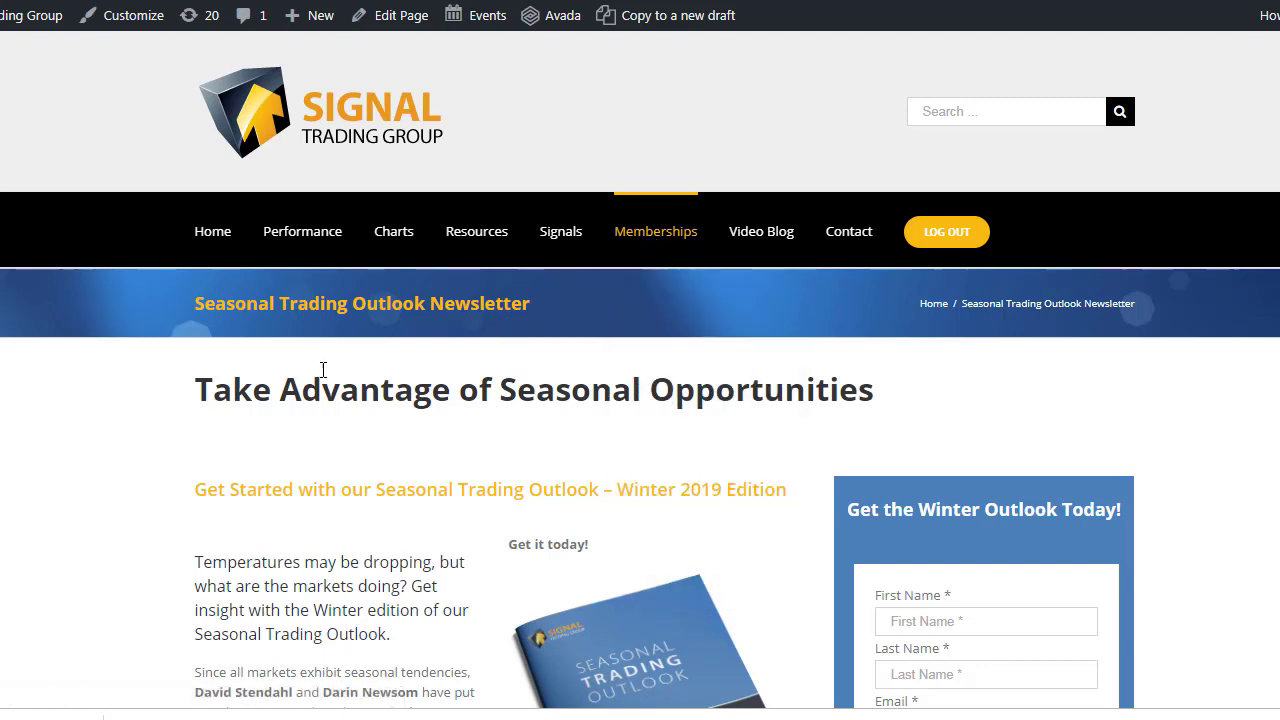
Step: Scroll down to the Winter Outlook section and its download form
scroll("down", 3)
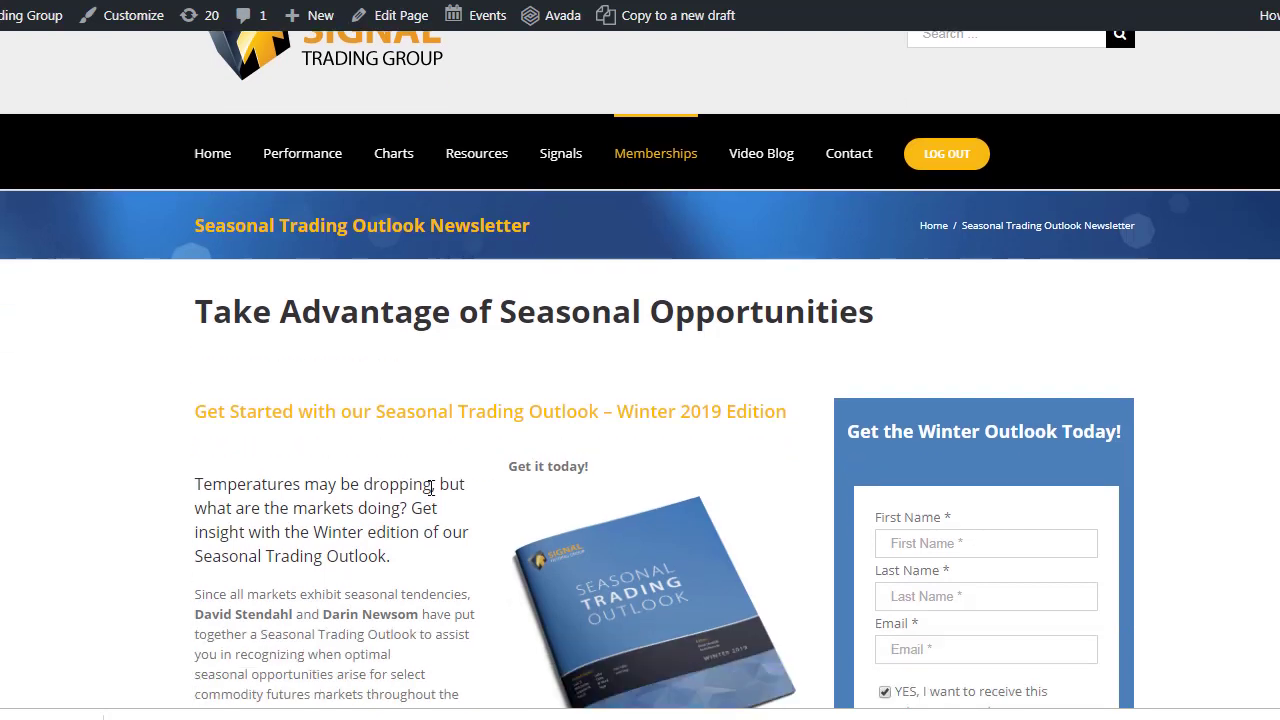
scroll("down", 3)
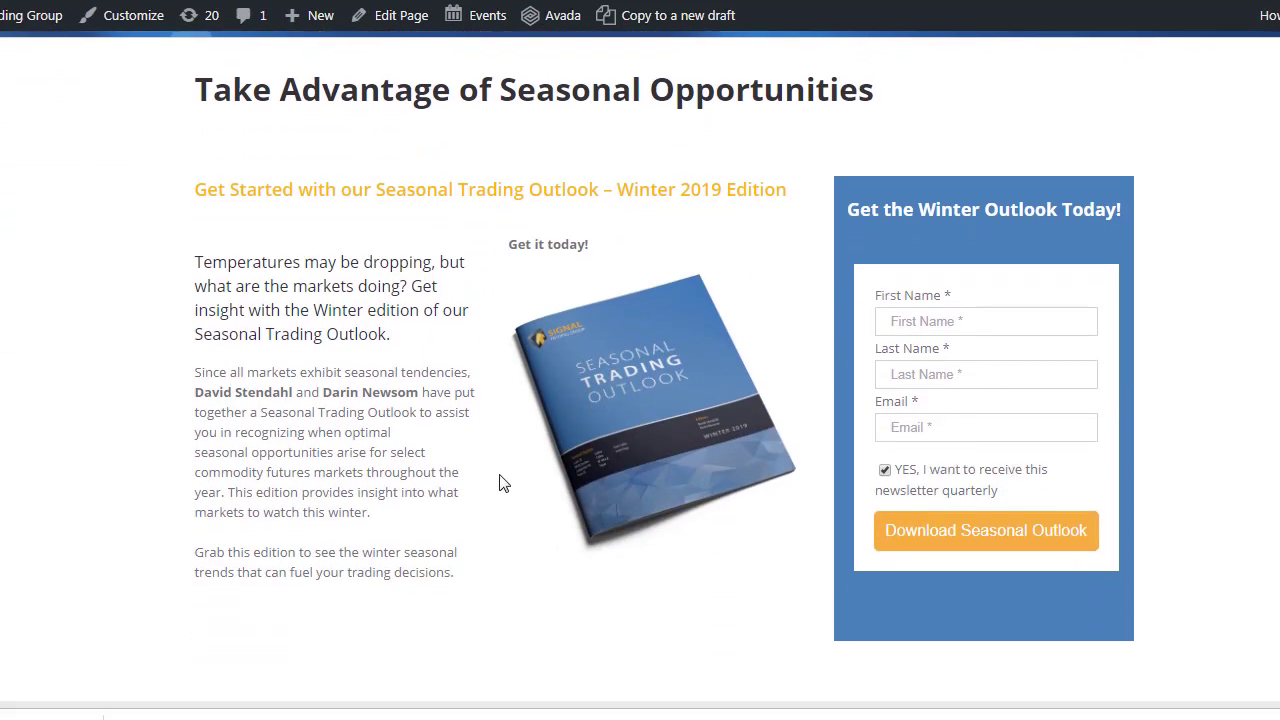
mouse_move(517, 484)
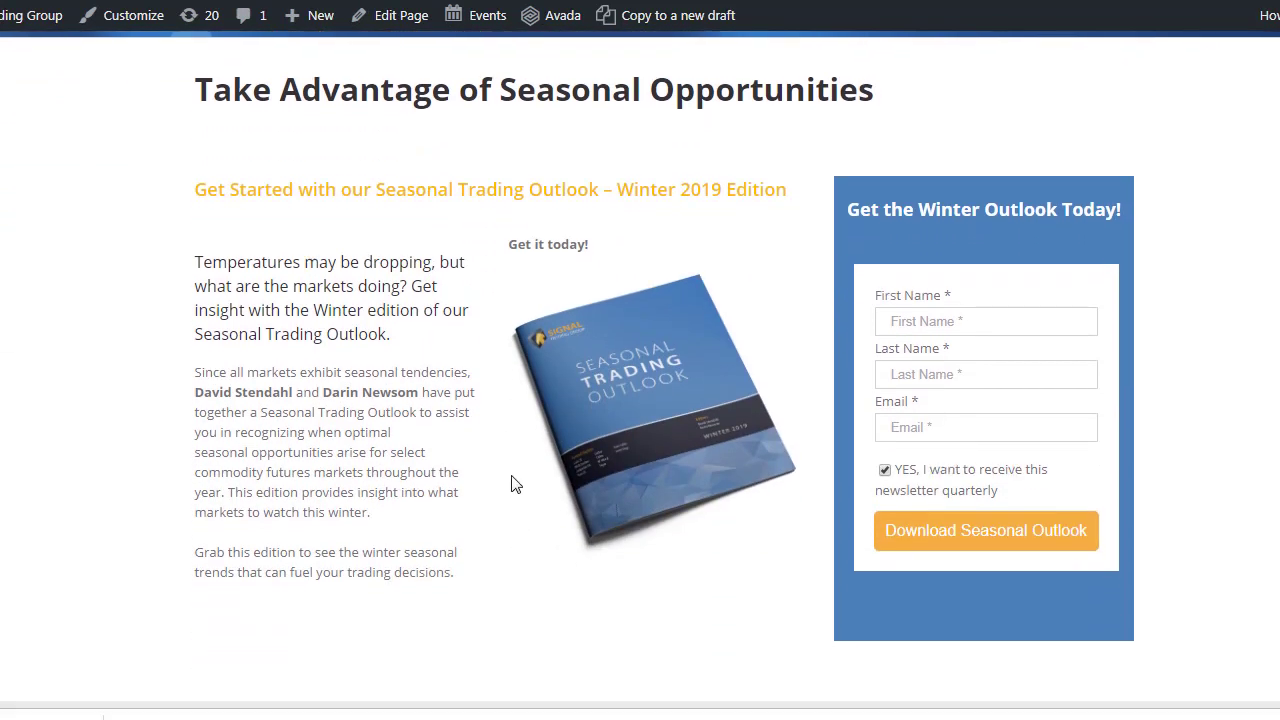
mouse_move(400, 435)
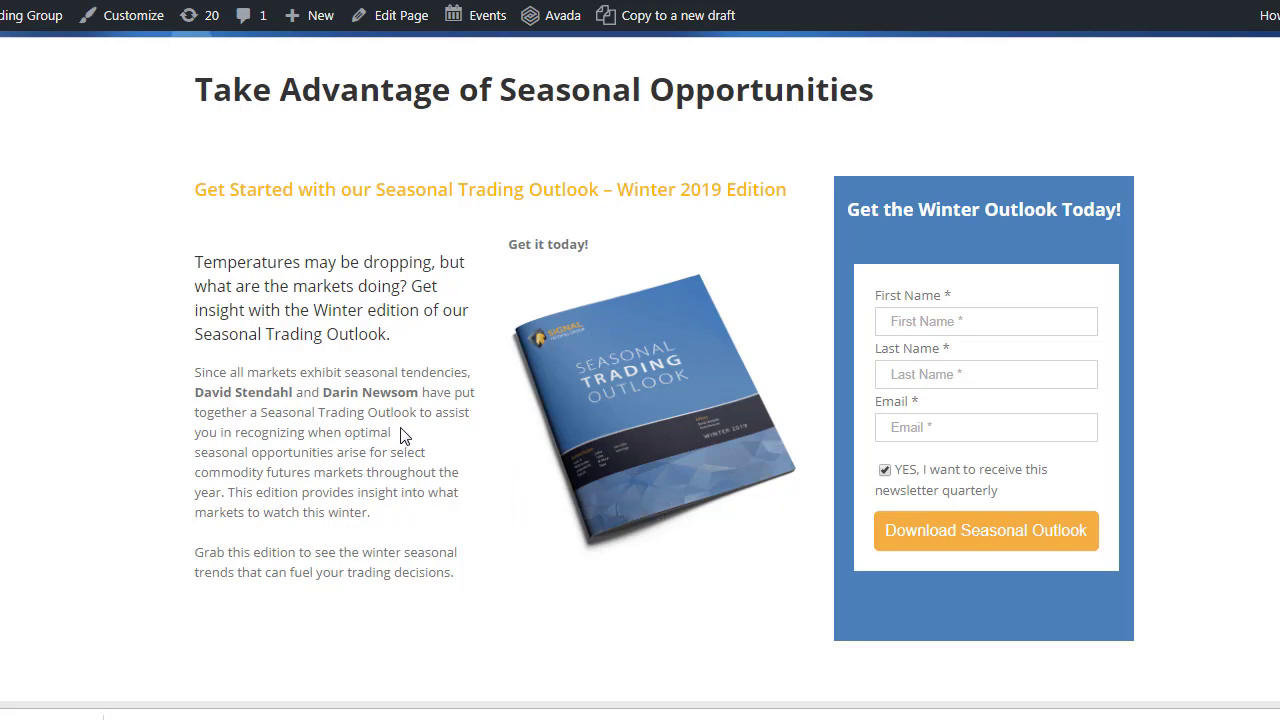
mouse_move(412, 432)
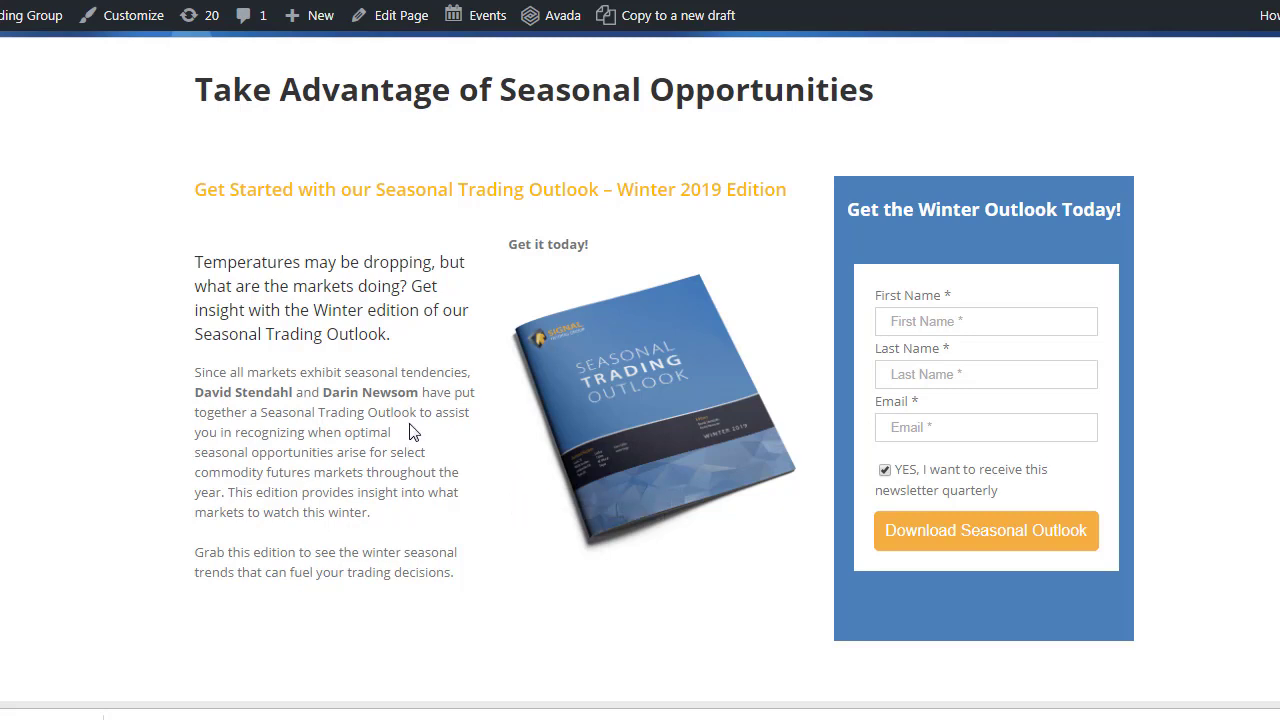
mouse_move(446, 451)
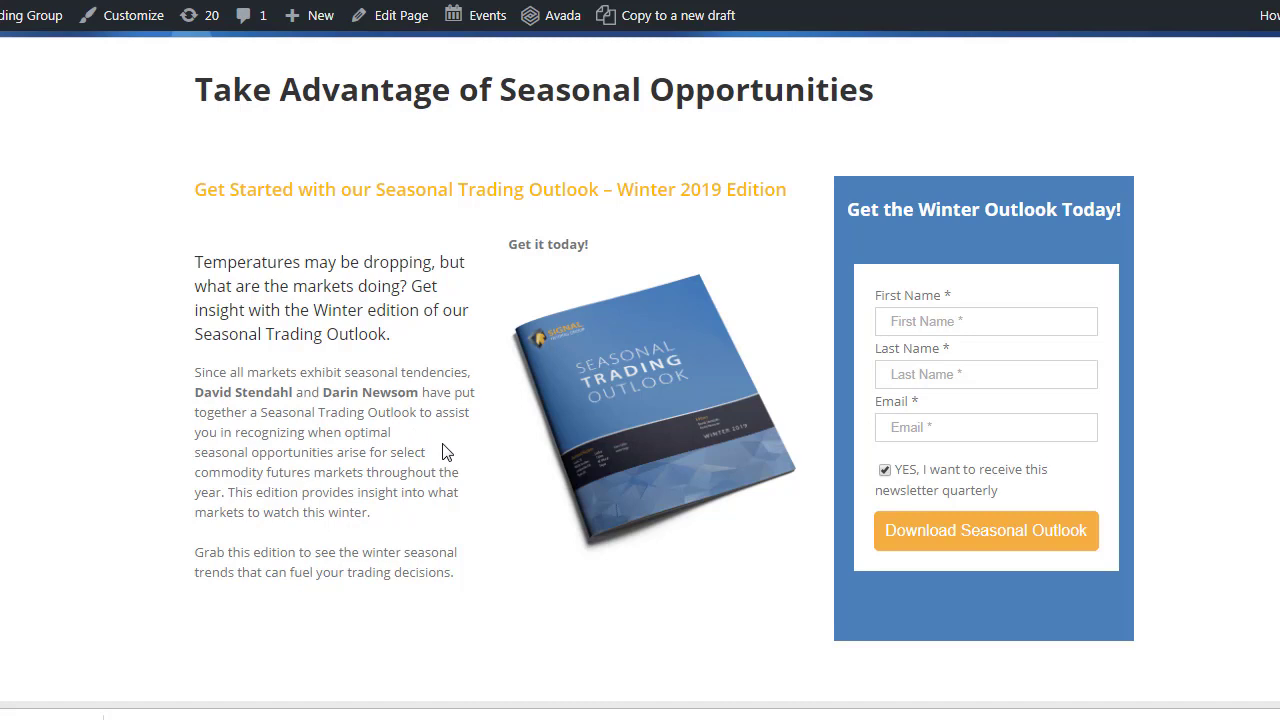
mouse_move(442, 456)
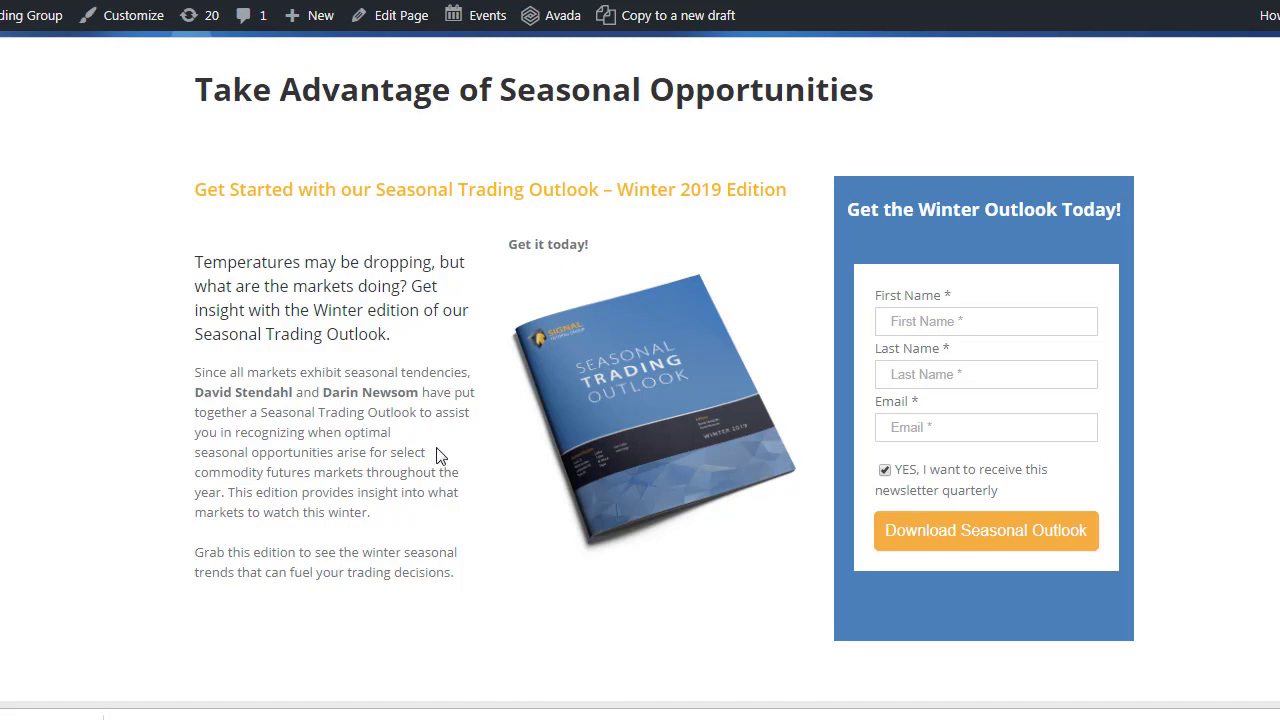
mouse_move(400, 273)
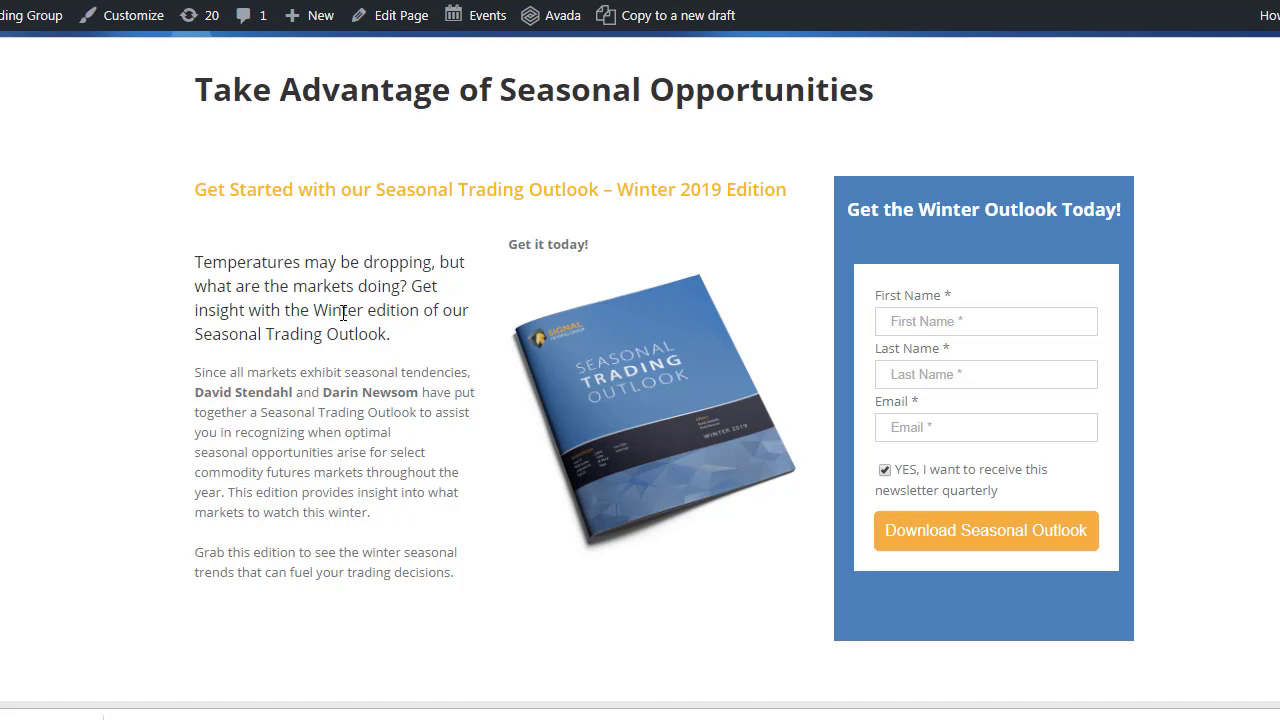
mouse_move(330, 392)
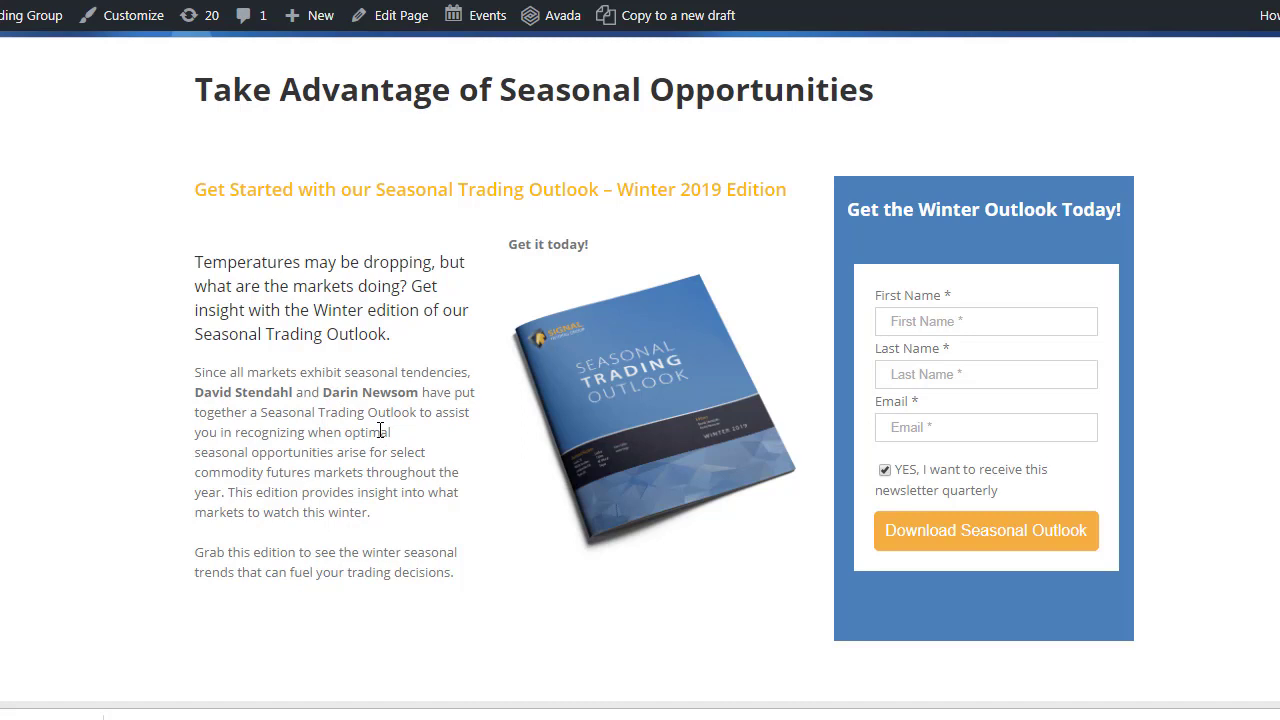
mouse_move(437, 400)
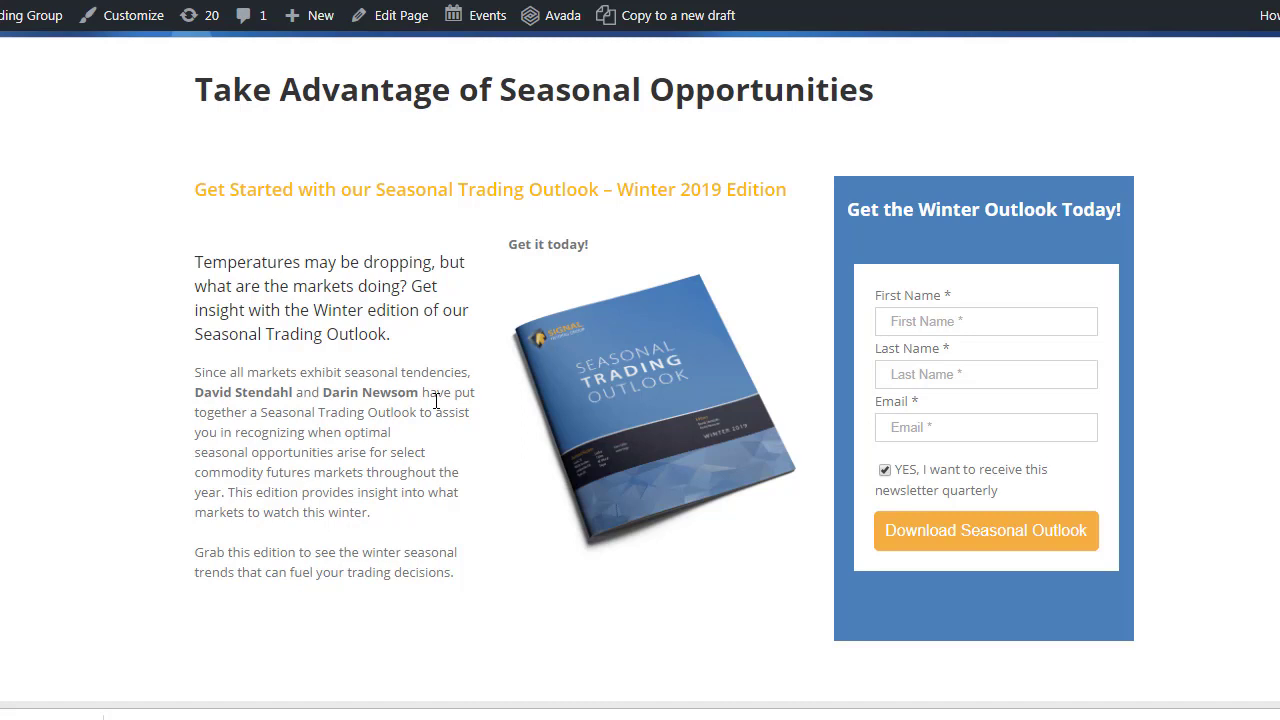
mouse_move(428, 410)
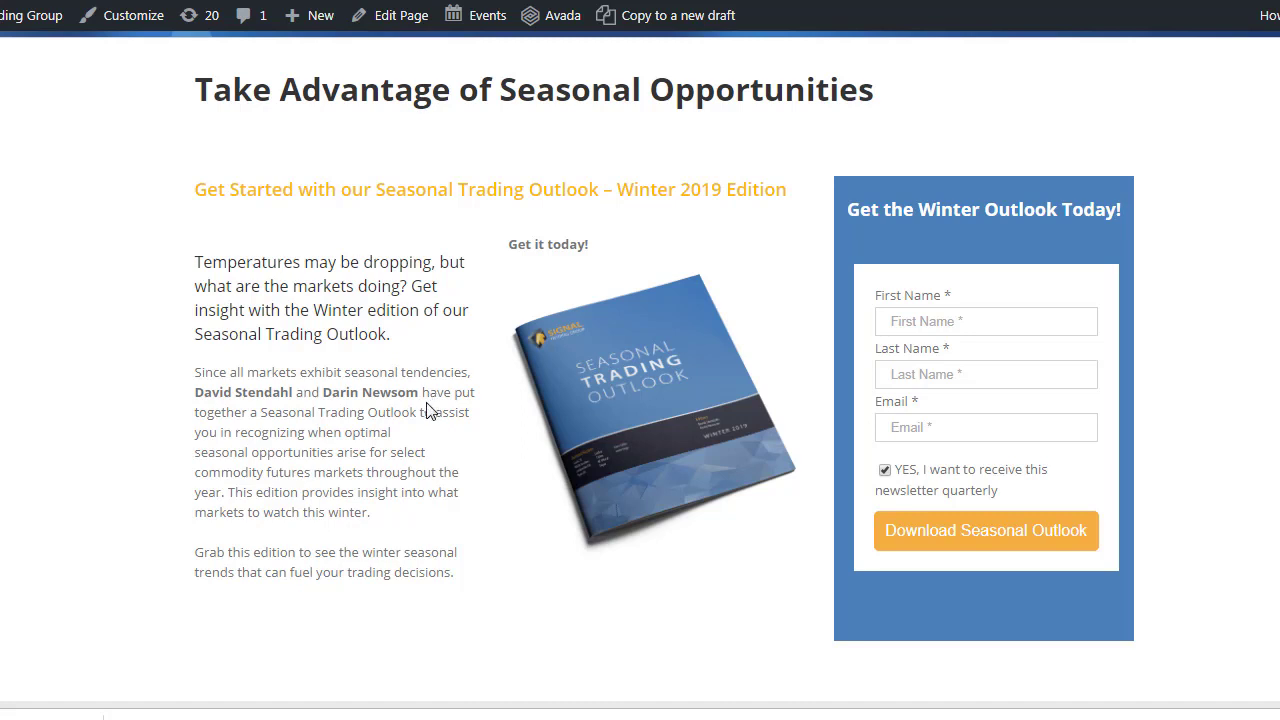
mouse_move(393, 396)
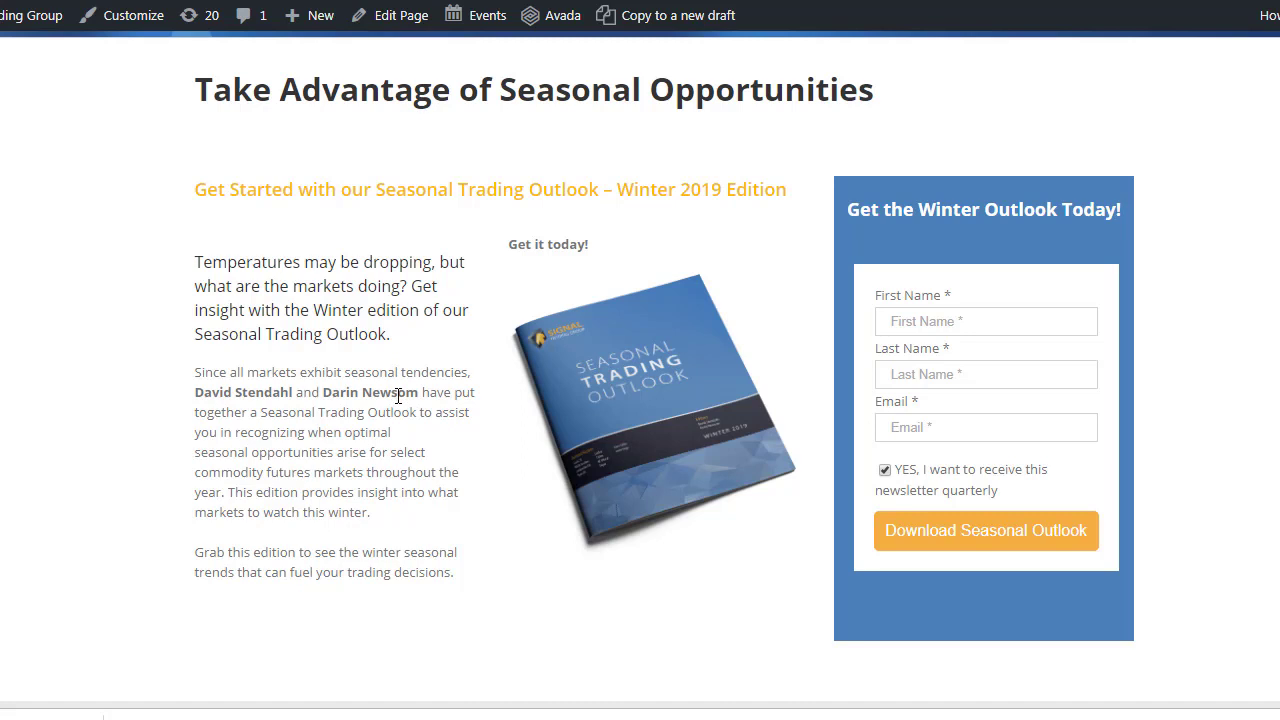
mouse_move(361, 332)
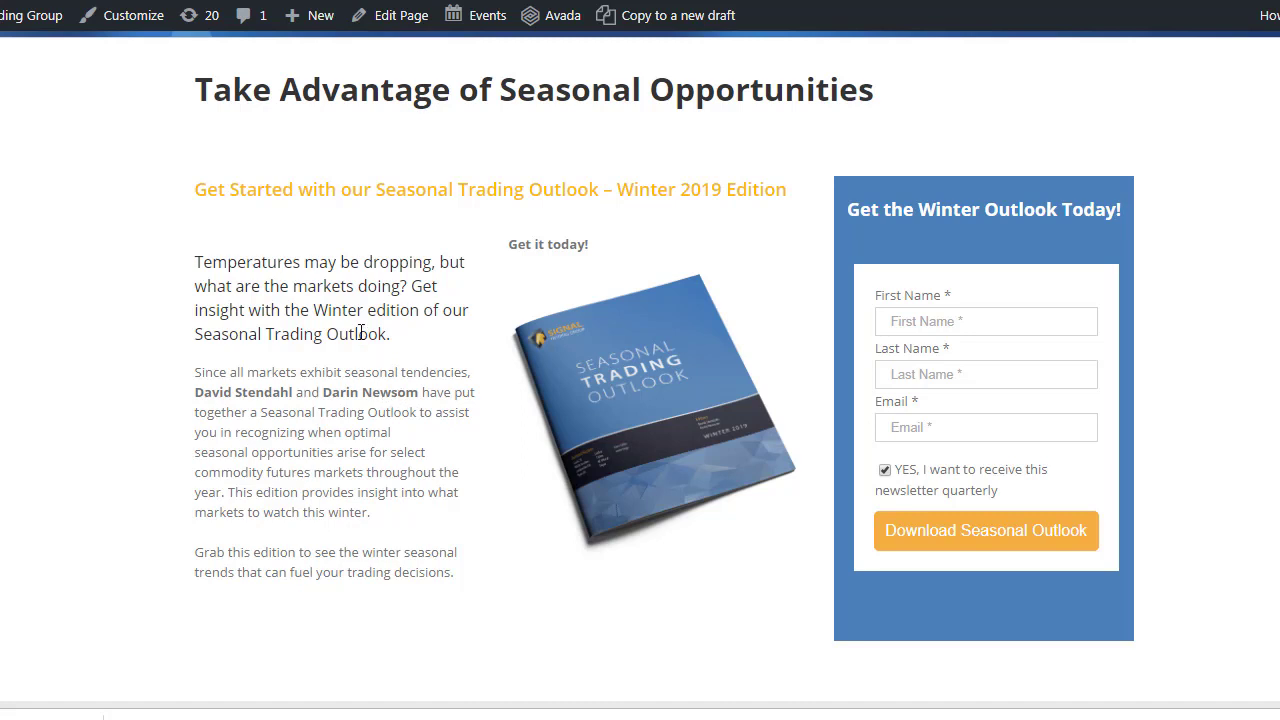
mouse_move(505, 334)
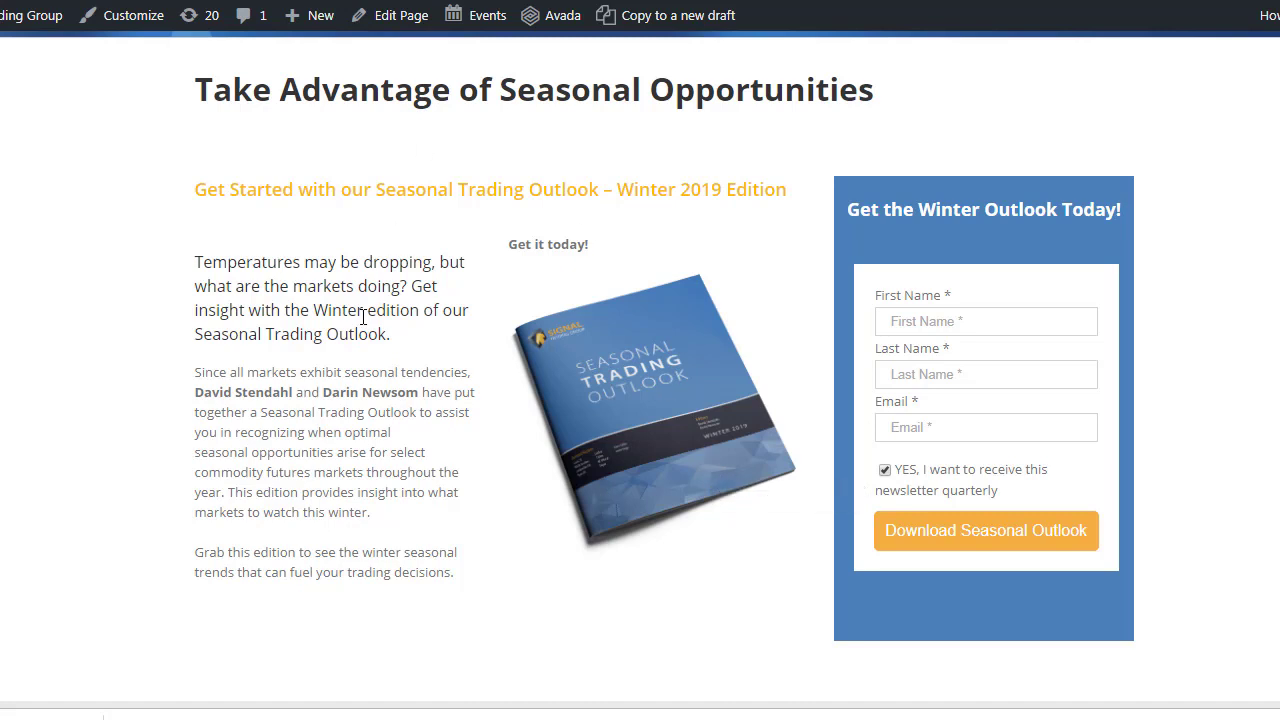
mouse_move(364, 305)
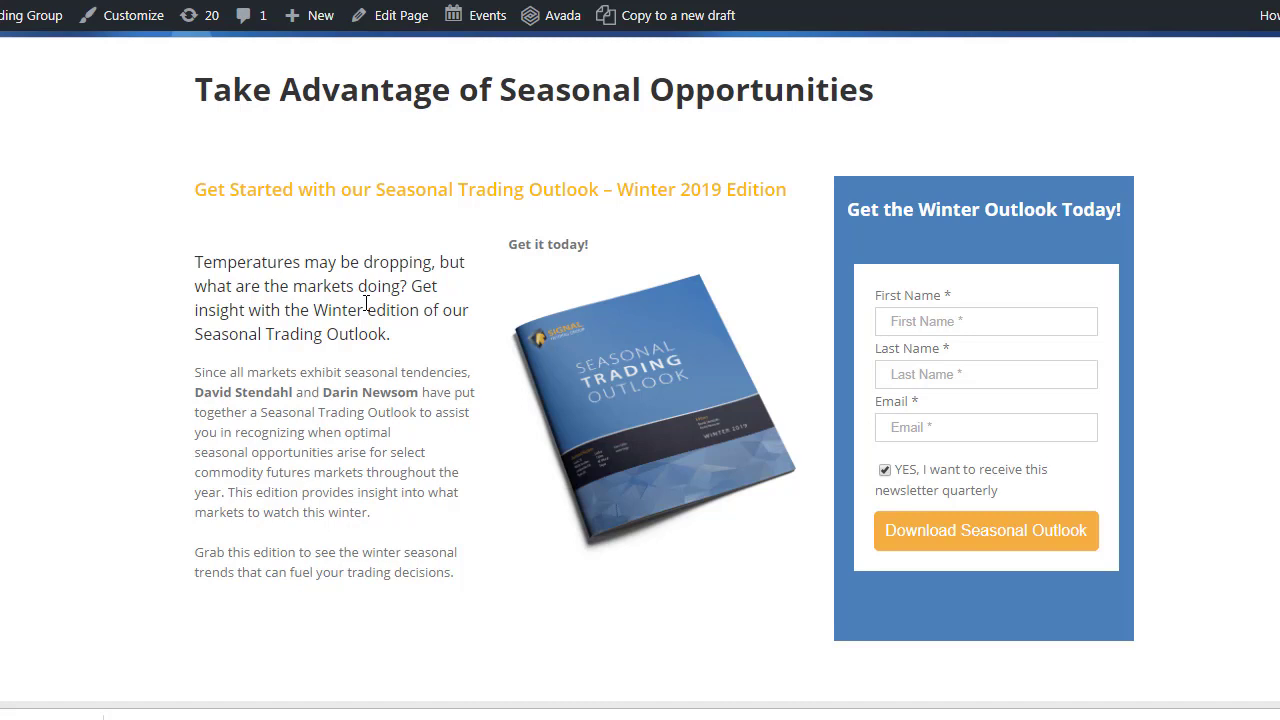